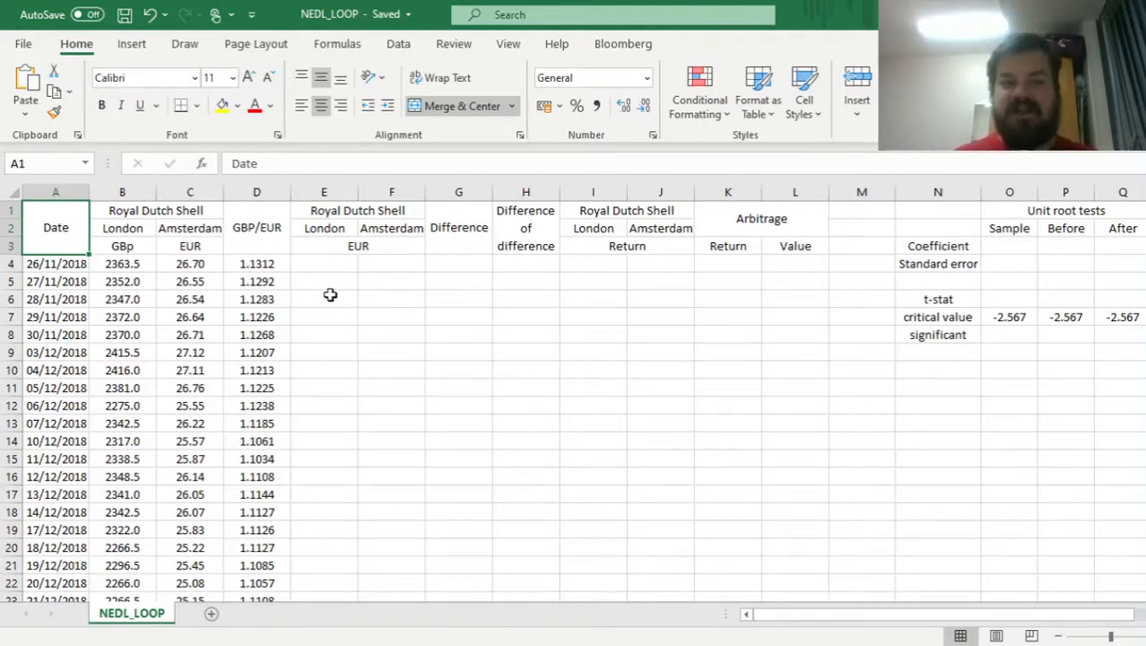
- Point out the London price, date and GBP/EUR exchange rate cells in the table
{"action": "left_click", "coordinate": [156, 210]}
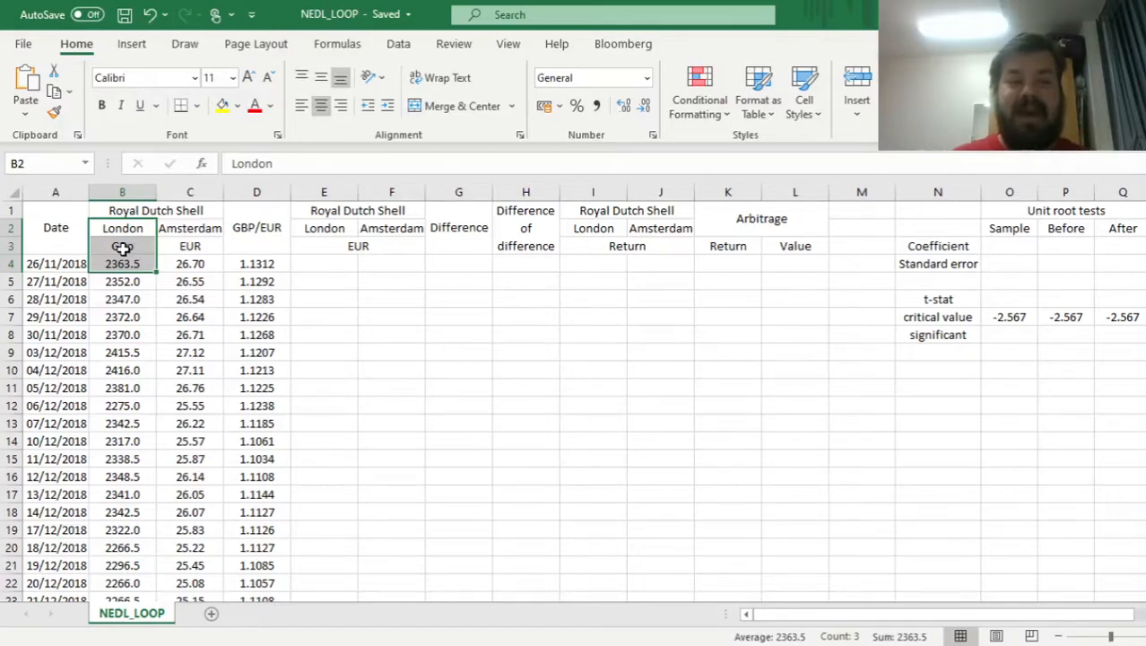
{"action": "left_click", "coordinate": [122, 245]}
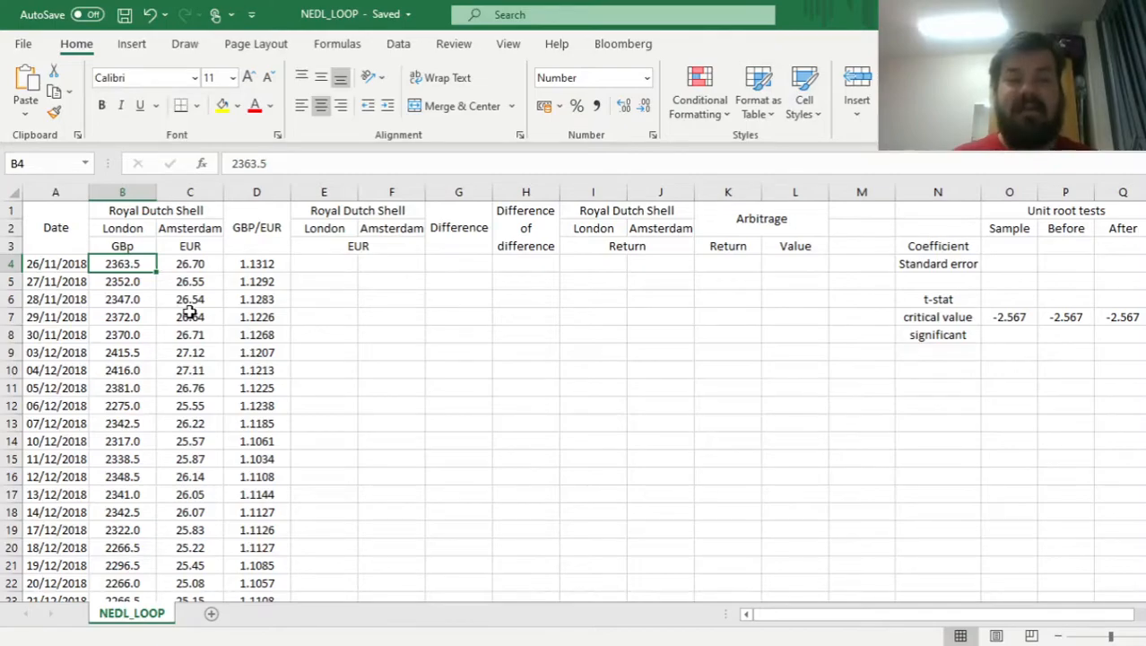
{"action": "left_click", "coordinate": [56, 262]}
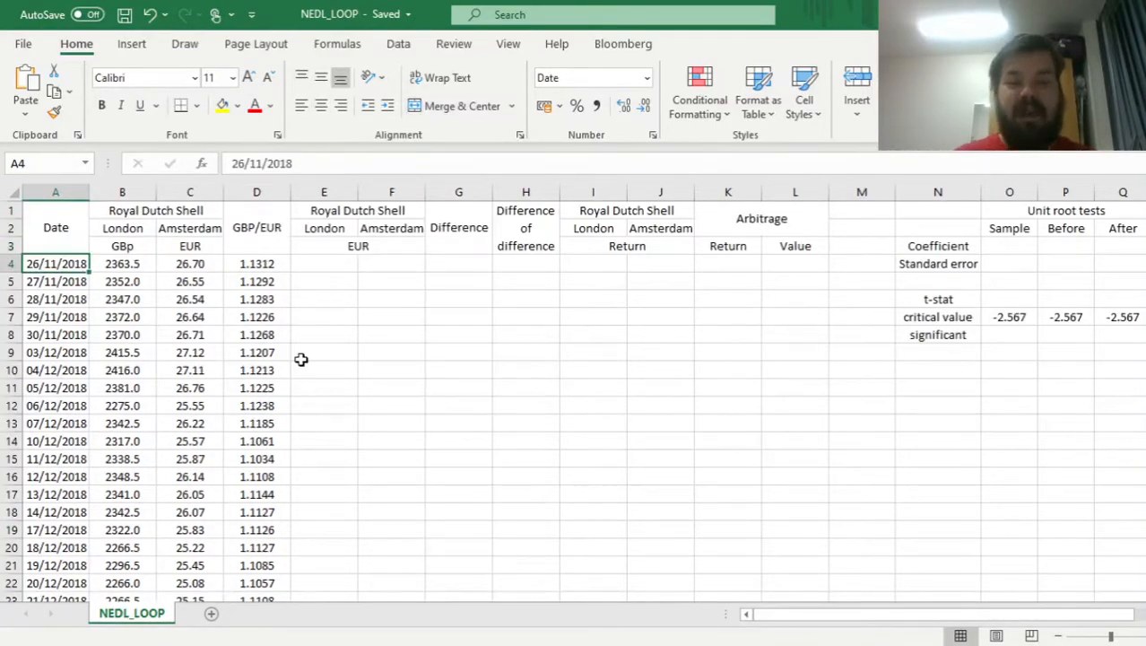
{"action": "left_click", "coordinate": [257, 263]}
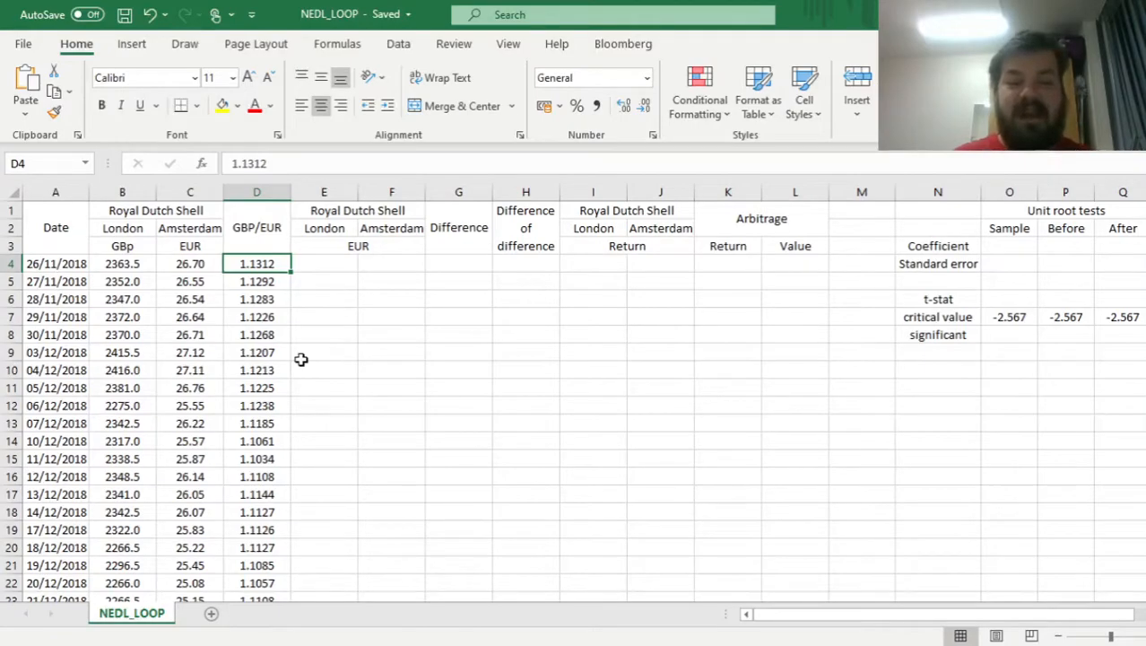
{"action": "mouse_move", "coordinate": [343, 312]}
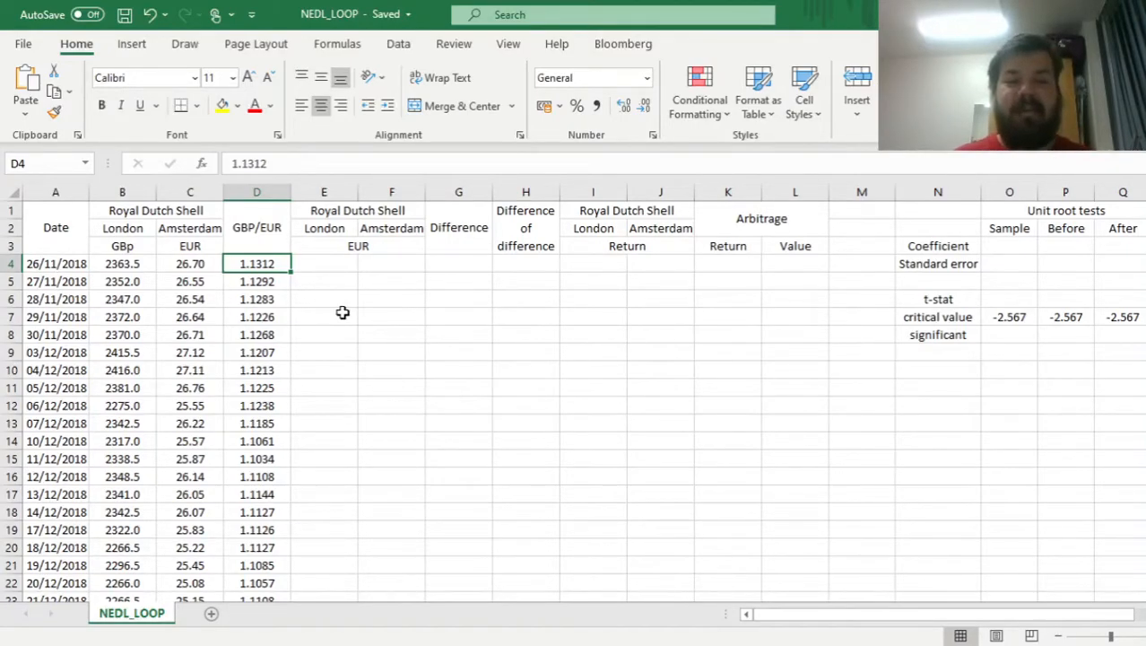
{"action": "mouse_move", "coordinate": [338, 314]}
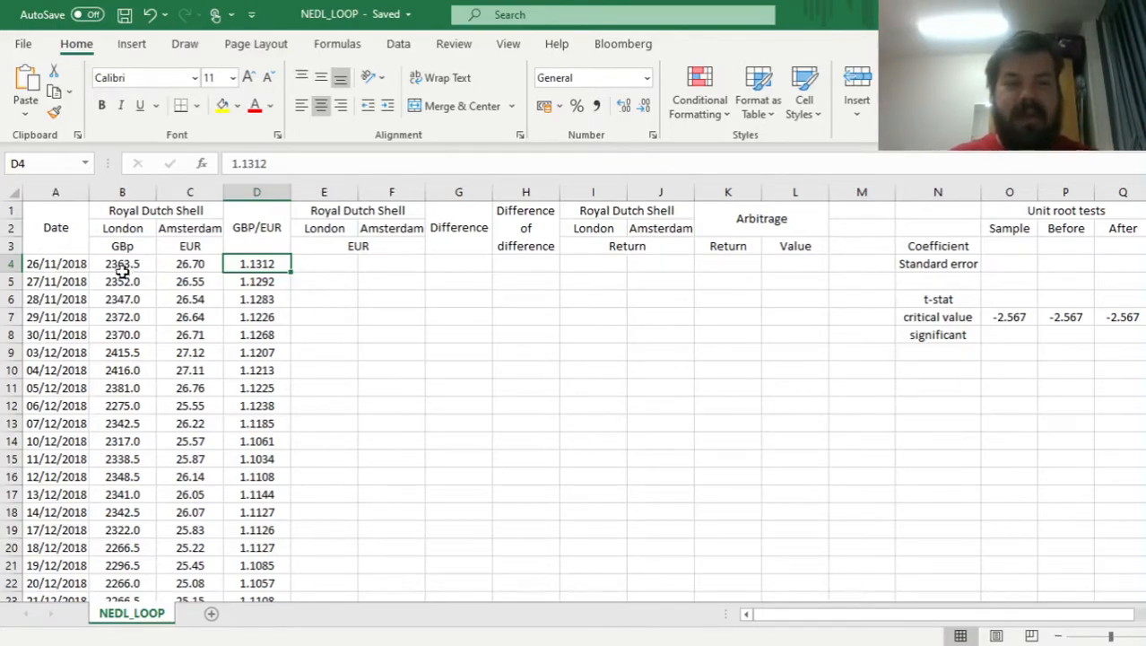
{"action": "left_click", "coordinate": [122, 263]}
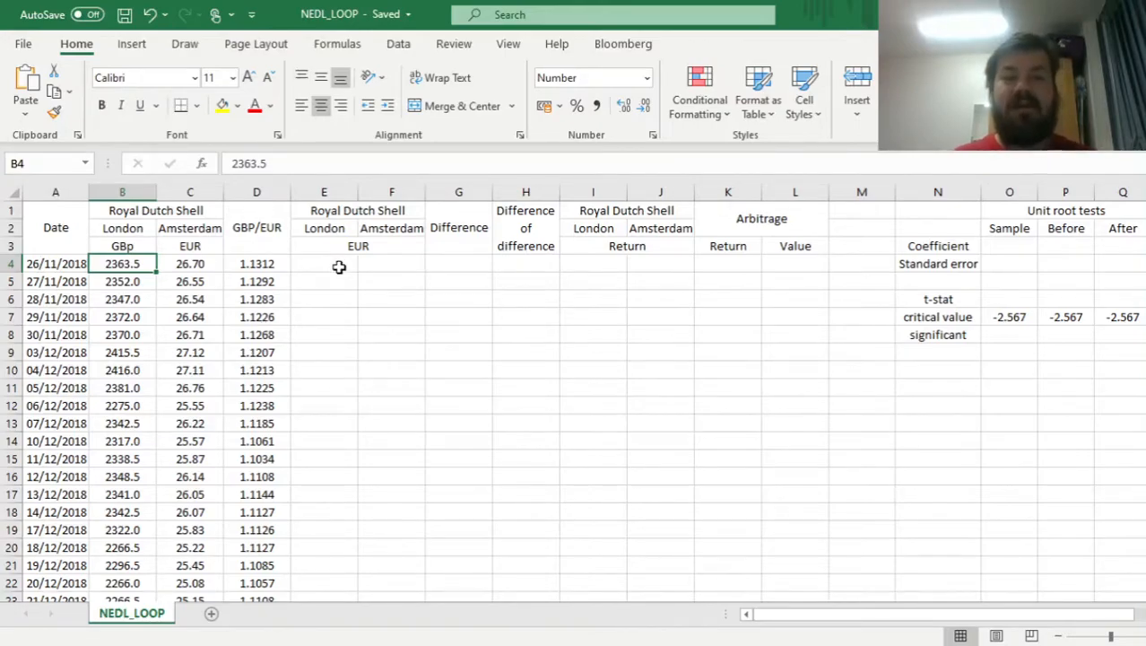
{"action": "left_click", "coordinate": [323, 263]}
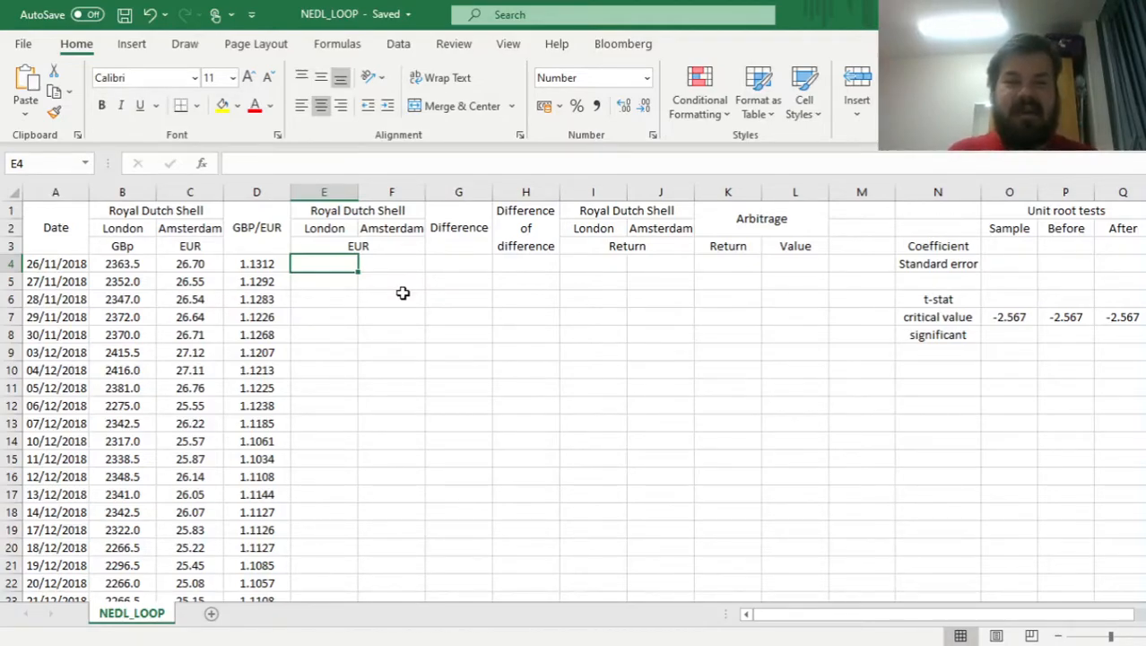
- Start the E4 formula converting the London price from pence: =B4/100*
{"action": "left_click", "coordinate": [391, 263]}
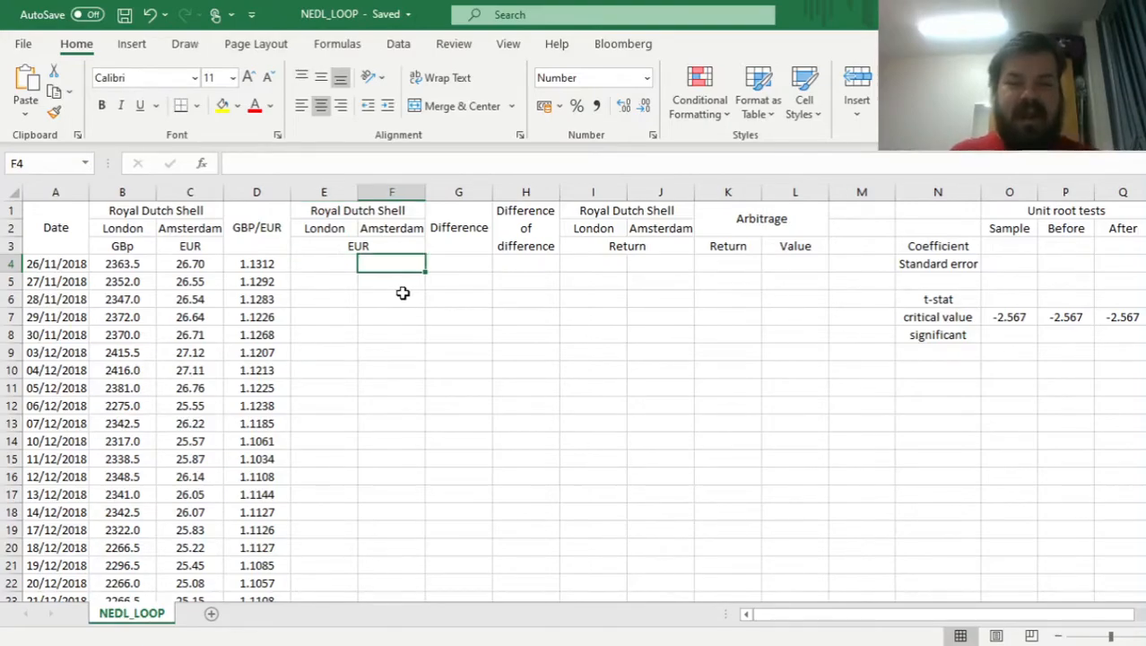
{"action": "type", "text": "="}
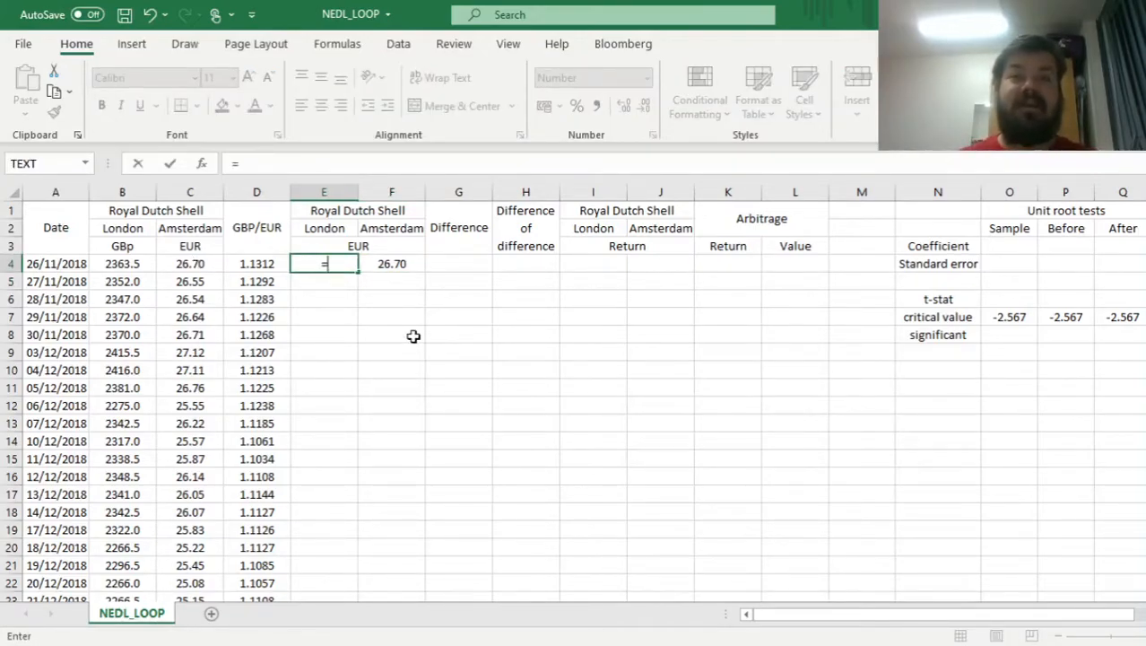
{"action": "left_click", "coordinate": [122, 263]}
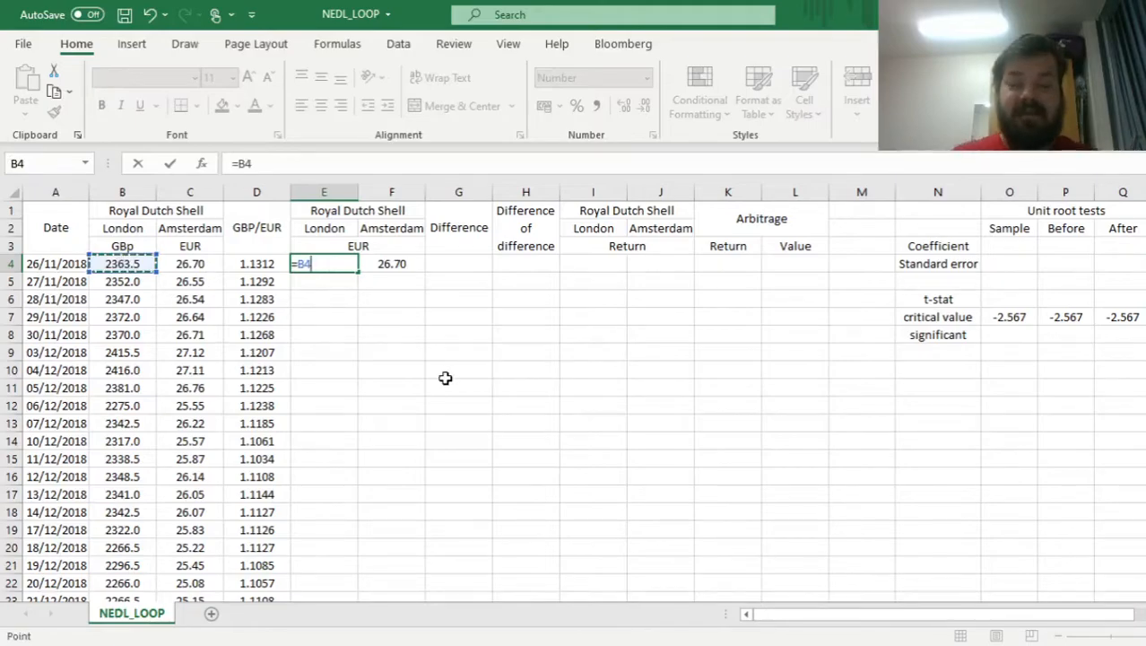
{"action": "type", "text": "/100"}
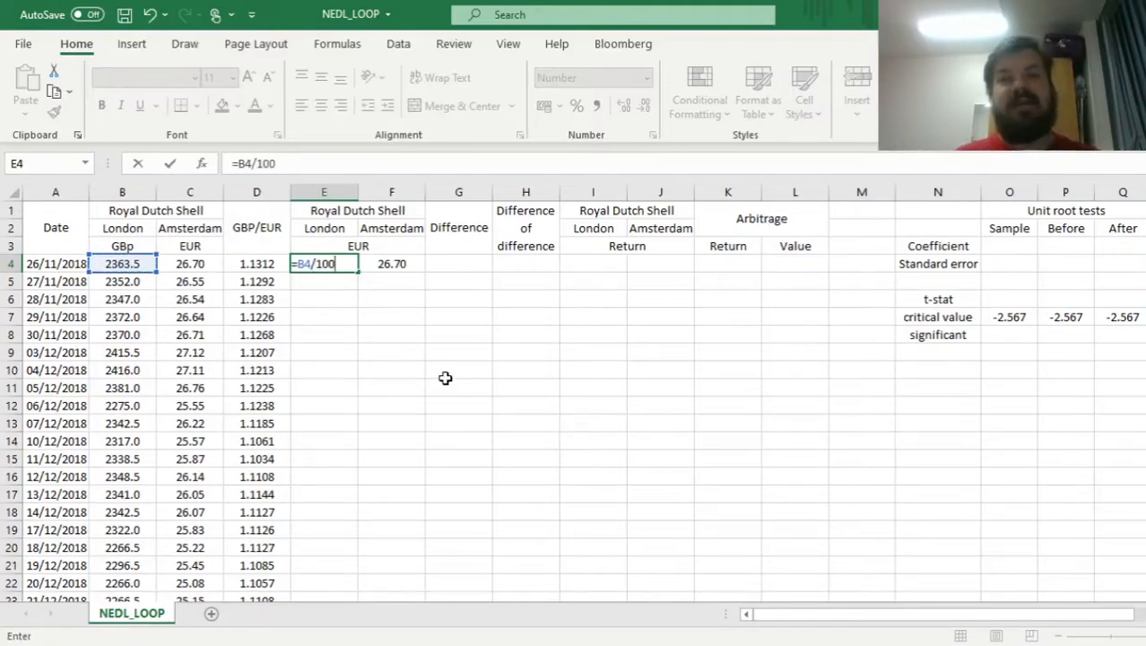
{"action": "type", "text": "*"}
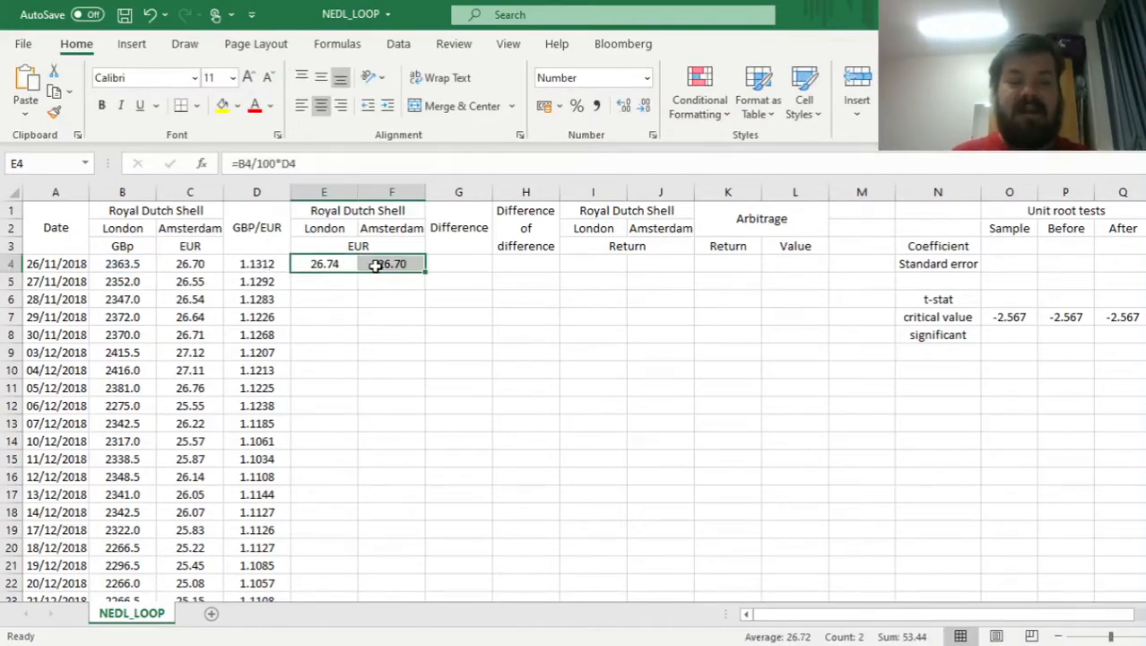
{"action": "mouse_move", "coordinate": [386, 334]}
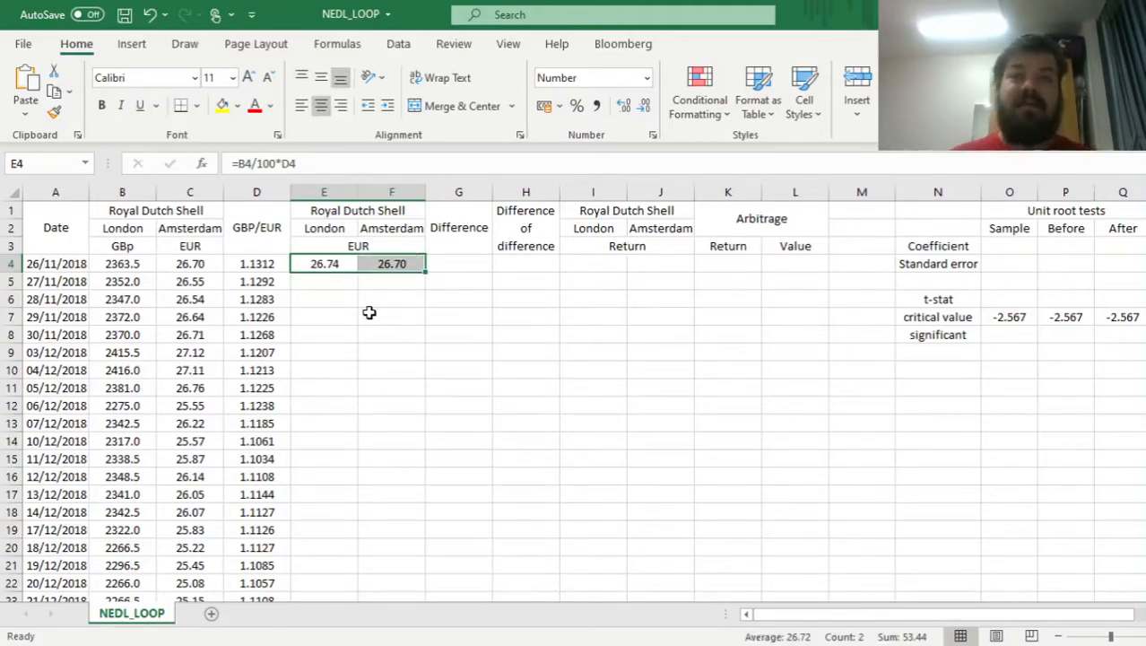
{"action": "mouse_move", "coordinate": [338, 302]}
{"action": "type", "text": "="}
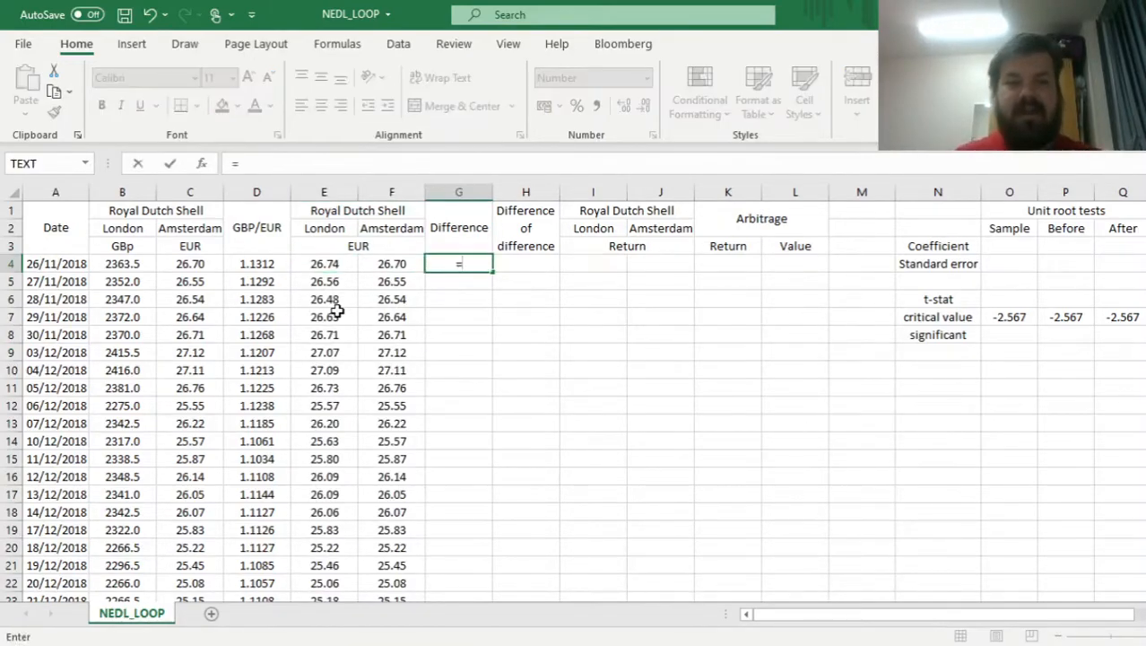
- Build the Difference formula from the London EUR and Amsterdam EUR prices
{"action": "left_click", "coordinate": [324, 263]}
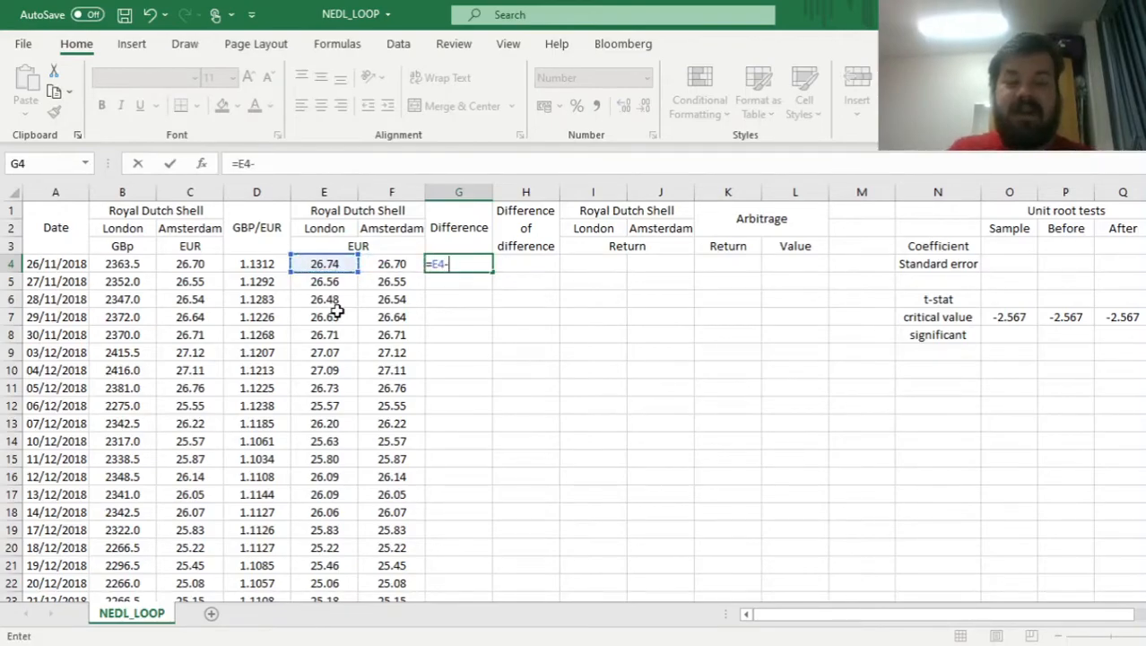
{"action": "left_click", "coordinate": [391, 262]}
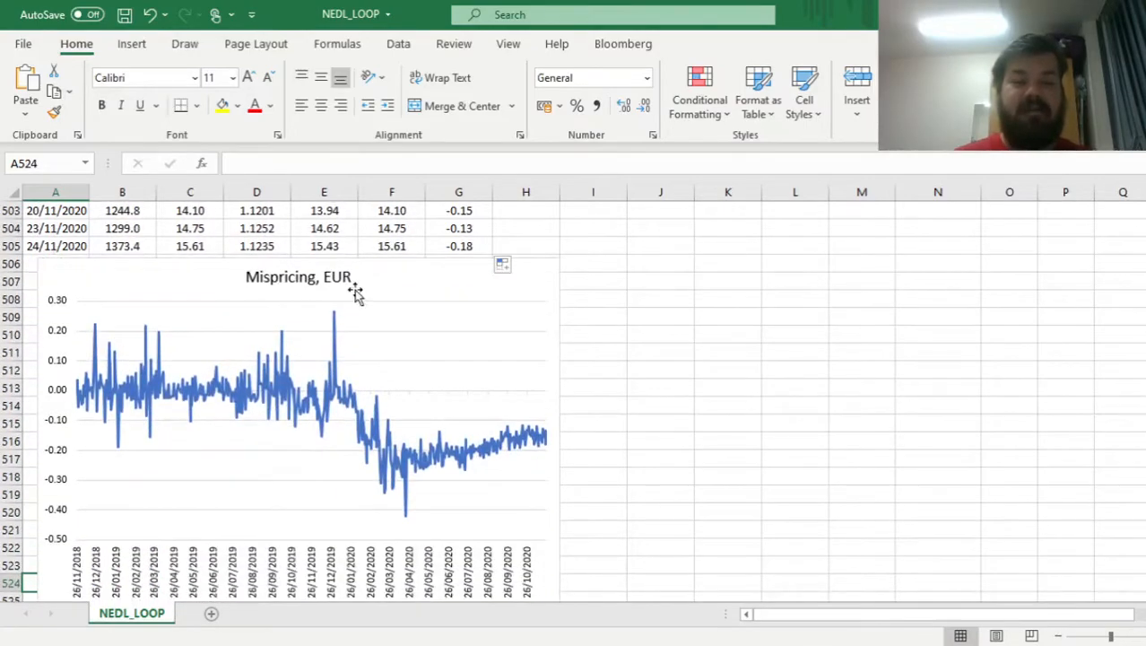
- Leave the chart and select H5 to begin =G5-
{"action": "left_click", "coordinate": [728, 352]}
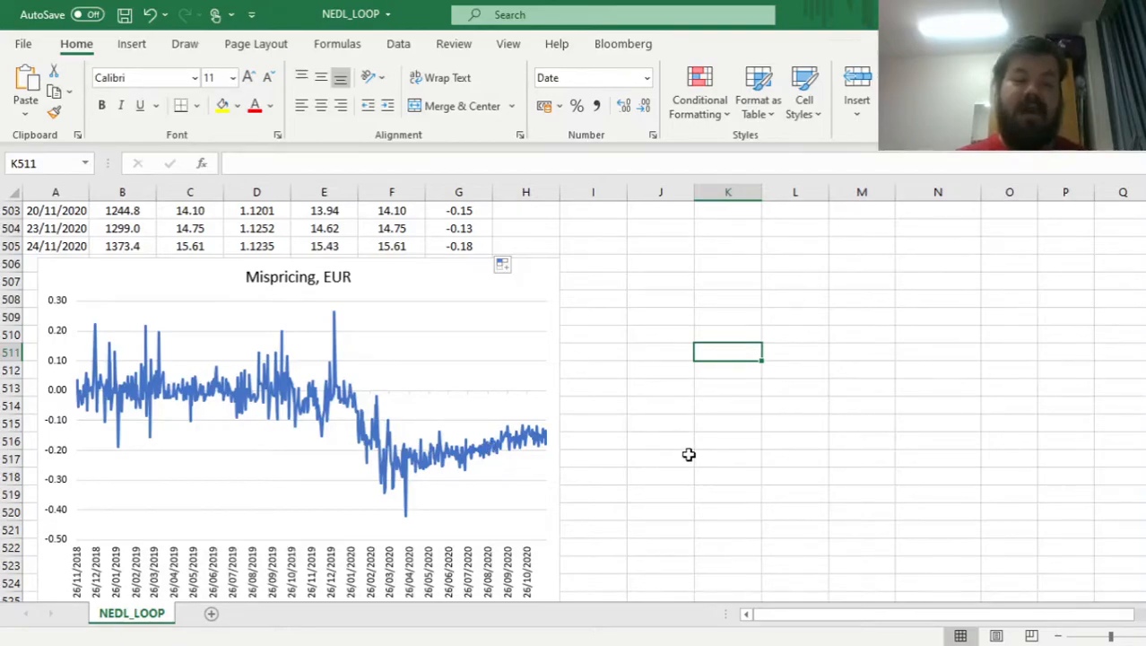
{"action": "mouse_move", "coordinate": [323, 409]}
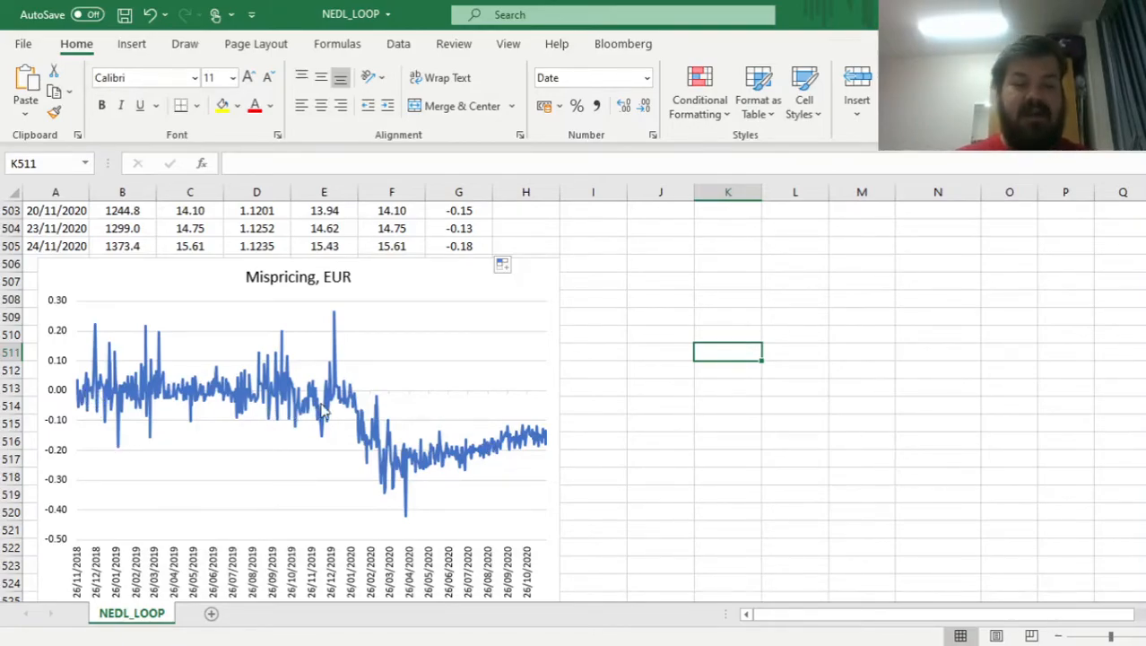
{"action": "mouse_move", "coordinate": [336, 394]}
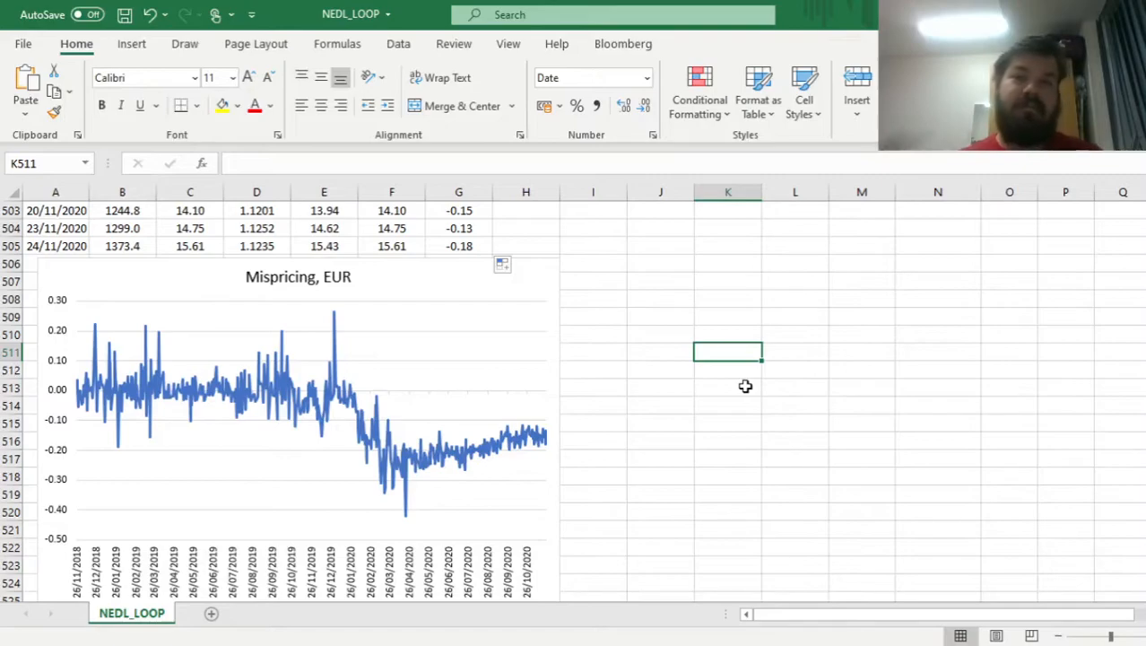
{"action": "mouse_move", "coordinate": [136, 369]}
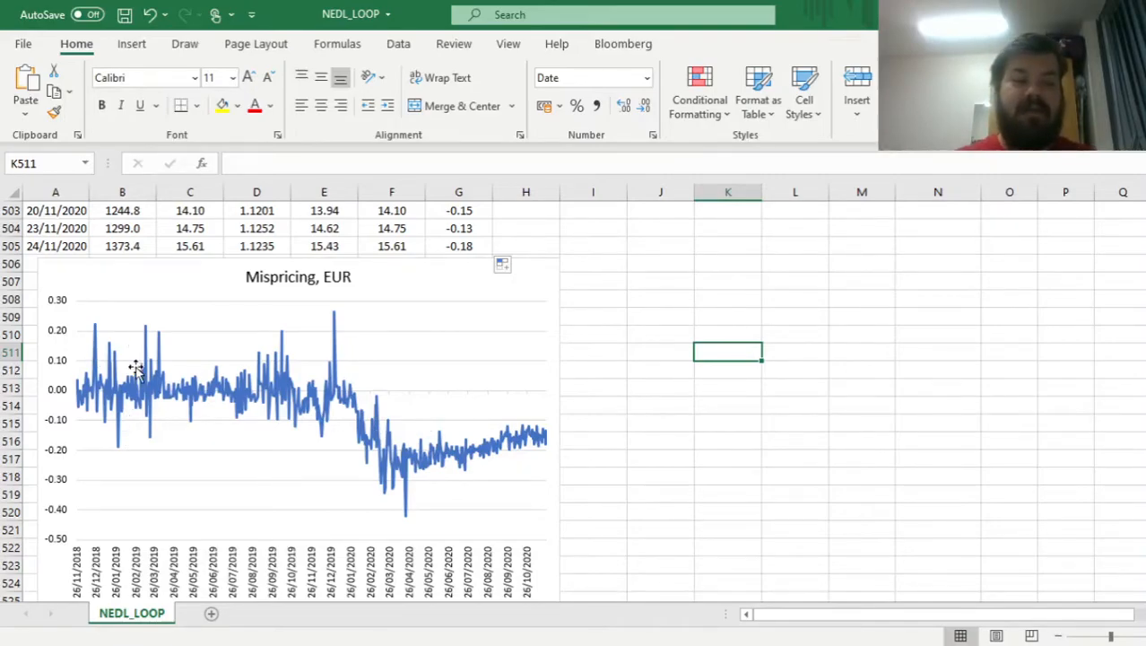
{"action": "mouse_move", "coordinate": [687, 334]}
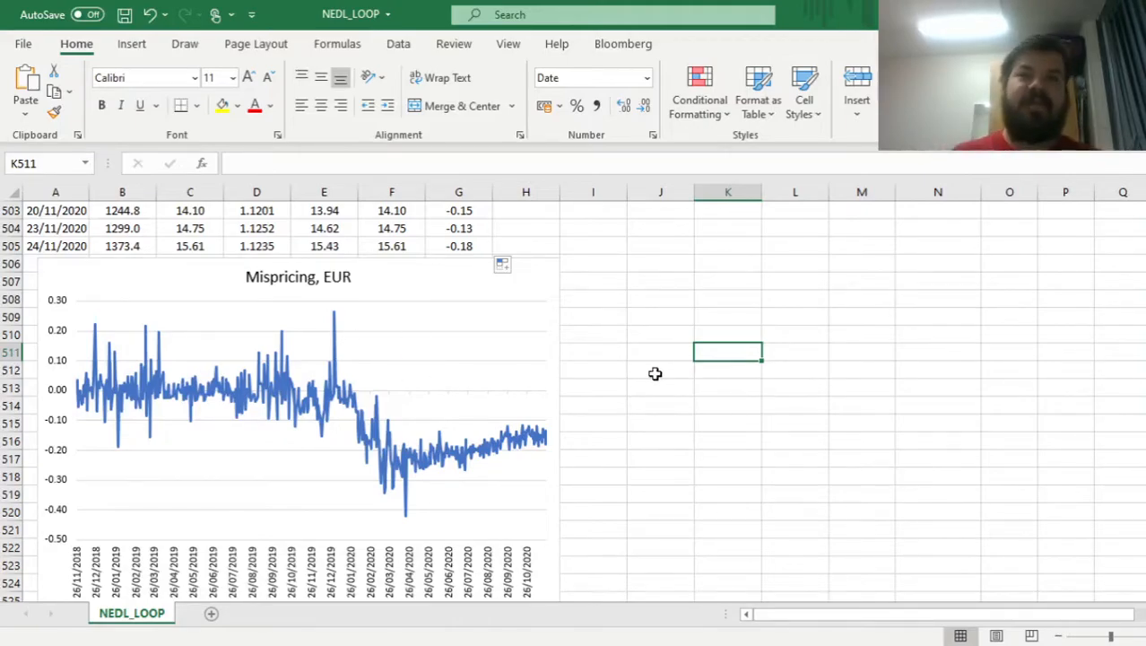
{"action": "mouse_move", "coordinate": [475, 390]}
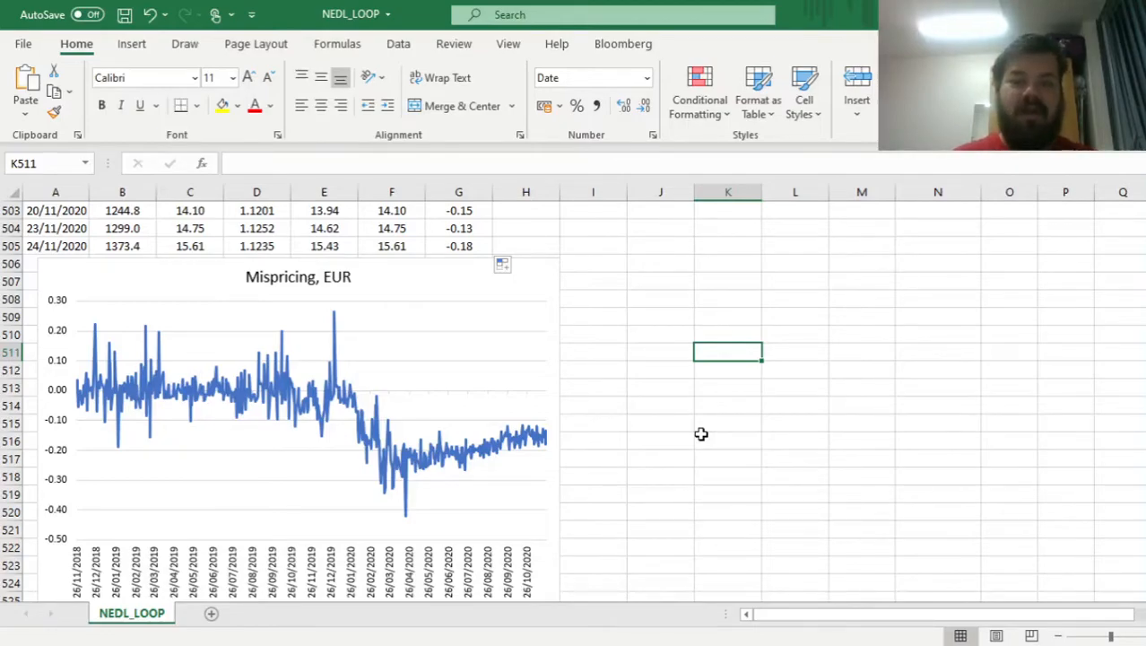
{"action": "mouse_move", "coordinate": [378, 422]}
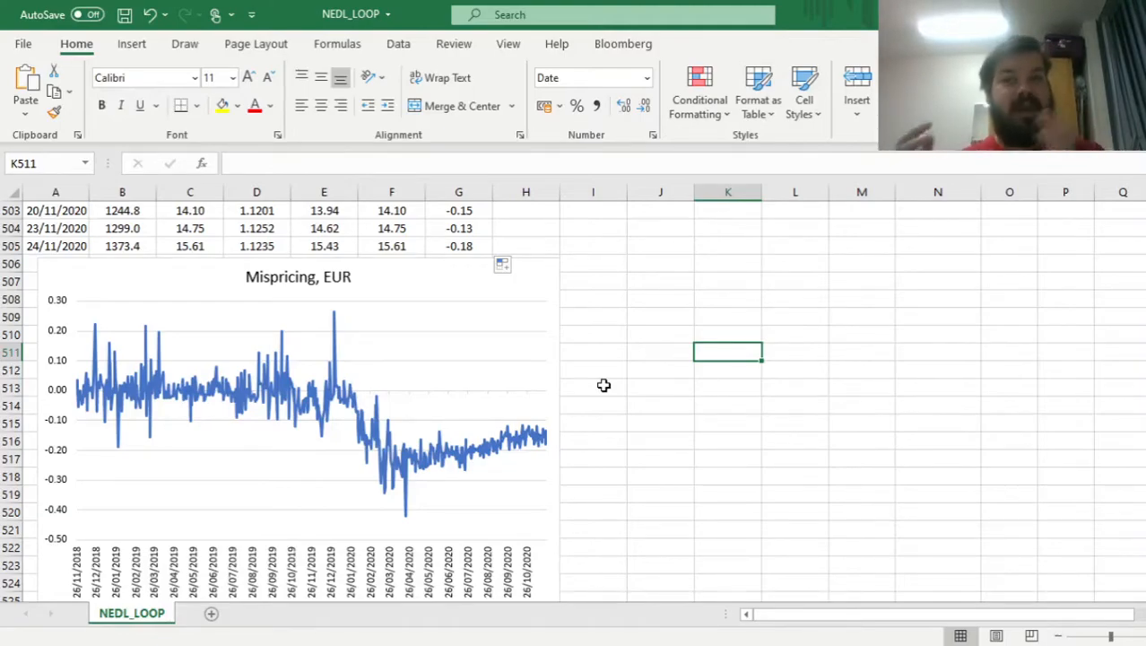
{"action": "mouse_move", "coordinate": [600, 375]}
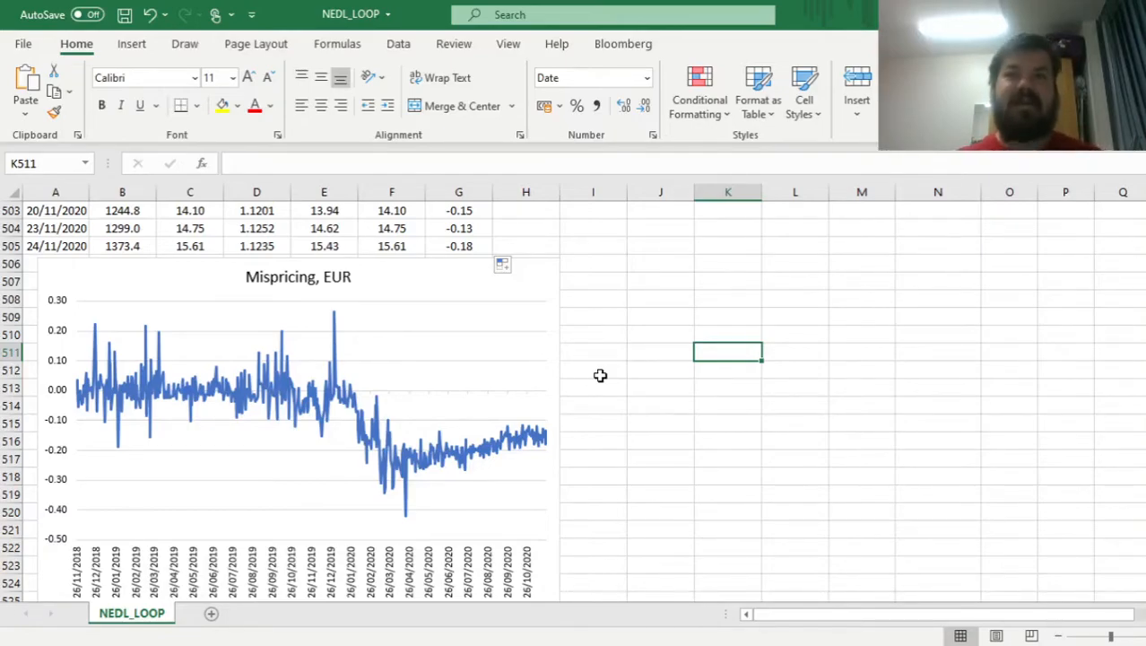
{"action": "left_click", "coordinate": [526, 281]}
{"action": "type", "text": "=G5-"}
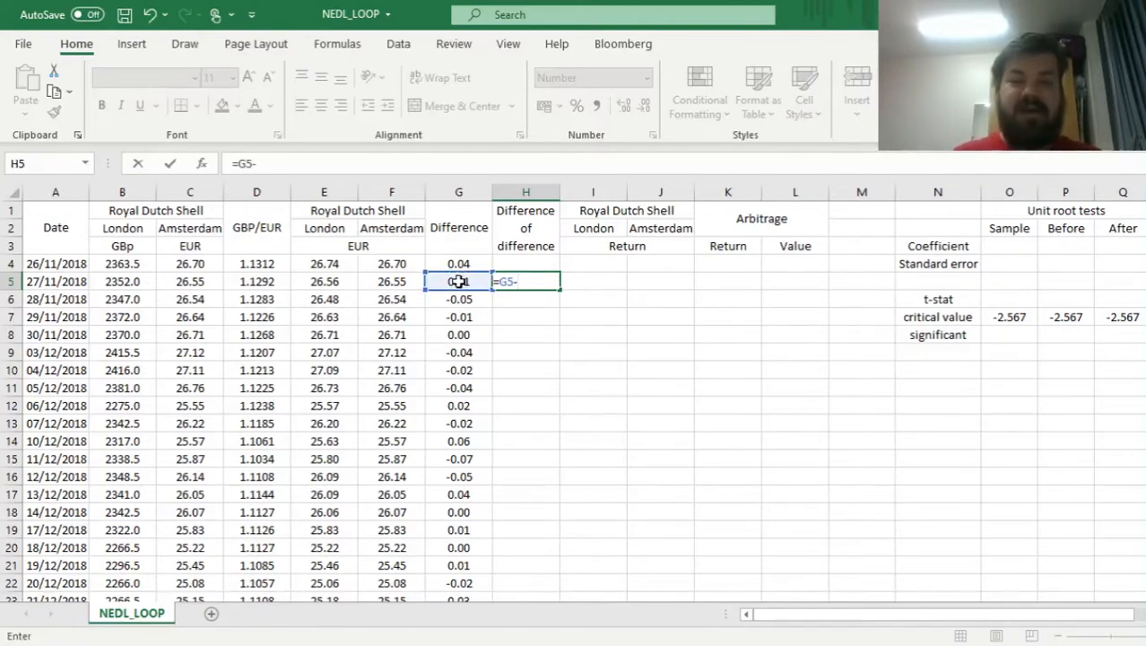
- Complete H5 as =G5-G4, fill it down column H, then check the G4 and H5 formulas
{"action": "left_click", "coordinate": [458, 263]}
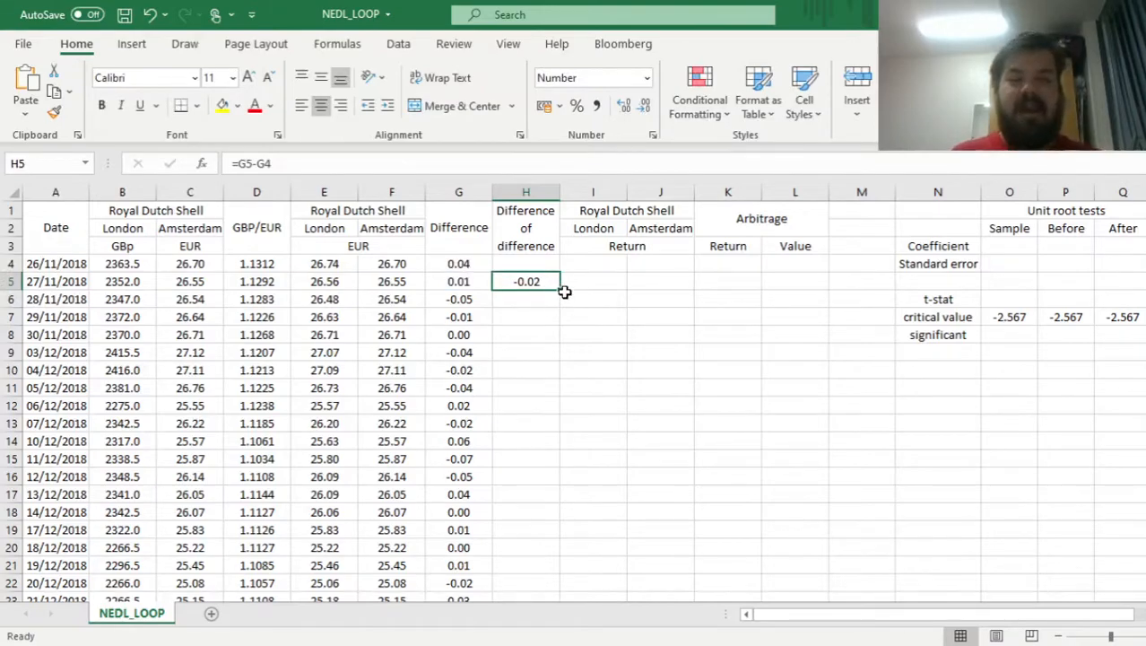
{"action": "left_click_drag", "start_coordinate": [526, 282], "coordinate": [525, 592]}
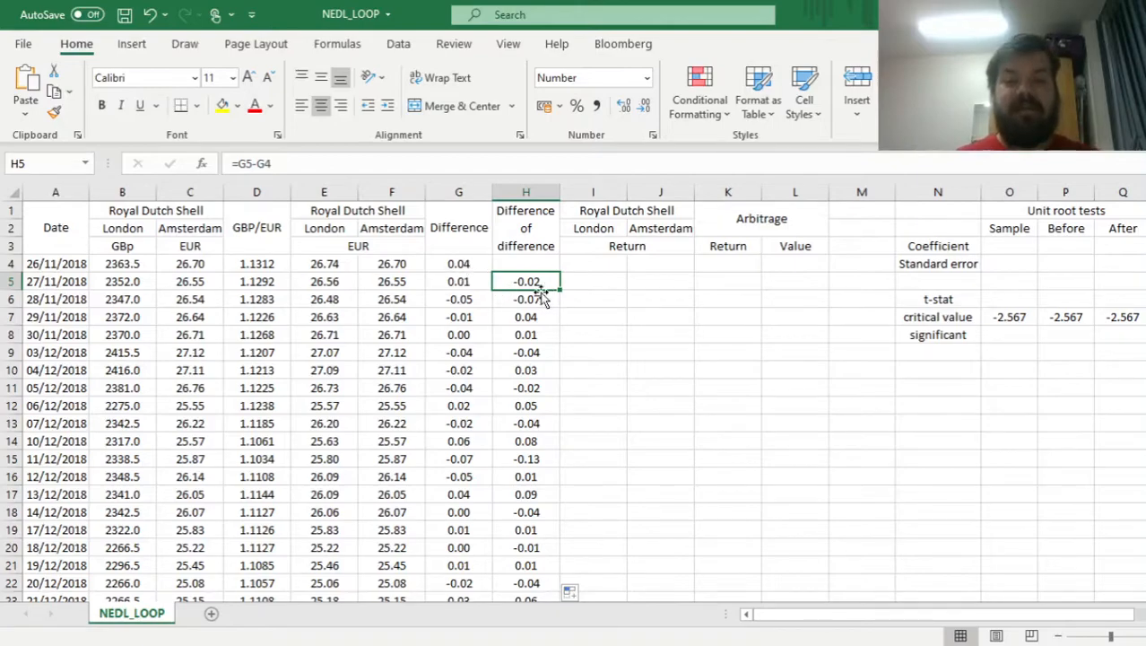
{"action": "mouse_move", "coordinate": [584, 342]}
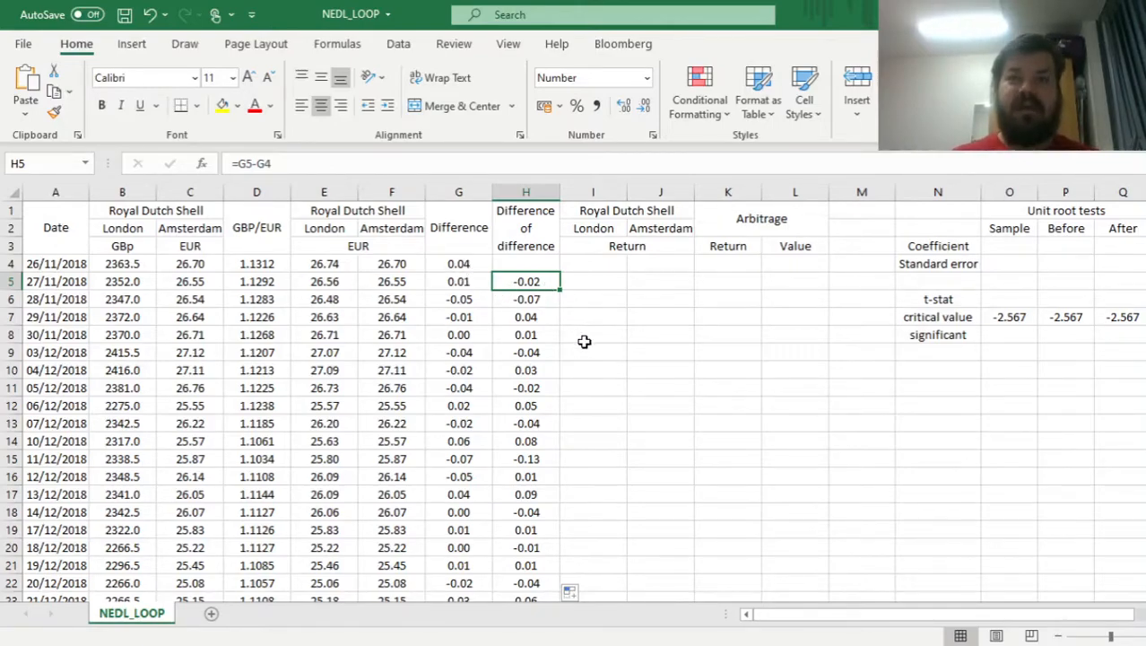
{"action": "mouse_move", "coordinate": [552, 330]}
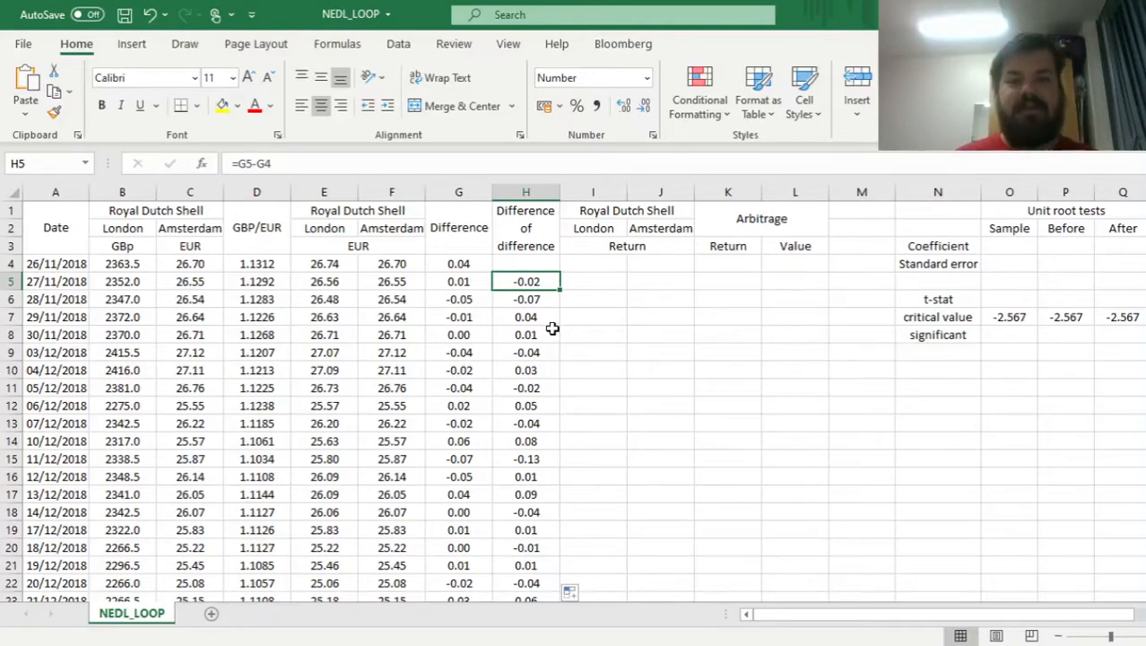
{"action": "mouse_move", "coordinate": [497, 336]}
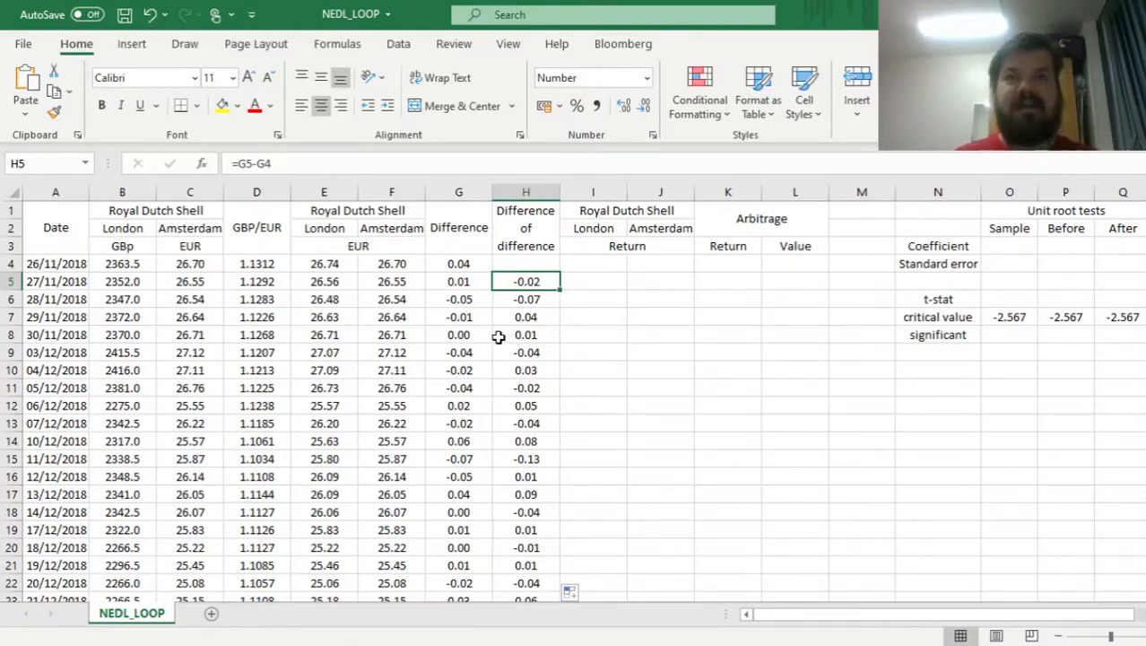
{"action": "mouse_move", "coordinate": [625, 380]}
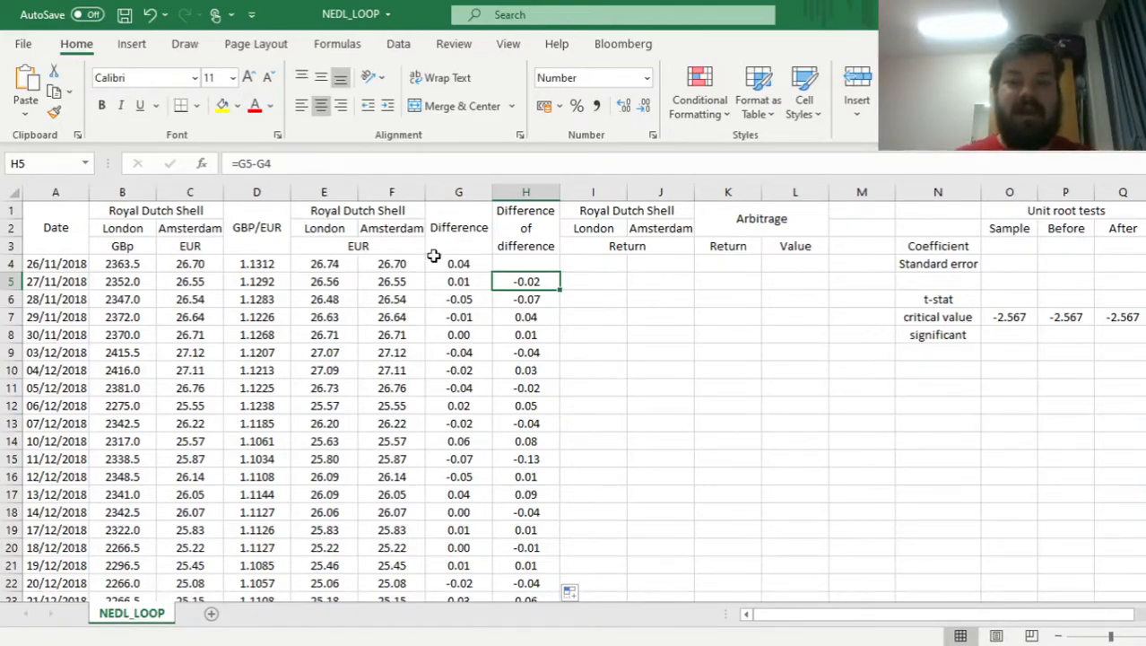
{"action": "left_click", "coordinate": [458, 262]}
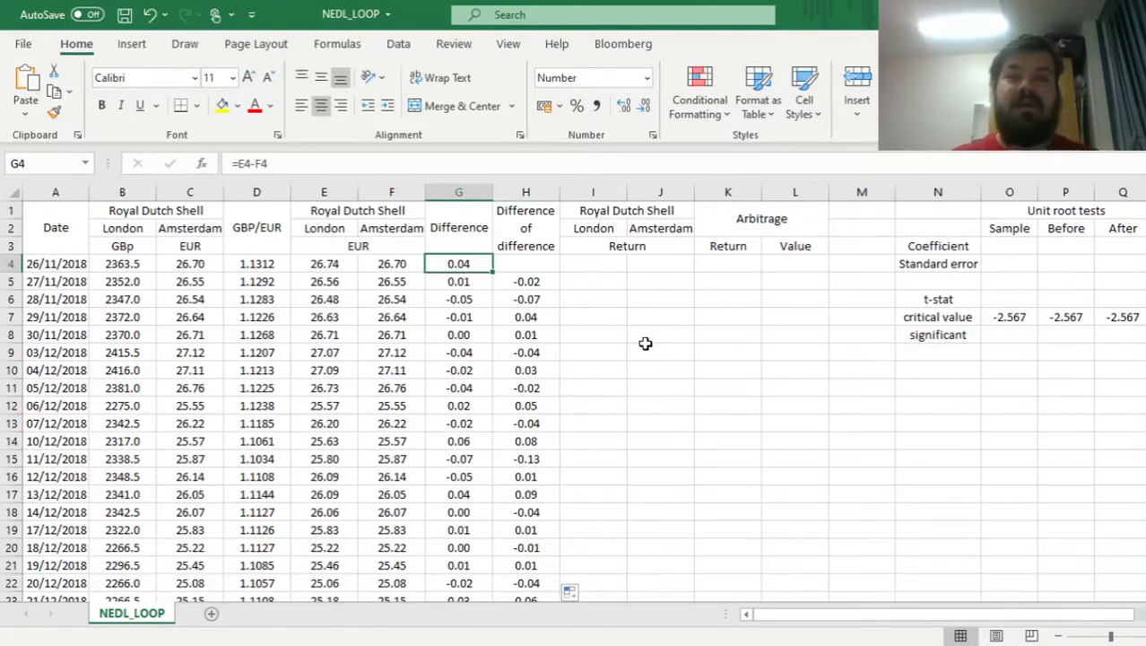
{"action": "mouse_move", "coordinate": [531, 294]}
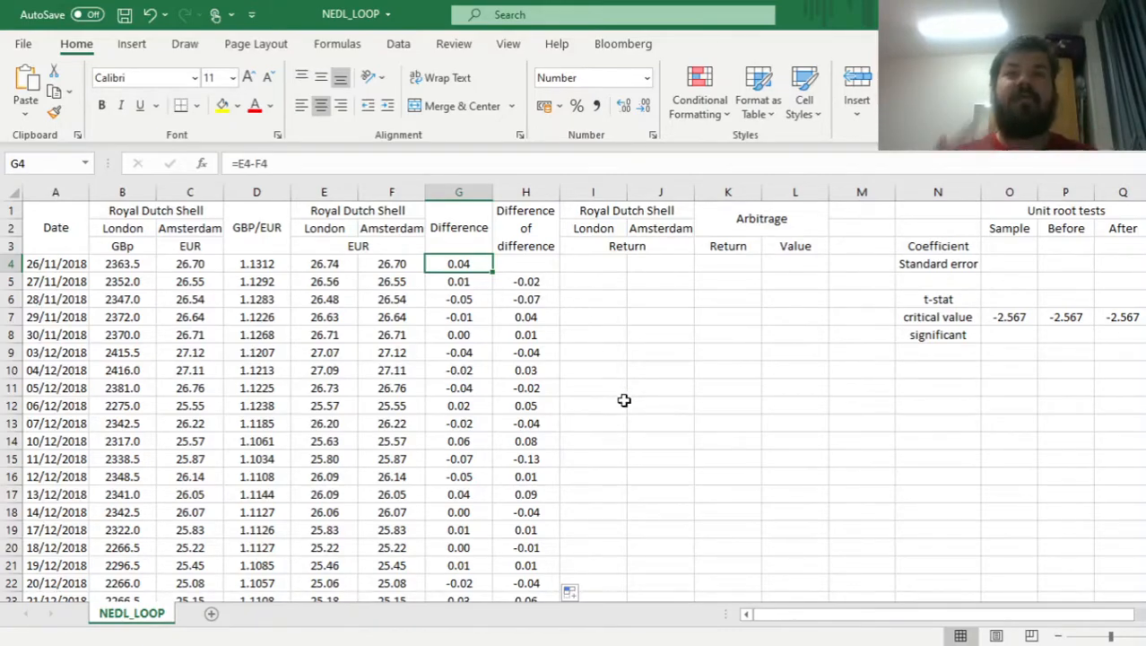
{"action": "mouse_move", "coordinate": [517, 287]}
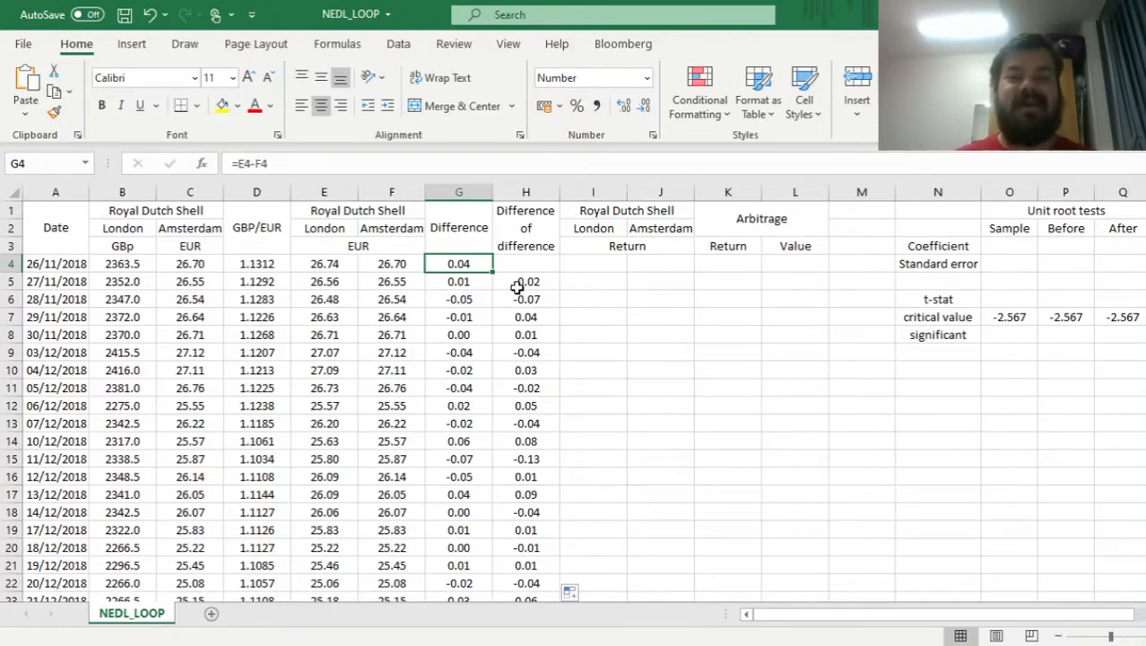
{"action": "left_click", "coordinate": [525, 280]}
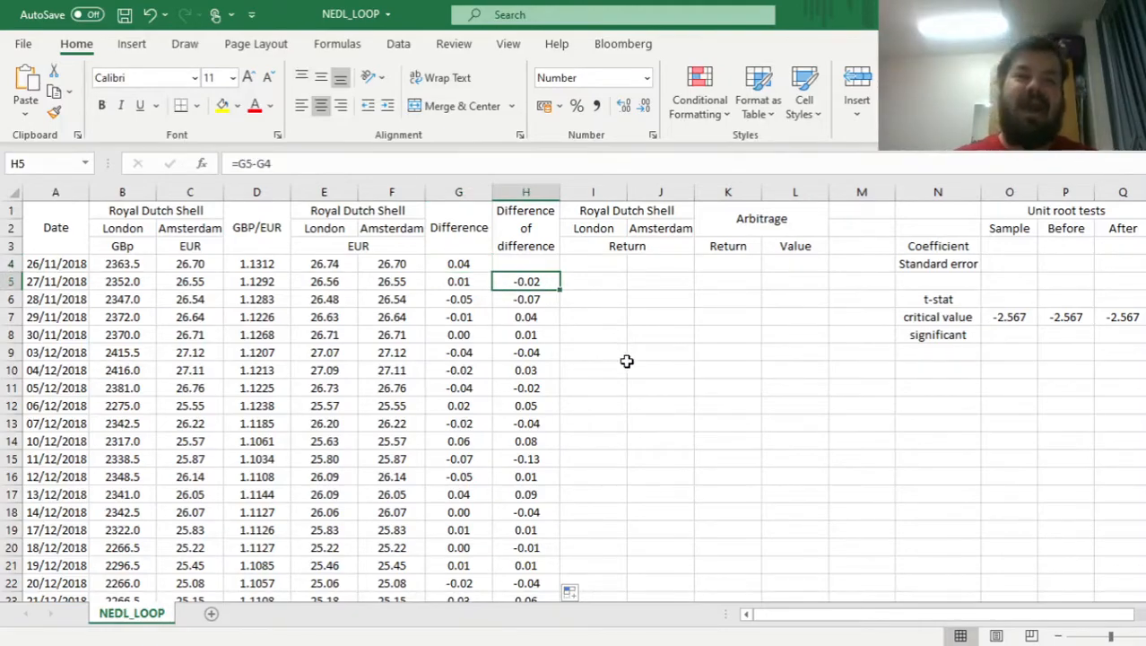
{"action": "left_click", "coordinate": [459, 262]}
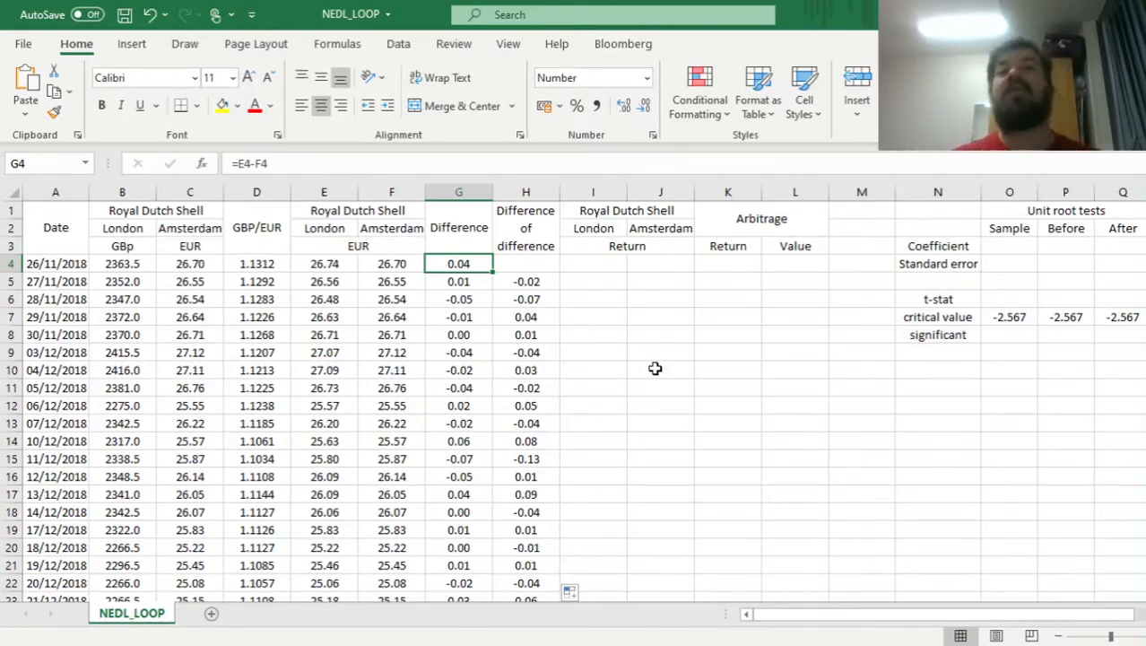
{"action": "mouse_move", "coordinate": [543, 299]}
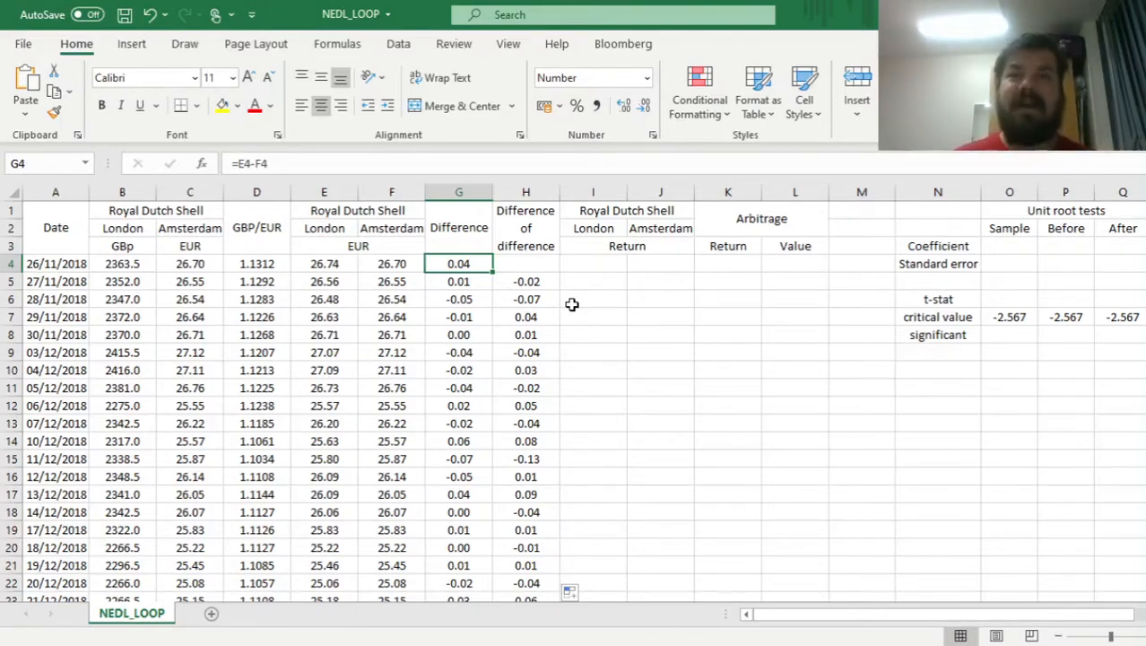
{"action": "mouse_move", "coordinate": [958, 427]}
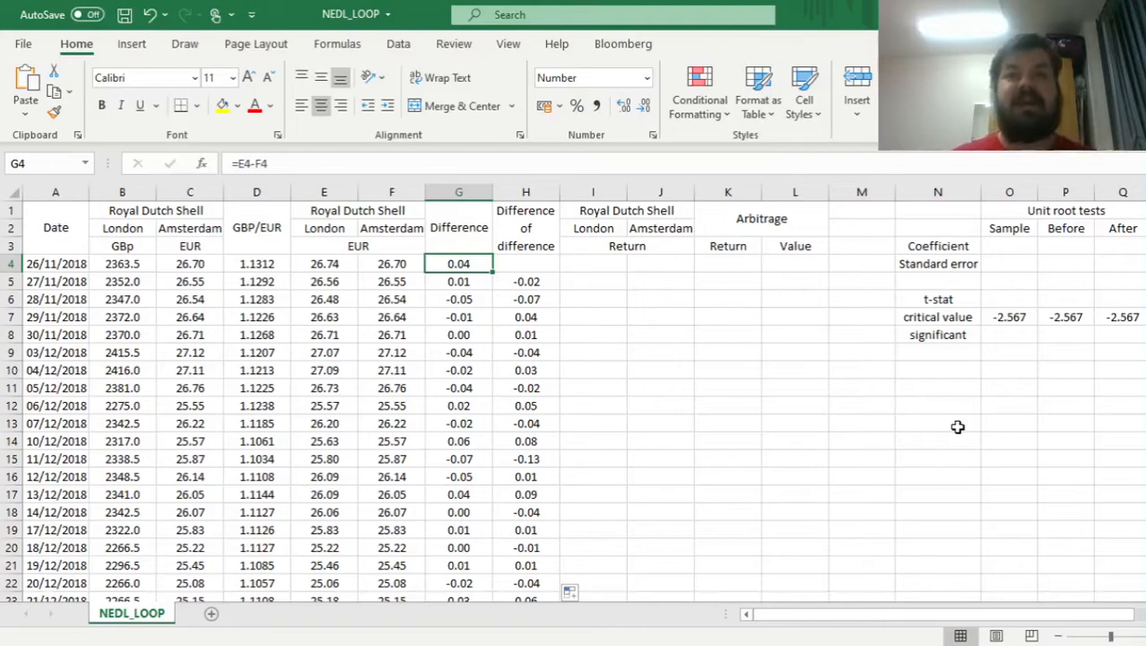
{"action": "mouse_move", "coordinate": [582, 370]}
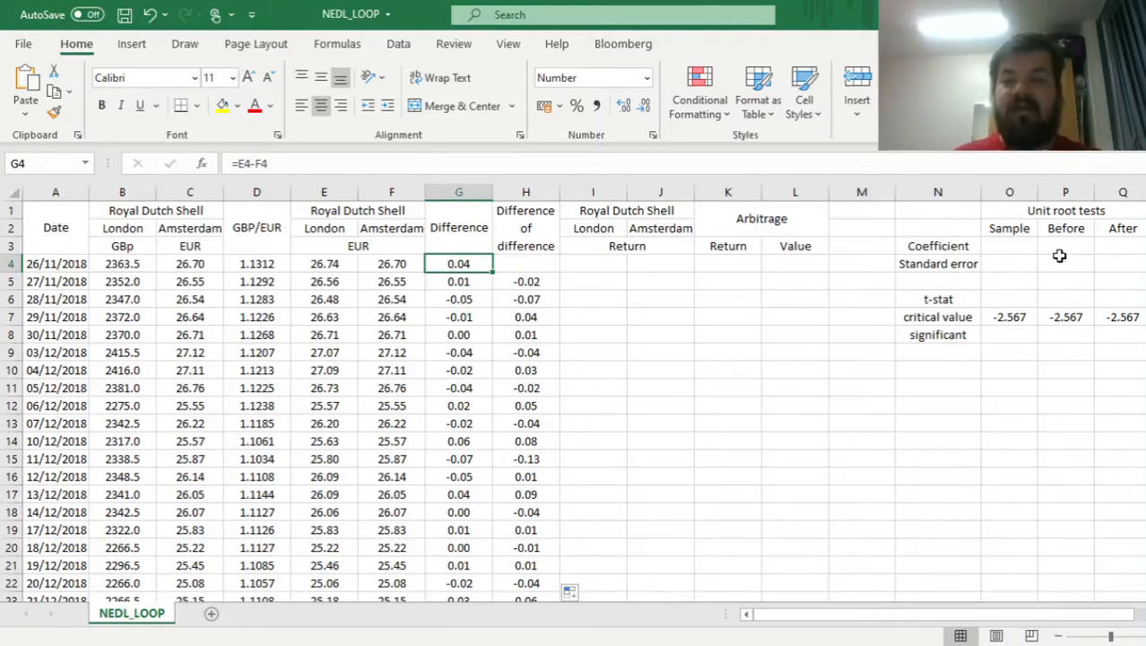
- Enter the Sample LINEST regression of H5:H505 on G4:G504 with statistics enabled
{"action": "left_click", "coordinate": [1008, 245]}
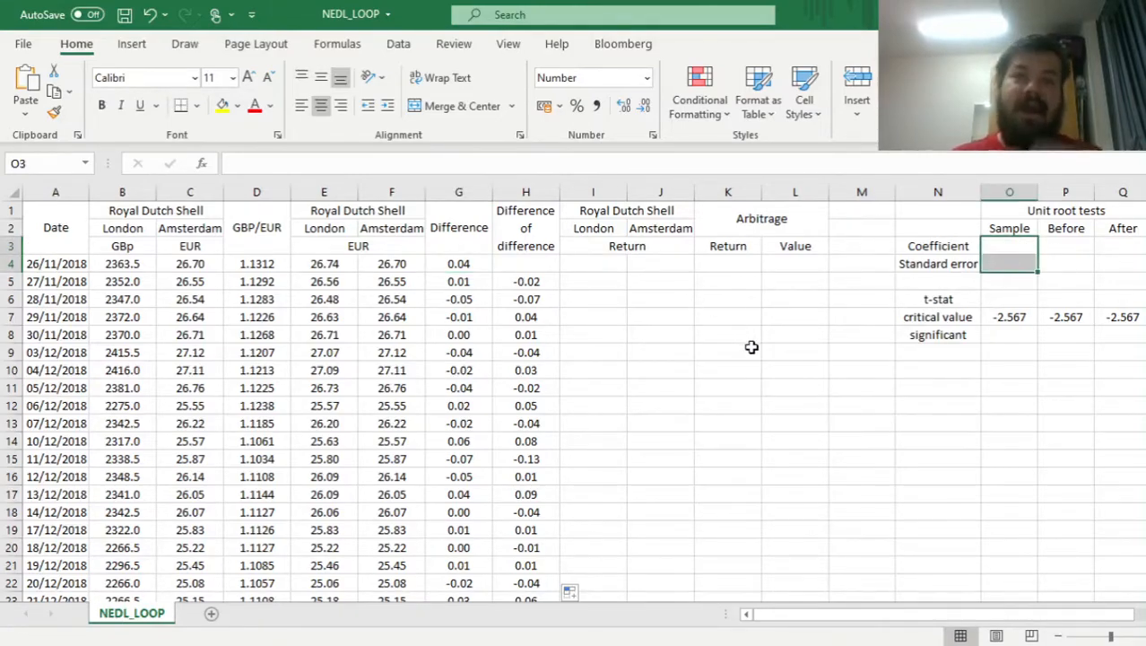
{"action": "mouse_move", "coordinate": [840, 299]}
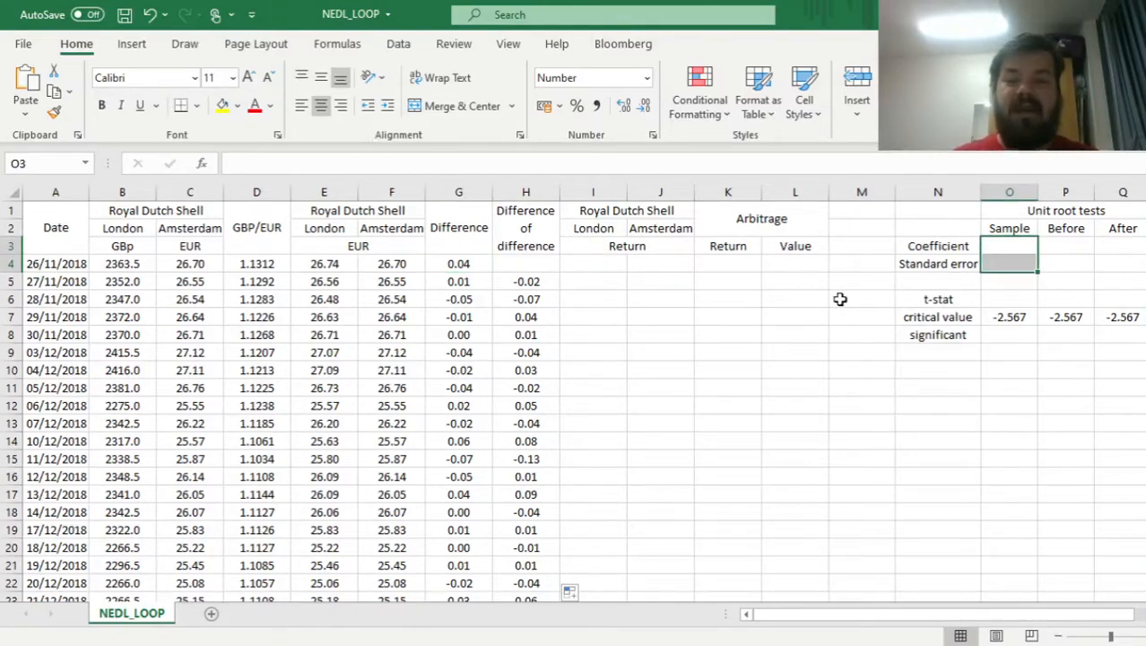
{"action": "mouse_move", "coordinate": [812, 395]}
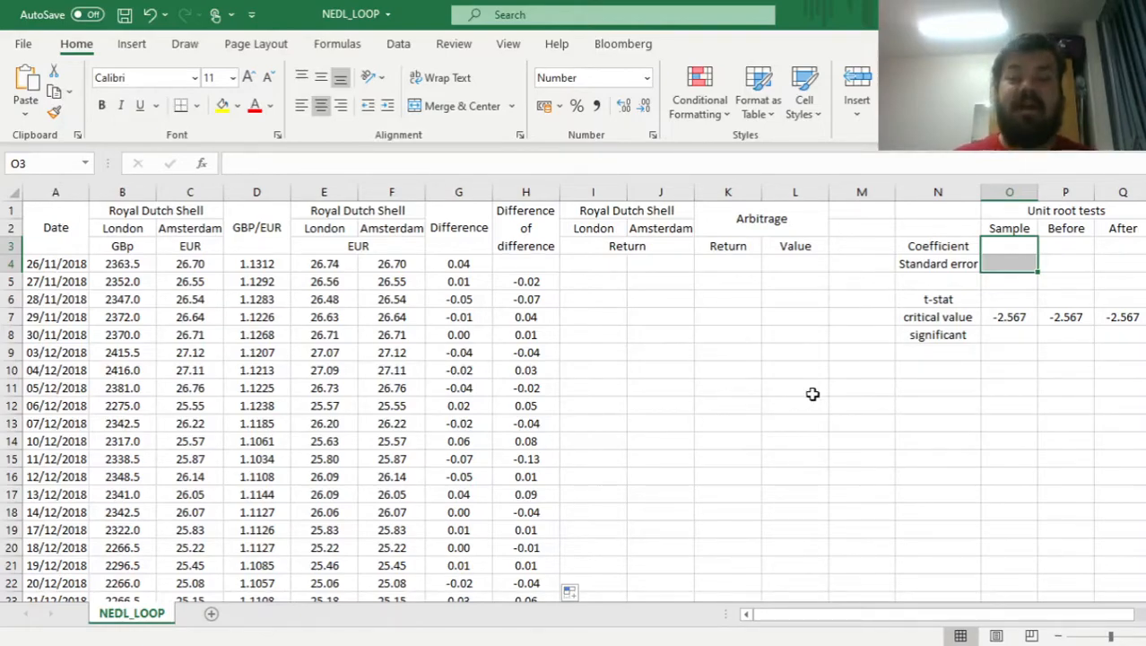
{"action": "mouse_move", "coordinate": [422, 155]}
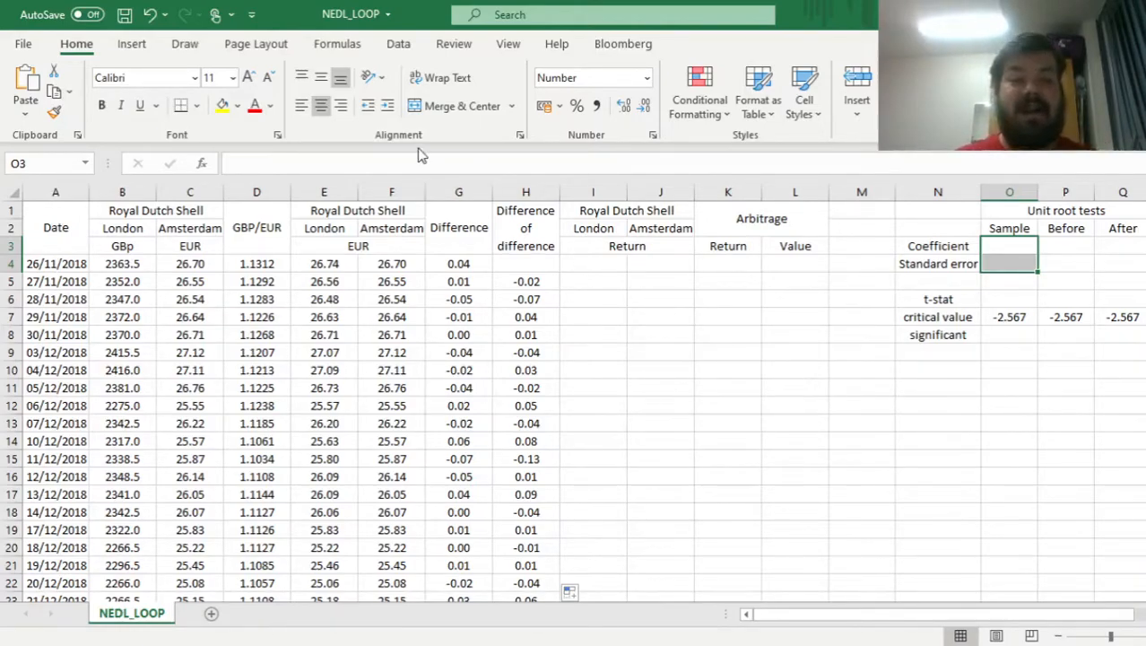
{"action": "type", "text": "=LINES"}
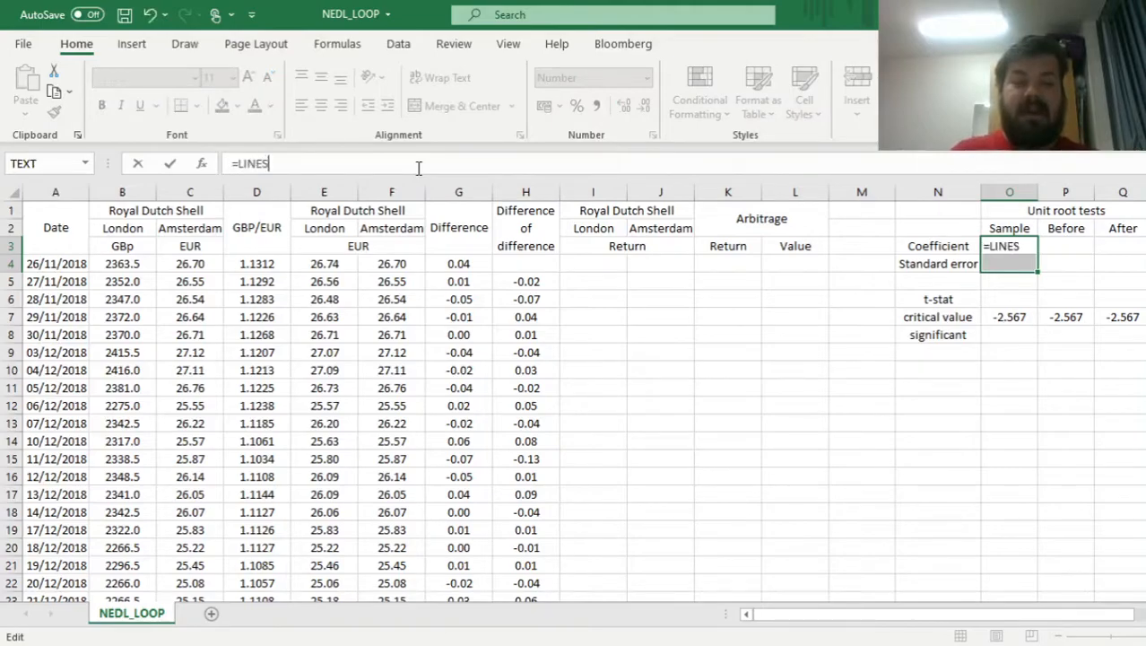
{"action": "left_click", "coordinate": [525, 281]}
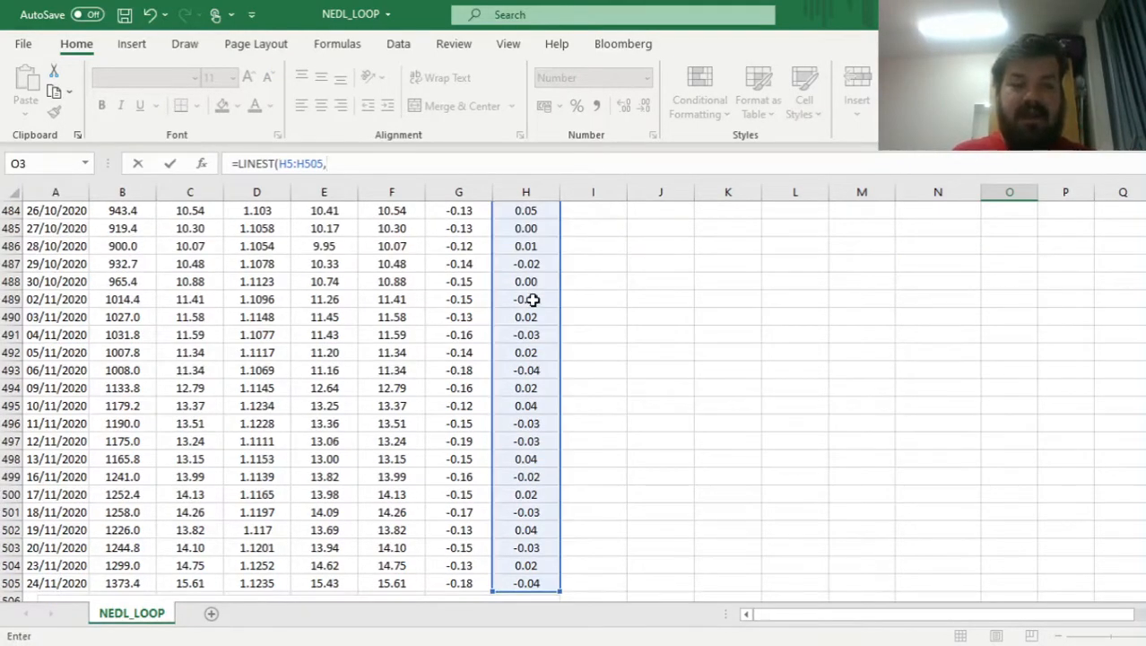
{"action": "left_click", "coordinate": [458, 565]}
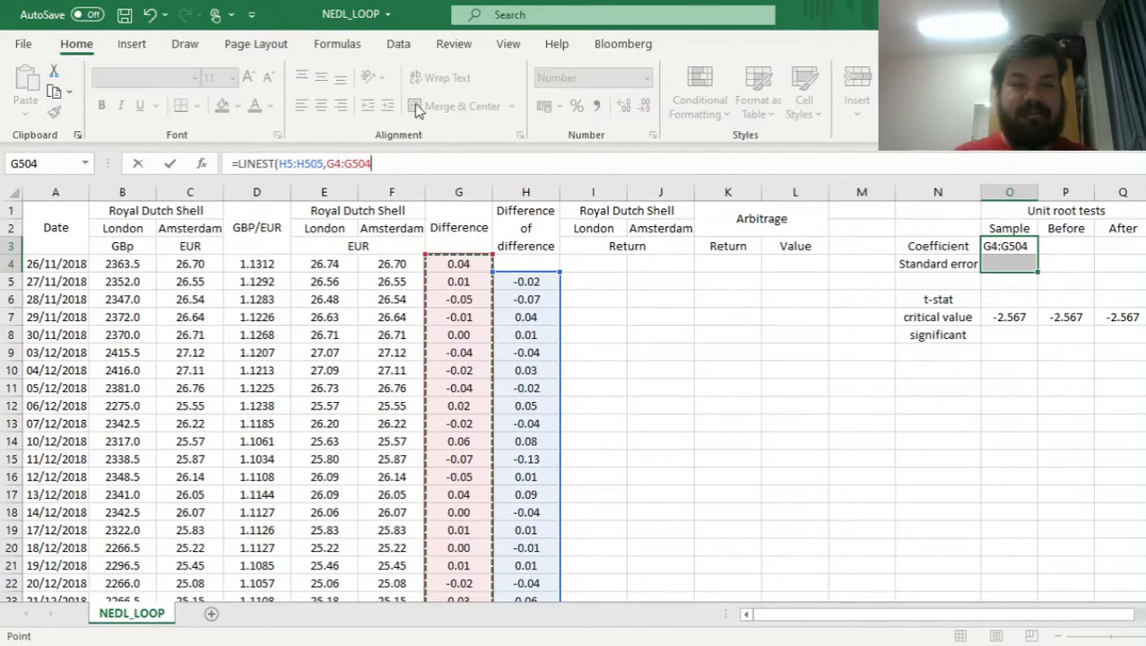
{"action": "type", "text": ",0"}
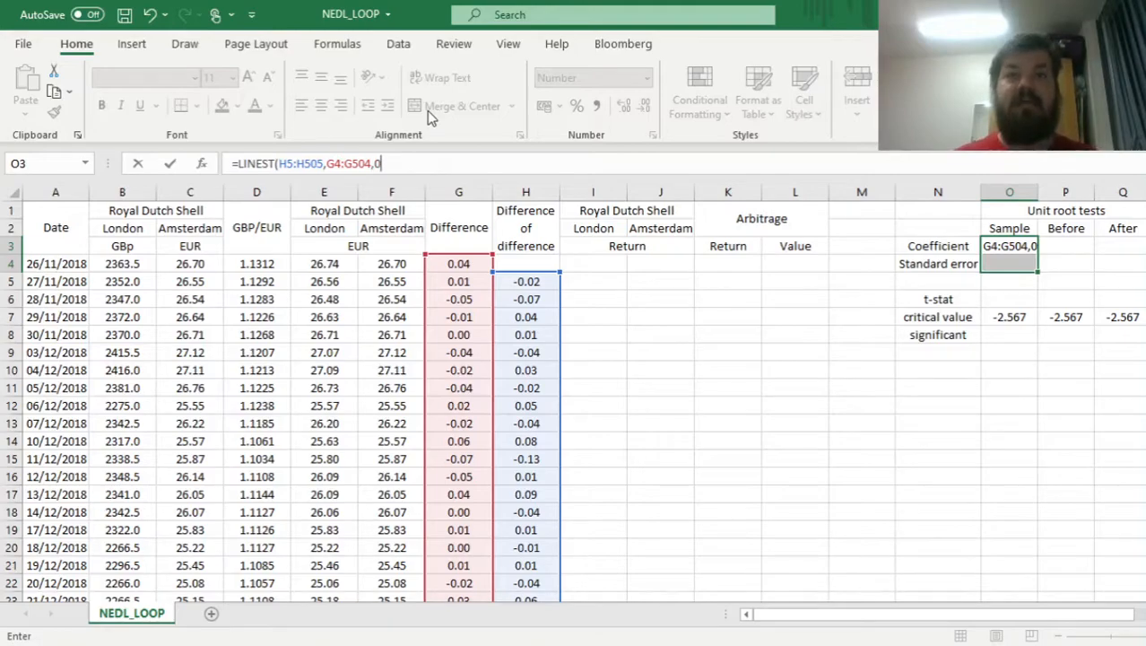
{"action": "type", "text": ",1"}
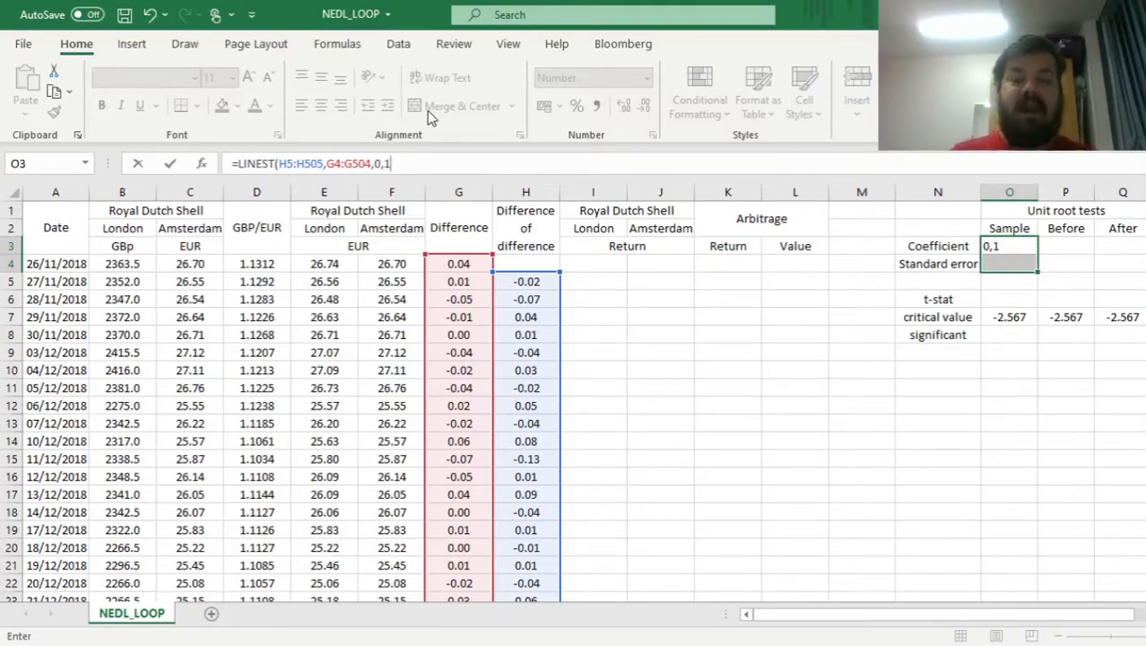
{"action": "type", "text": ")}"}
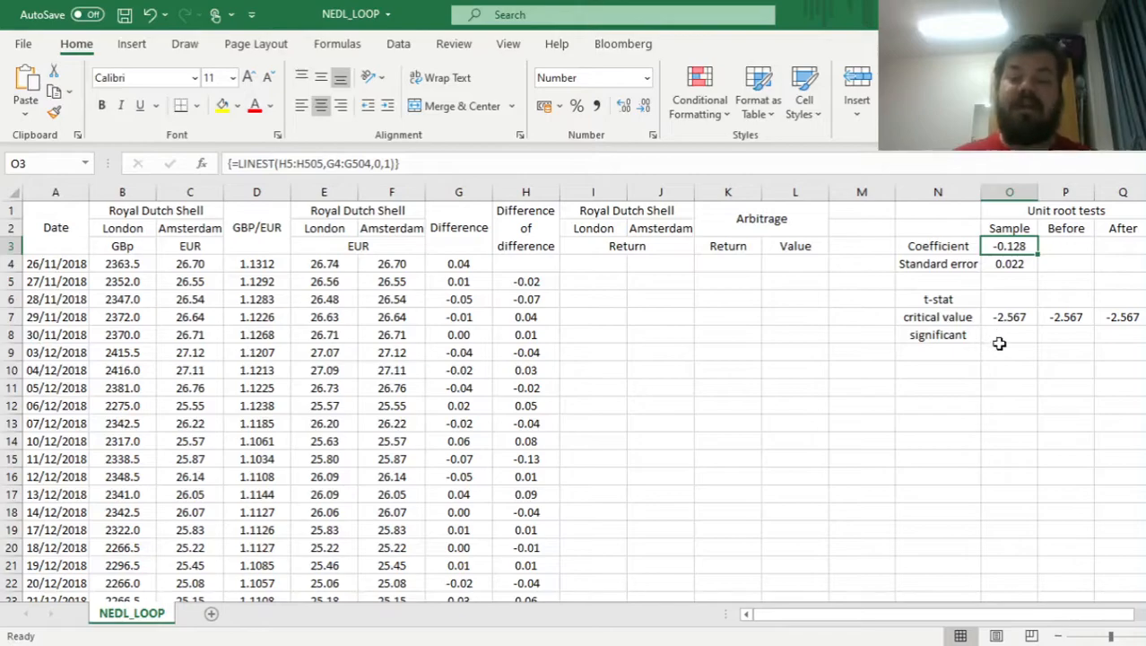
{"action": "left_click", "coordinate": [1008, 263]}
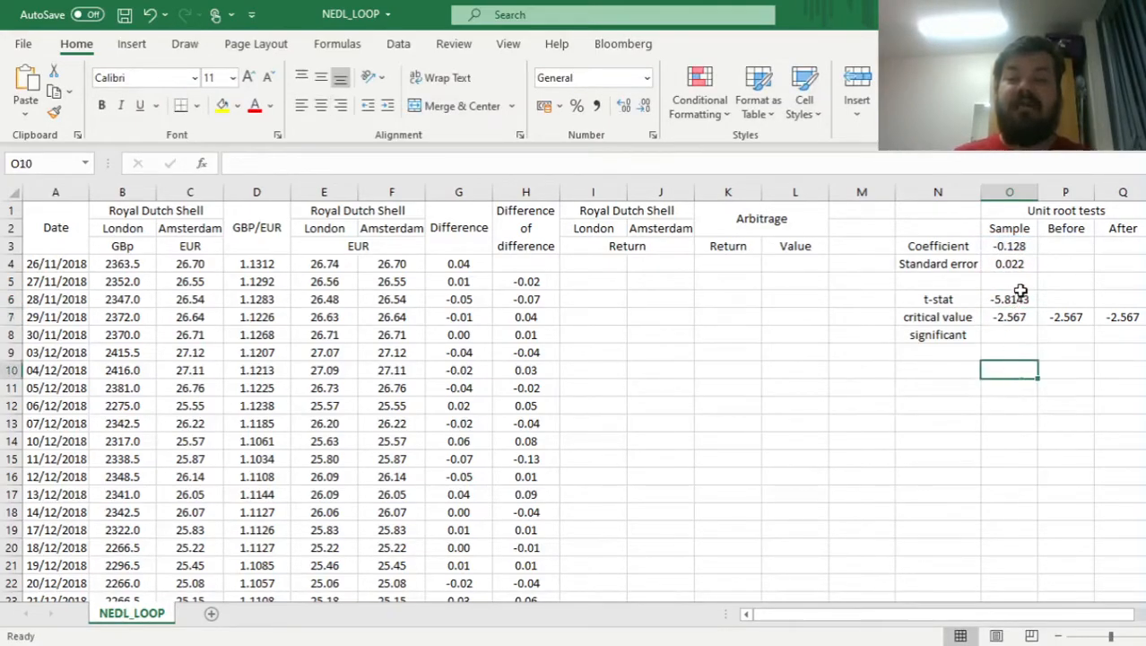
- Check the Sample t-stat and -2.567 critical value, then enter the IF yes/no significance test
{"action": "left_click", "coordinate": [1008, 298]}
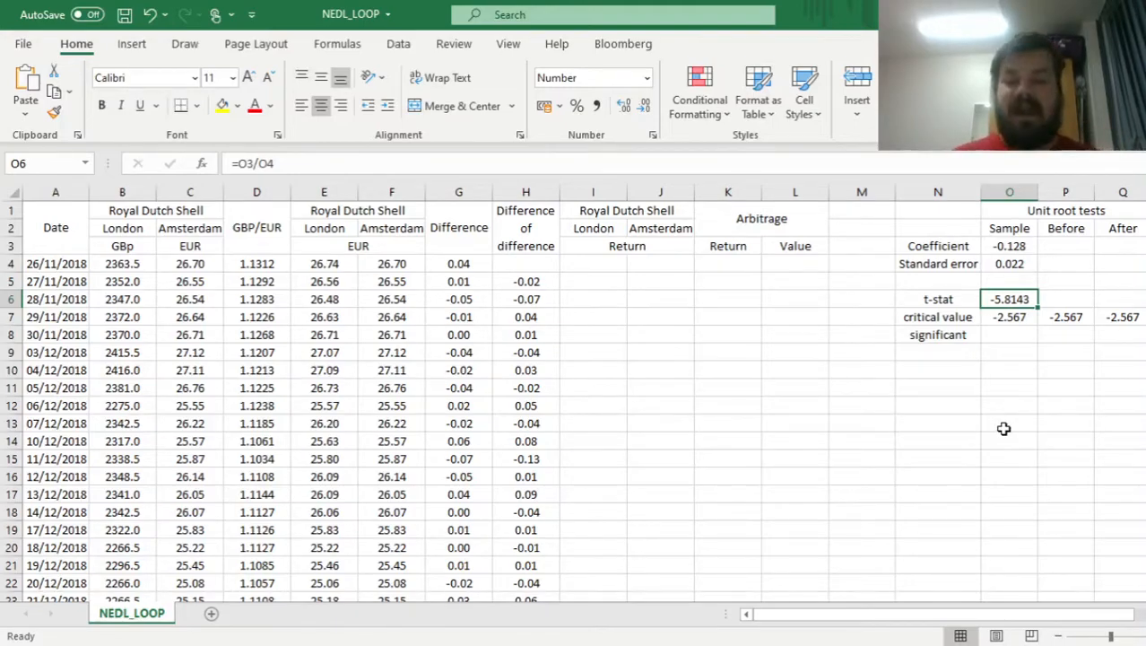
{"action": "left_click", "coordinate": [1009, 316]}
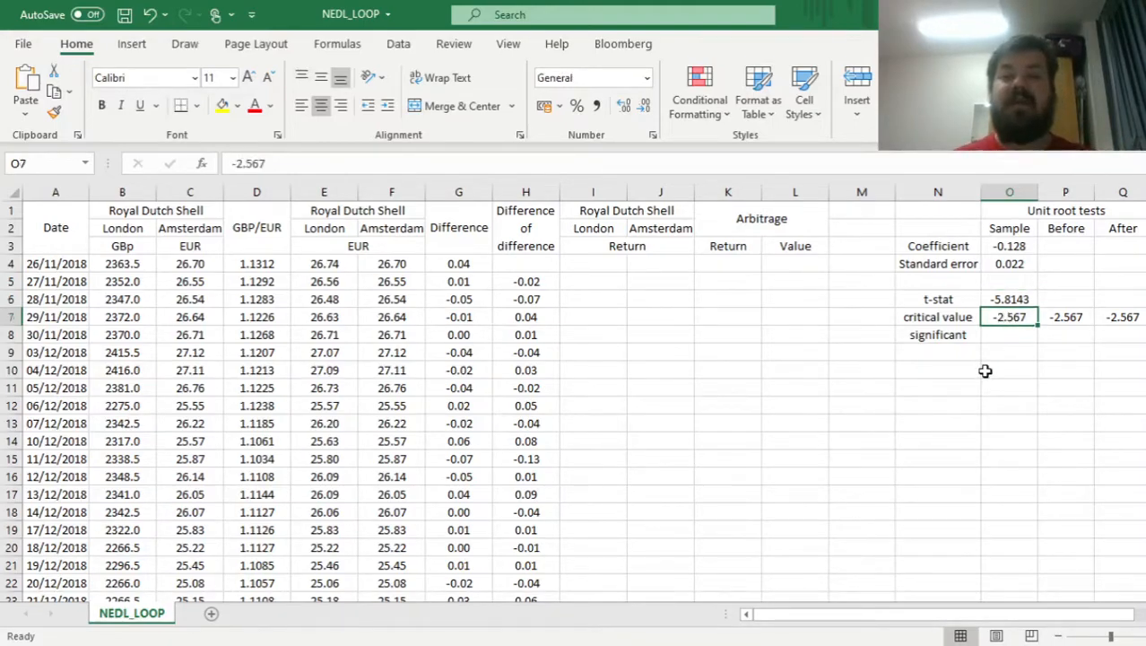
{"action": "mouse_move", "coordinate": [994, 386]}
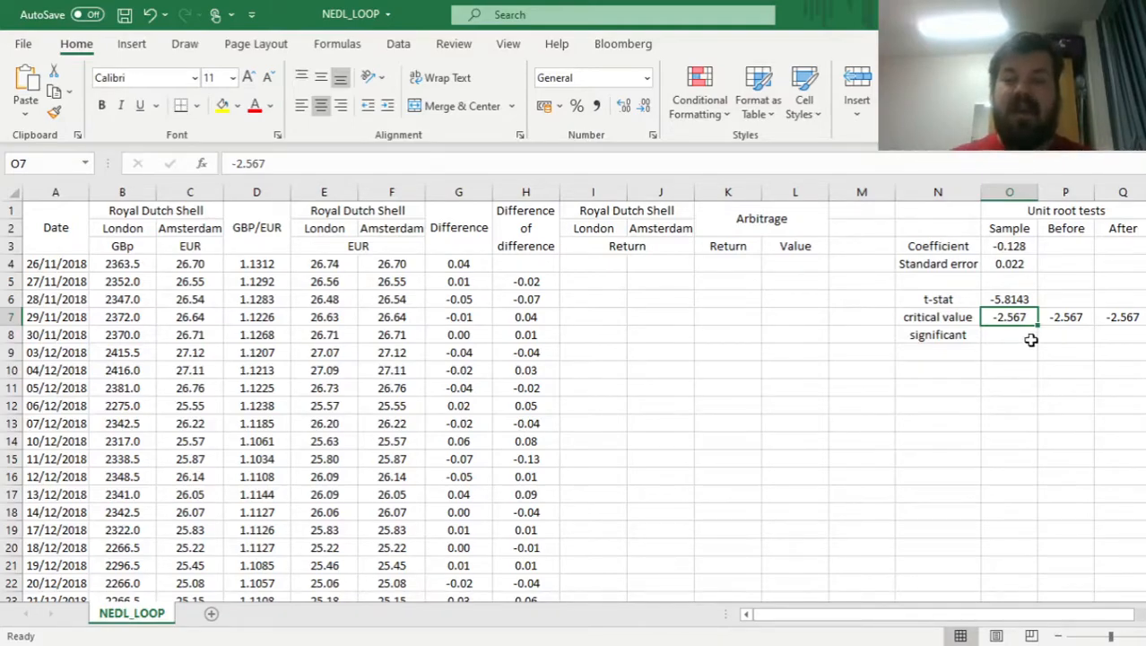
{"action": "type", "text": "=IF(O7"}
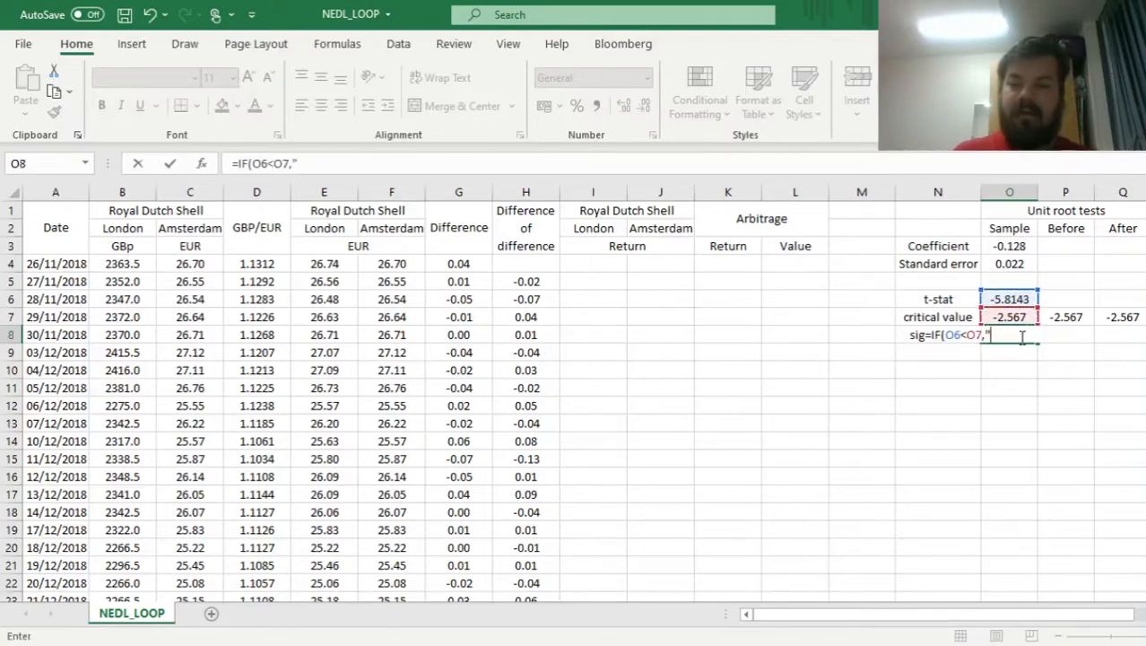
{"action": "type", "text": "\"yes\",\"no\")"}
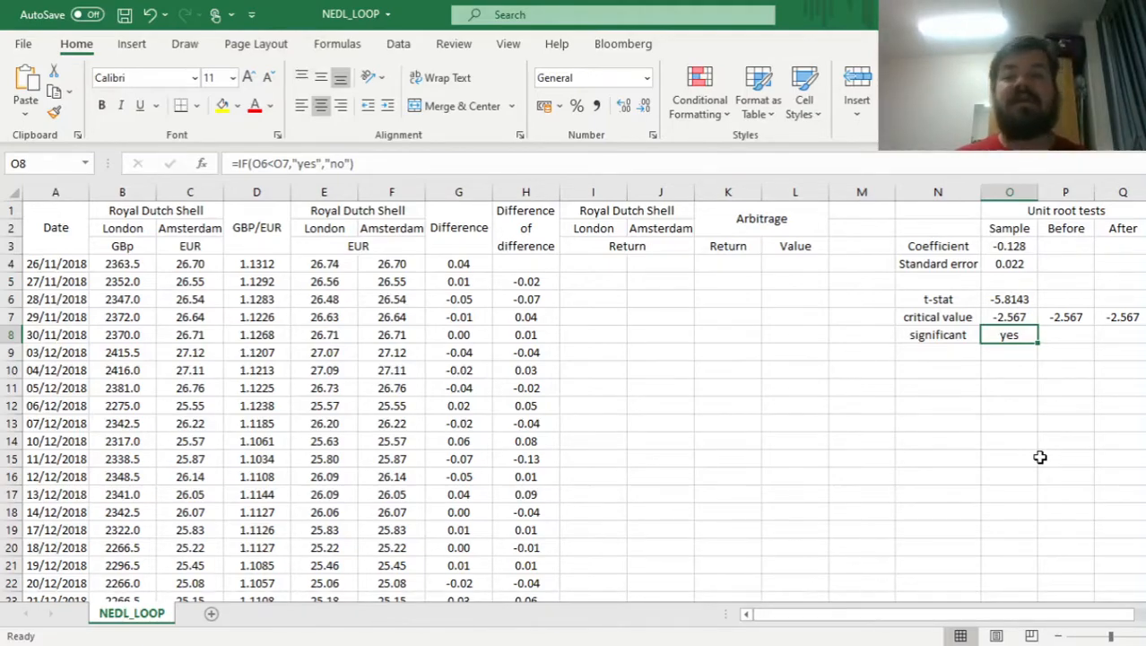
{"action": "mouse_move", "coordinate": [721, 388]}
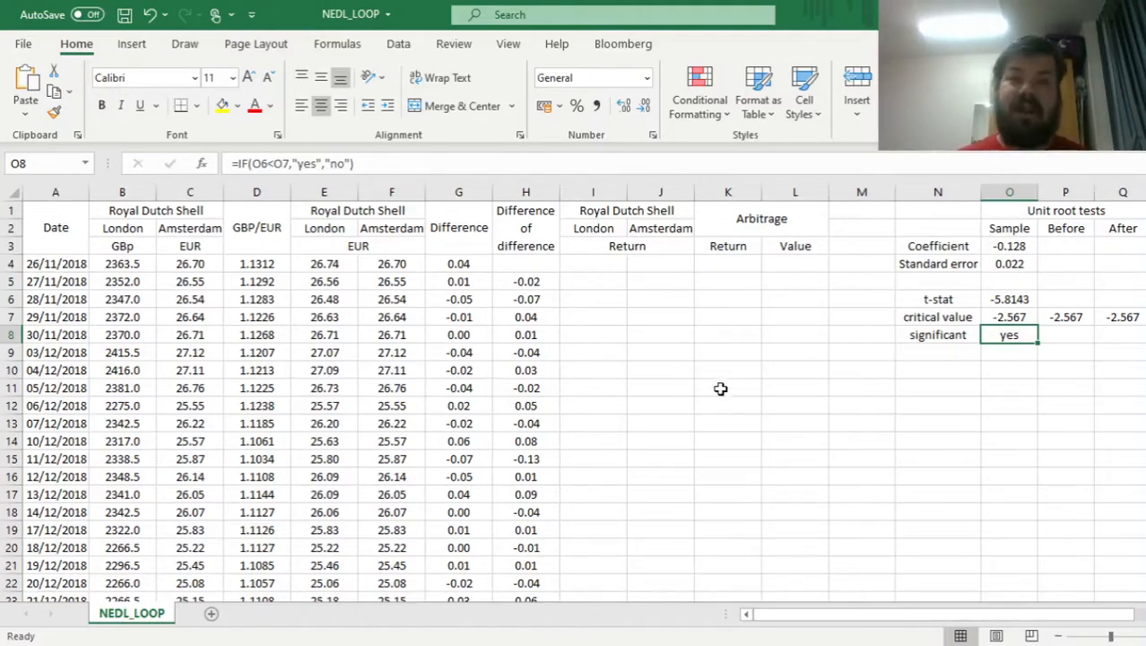
{"action": "mouse_move", "coordinate": [865, 445]}
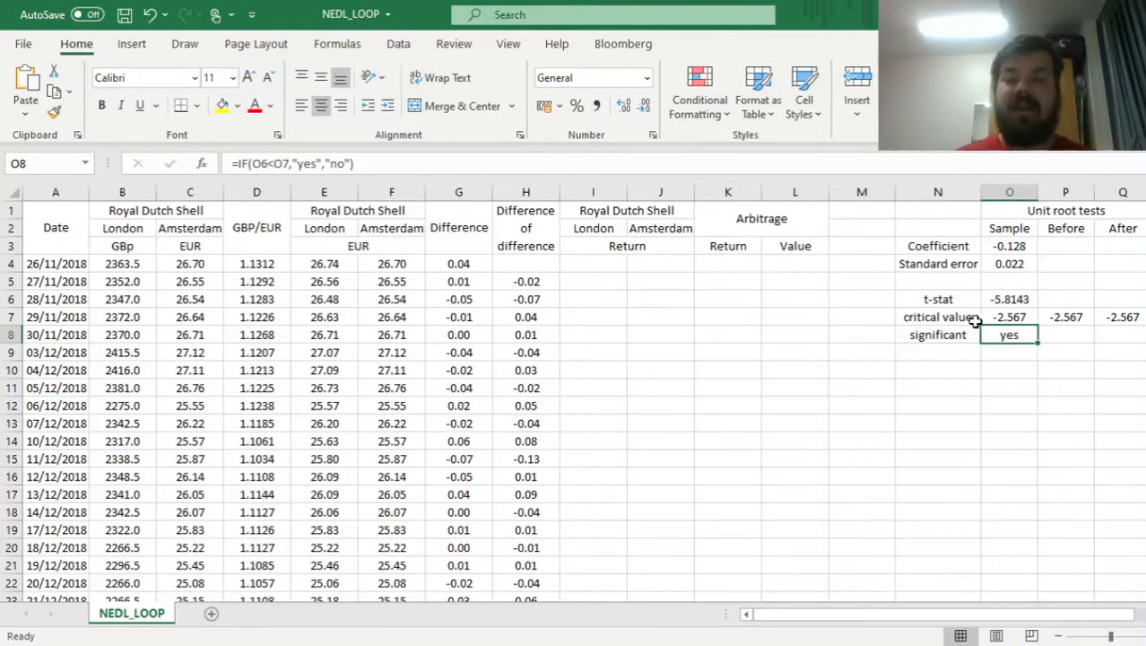
{"action": "mouse_move", "coordinate": [927, 418]}
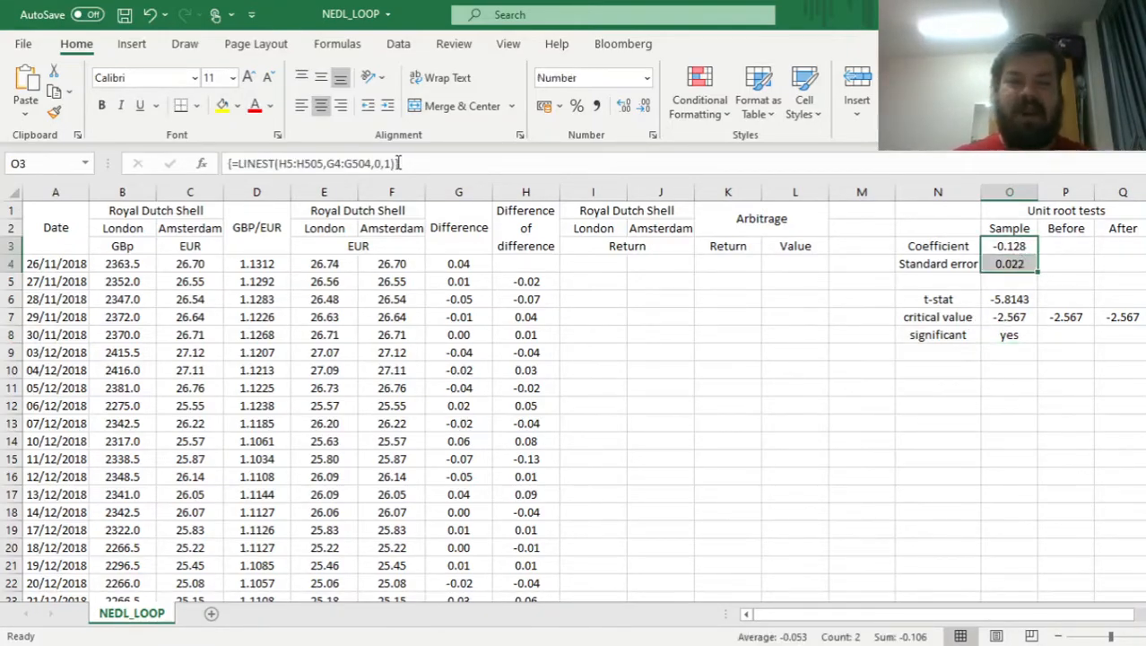
- Copy the Sample regression and t-stat formulas into the Before column P
{"action": "left_click", "coordinate": [1065, 245]}
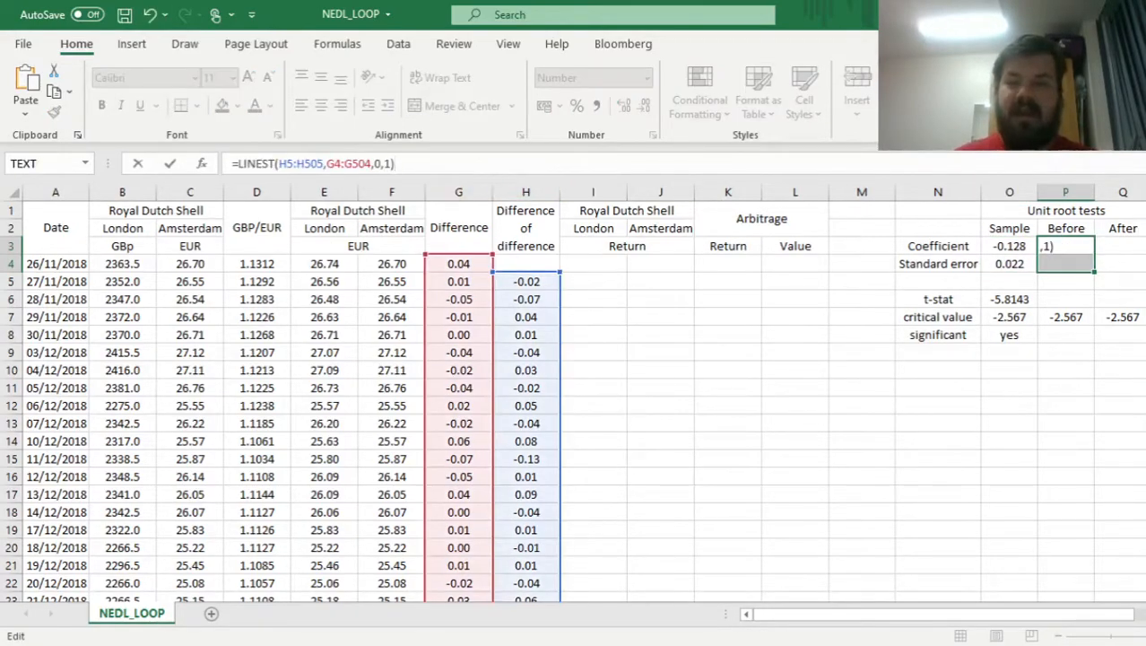
{"action": "scroll", "scroll_direction": "down", "scroll_amount": 3}
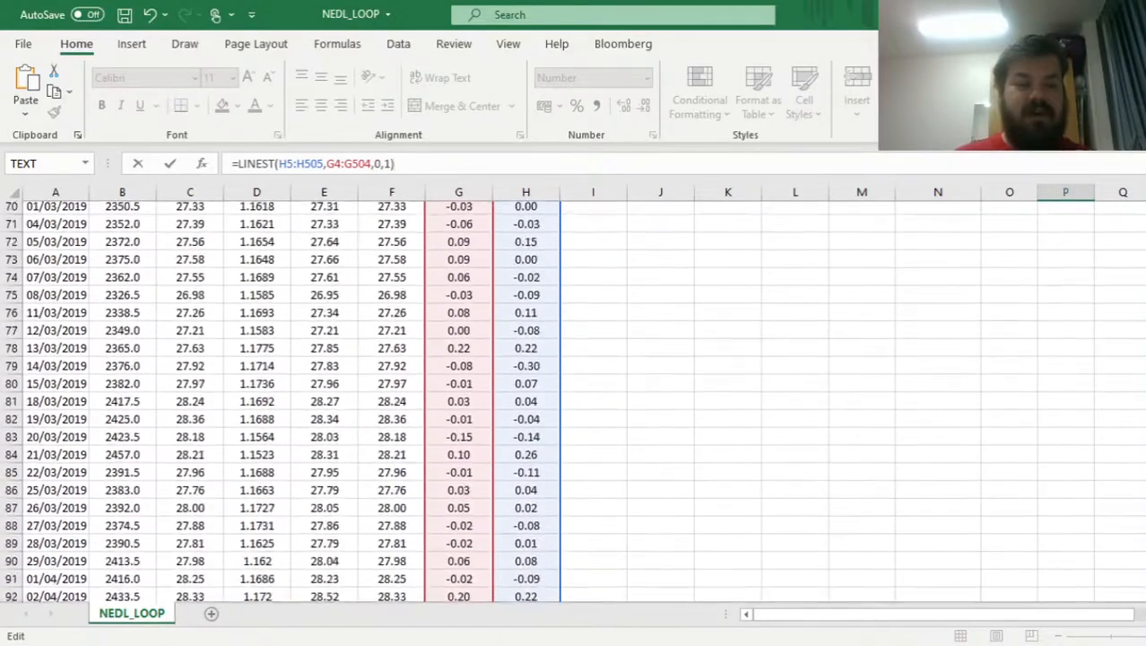
{"action": "scroll", "scroll_direction": "down", "scroll_amount": 3}
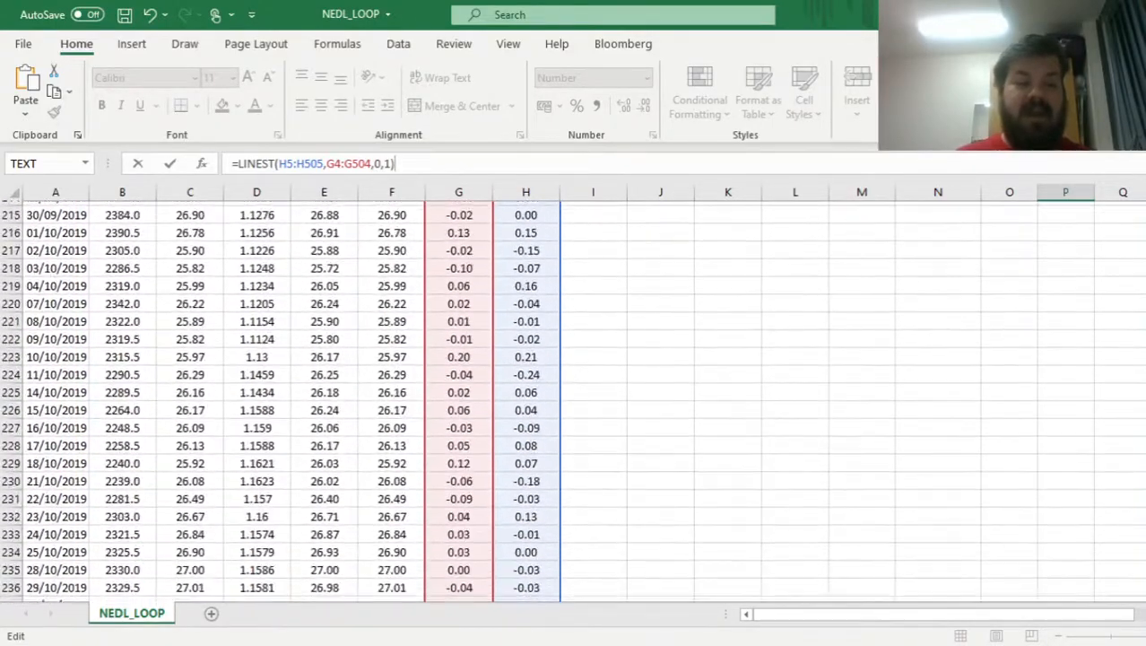
{"action": "scroll", "scroll_direction": "down", "scroll_amount": 3}
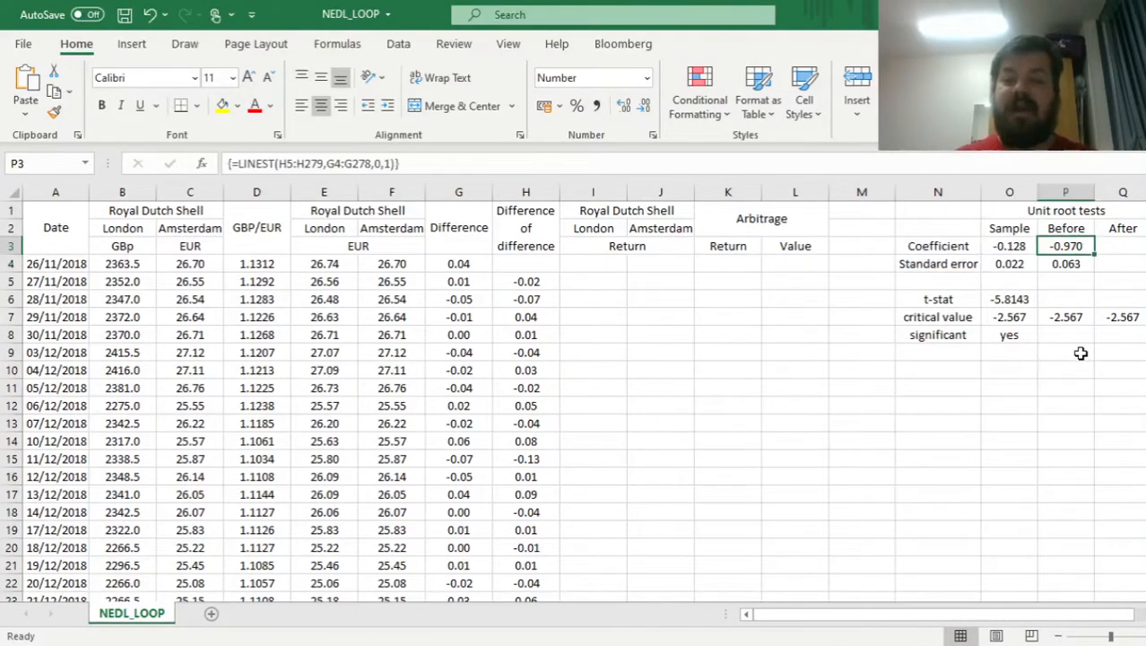
{"action": "left_click", "coordinate": [1009, 299]}
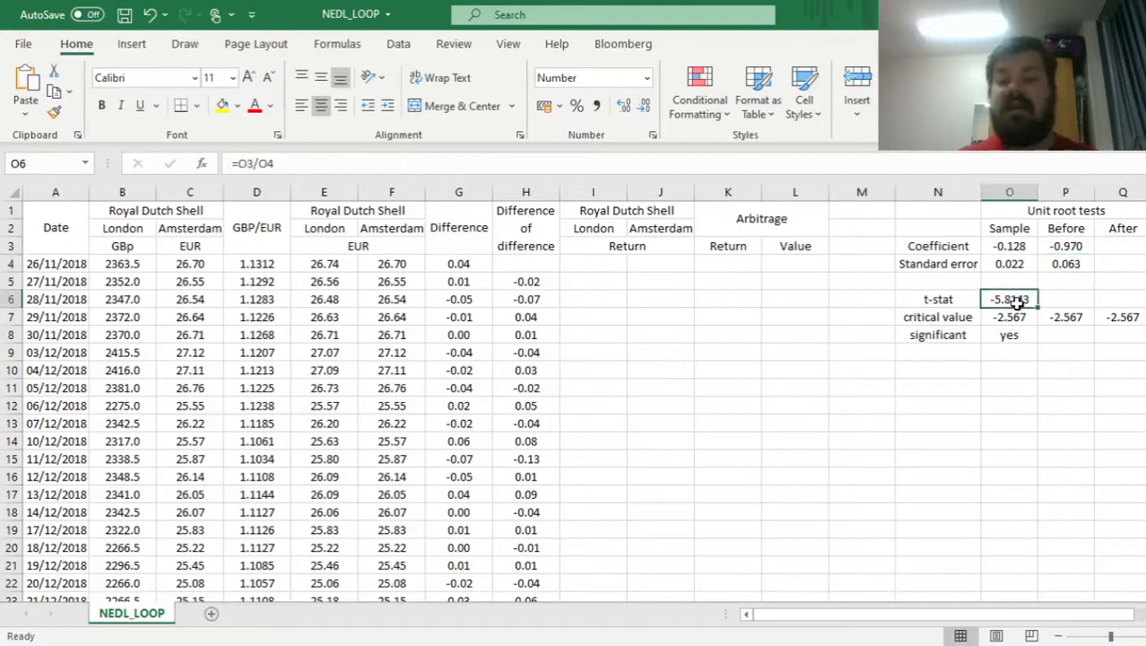
{"action": "left_click", "coordinate": [1065, 299]}
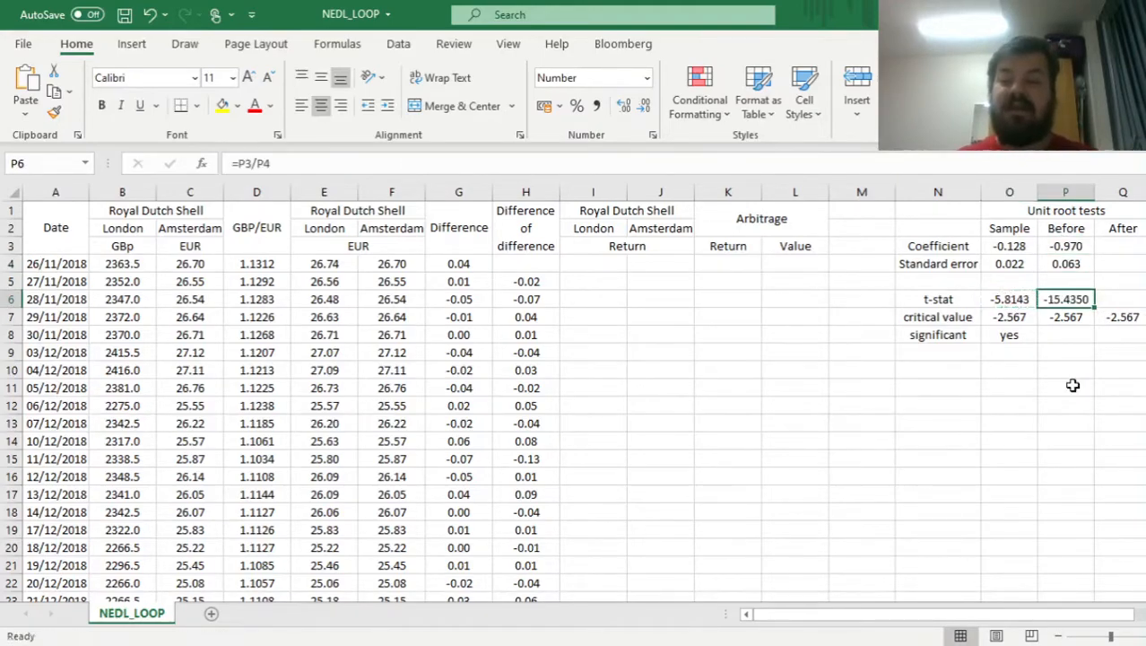
{"action": "mouse_move", "coordinate": [1064, 374]}
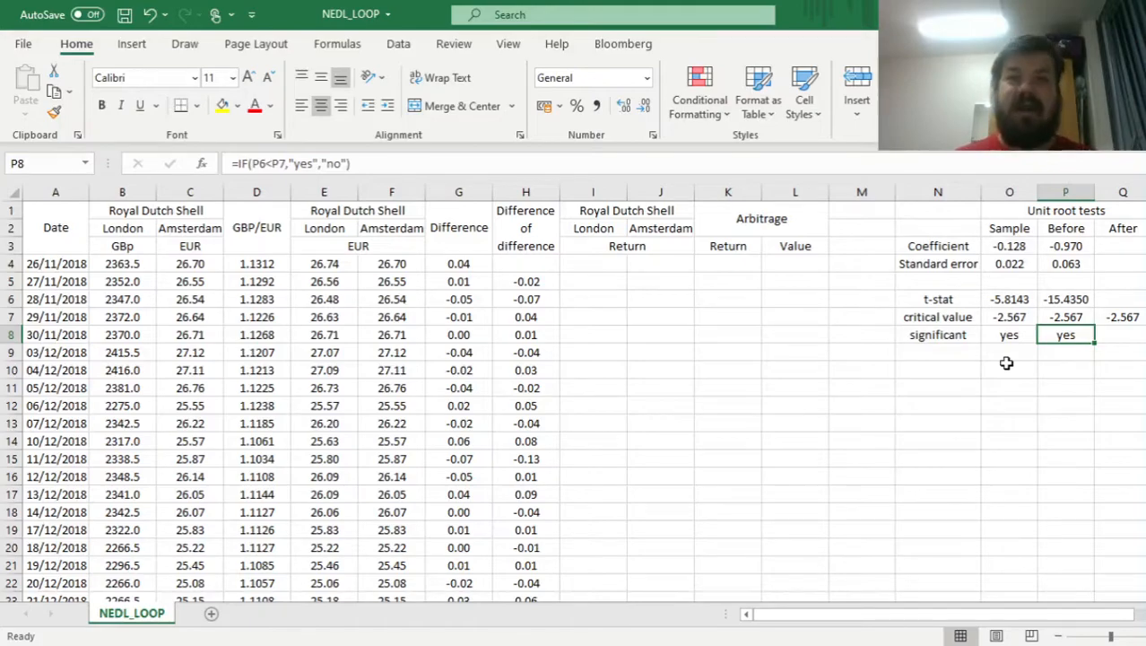
{"action": "mouse_move", "coordinate": [1062, 250]}
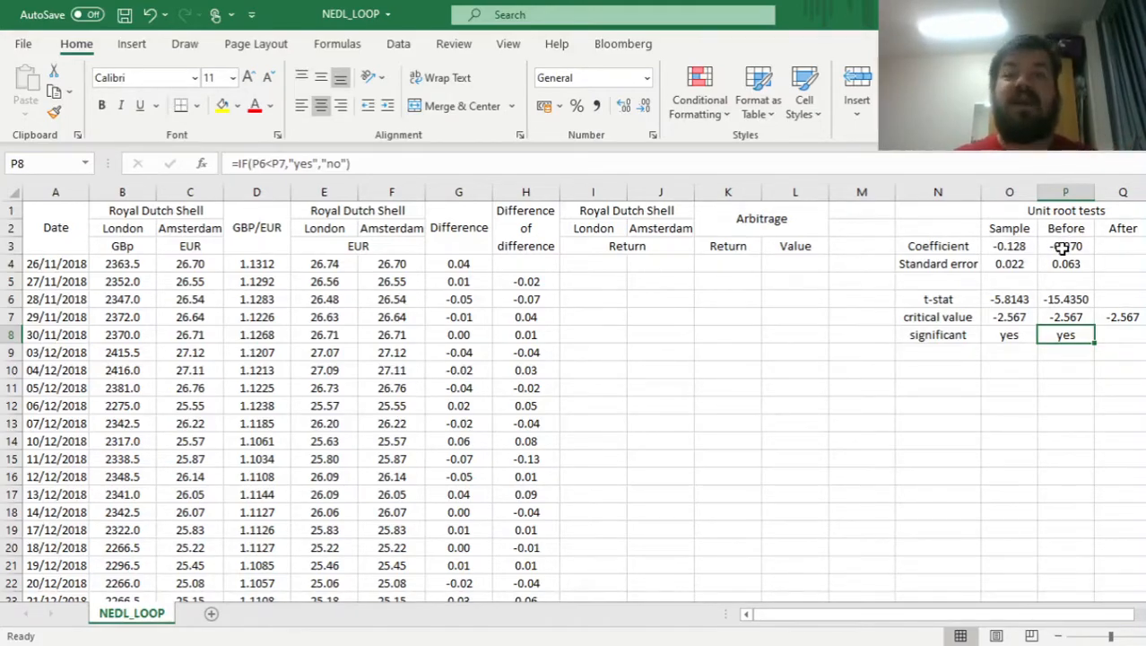
{"action": "left_click", "coordinate": [1008, 245]}
{"action": "type", "text": "=LINEST(H5:H505,G4:G504,0,1)"}
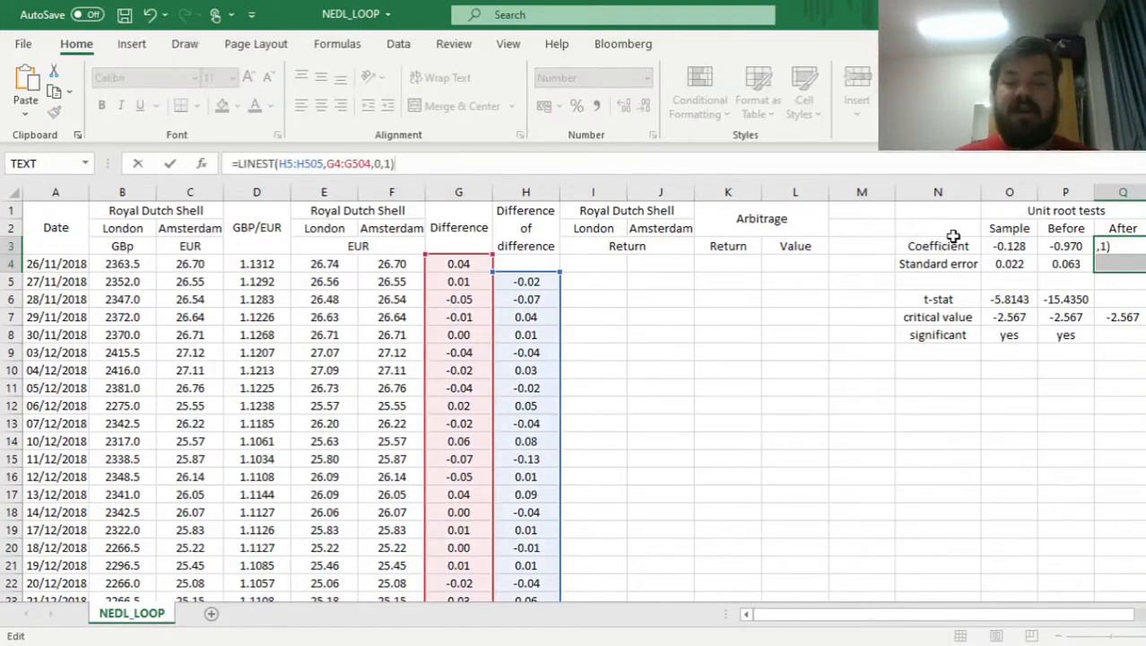
- Enter the After LINEST regression on the later rows of columns H and G
{"action": "scroll", "scroll_direction": "down", "scroll_amount": 3}
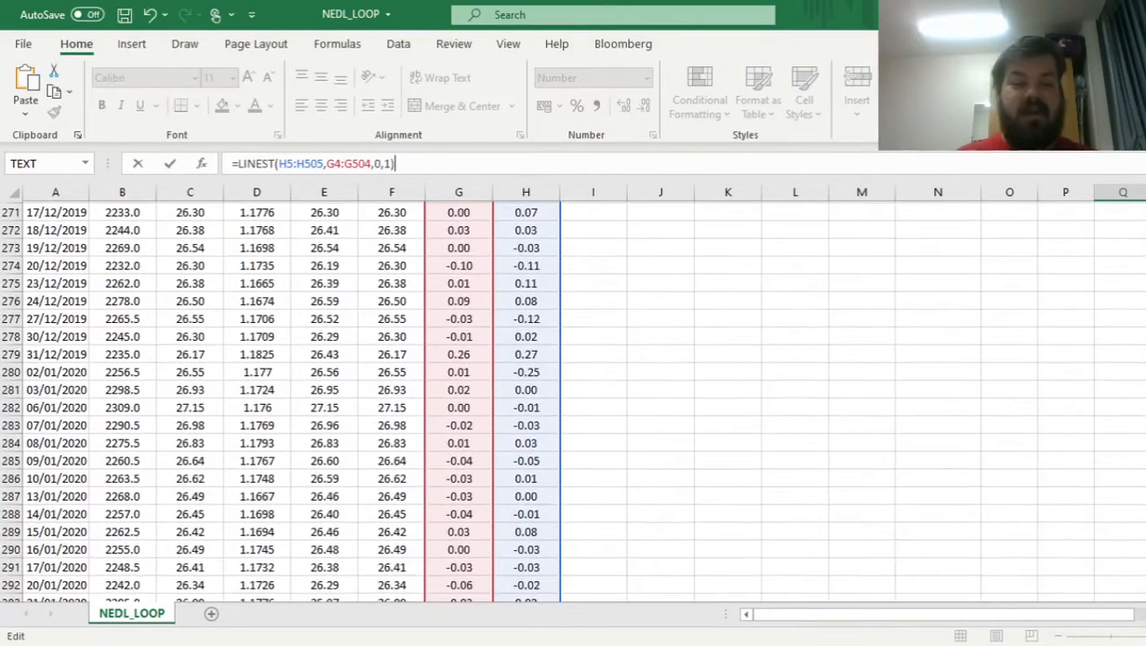
{"action": "scroll", "scroll_direction": "down", "scroll_amount": 3}
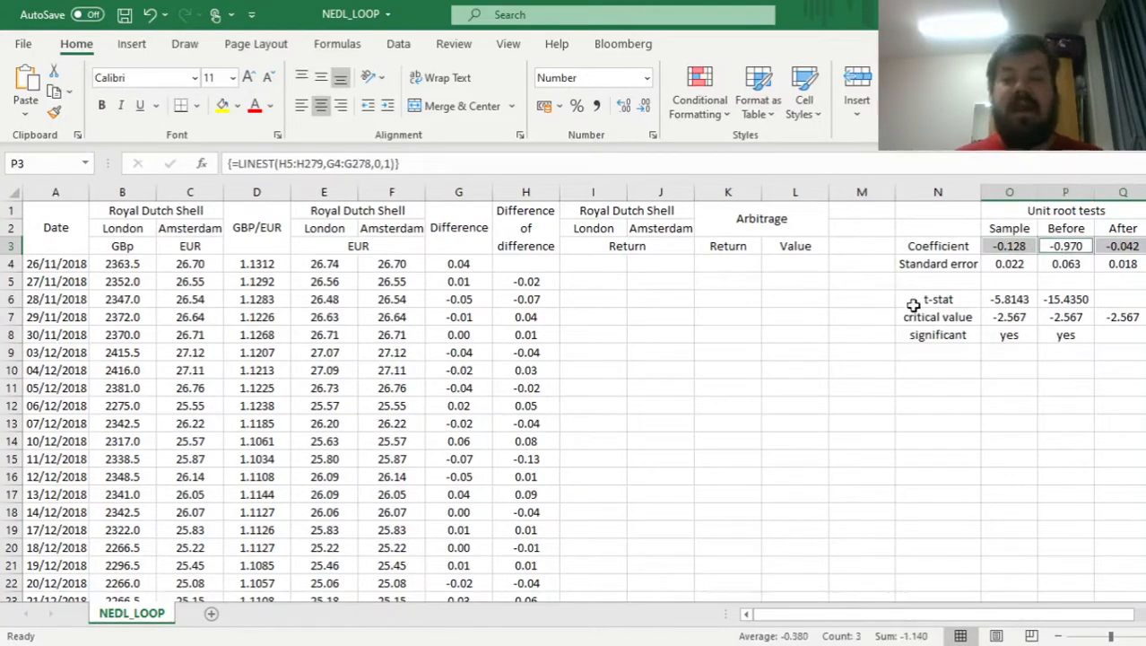
{"action": "left_click", "coordinate": [937, 281]}
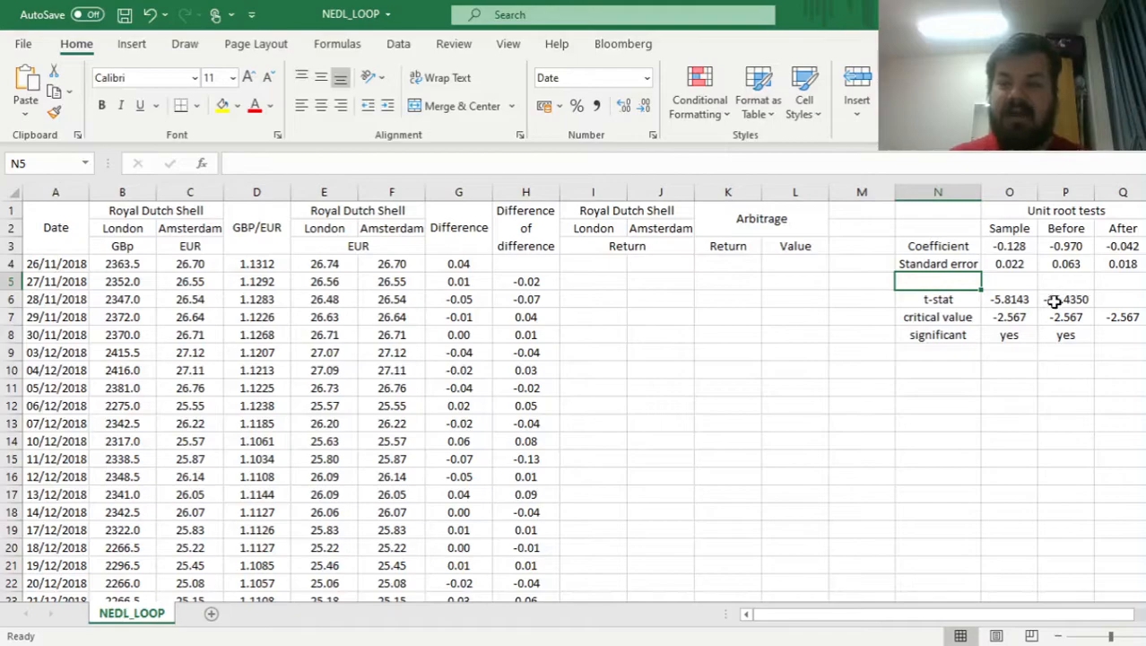
{"action": "left_click", "coordinate": [1122, 245]}
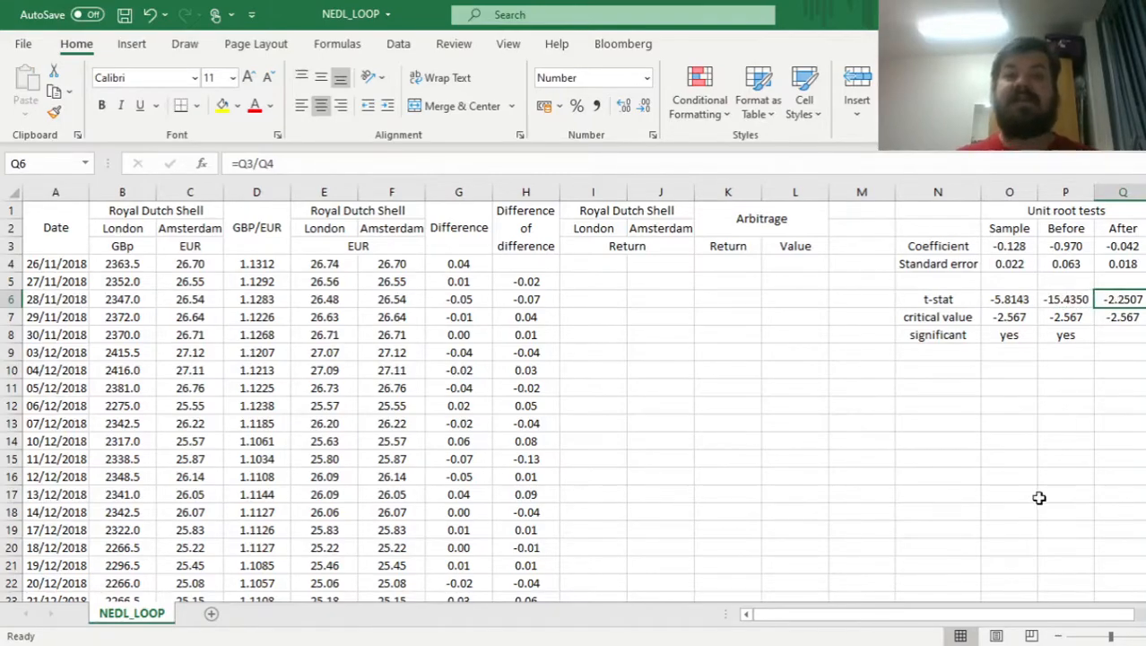
{"action": "mouse_move", "coordinate": [1129, 339]}
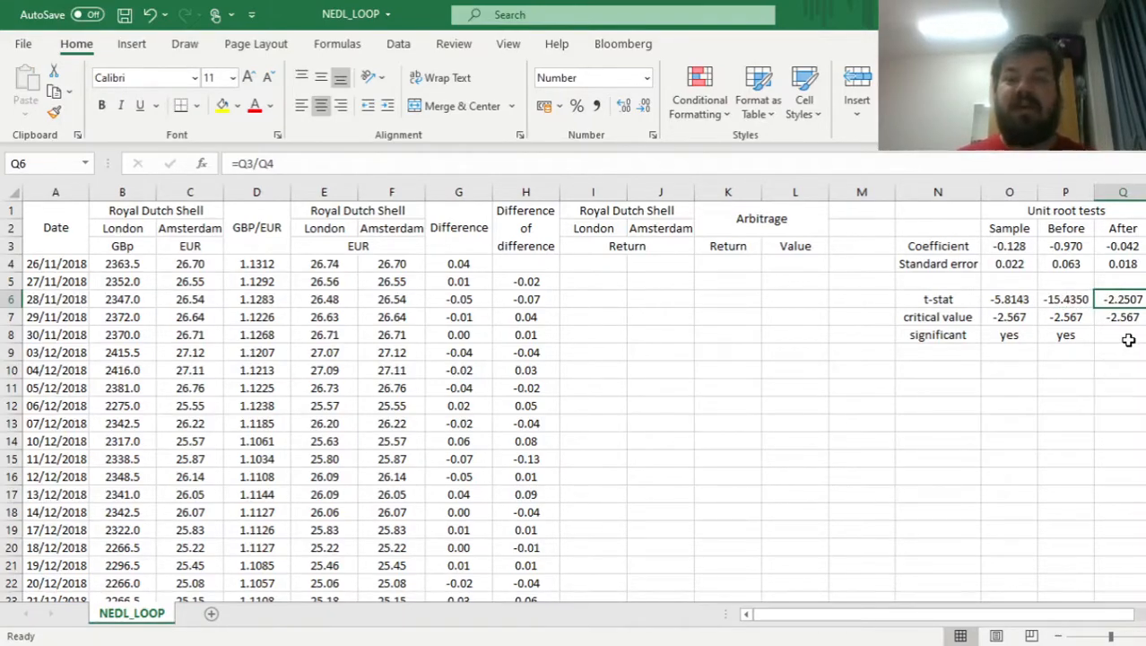
{"action": "left_click", "coordinate": [1065, 316]}
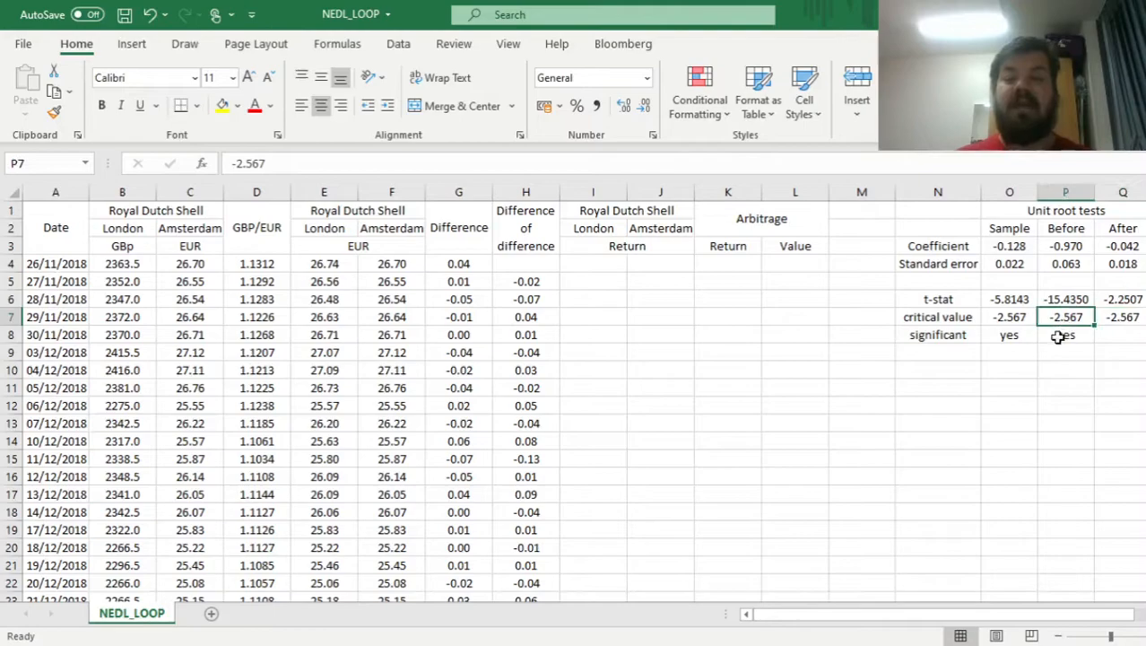
{"action": "left_click", "coordinate": [1065, 334]}
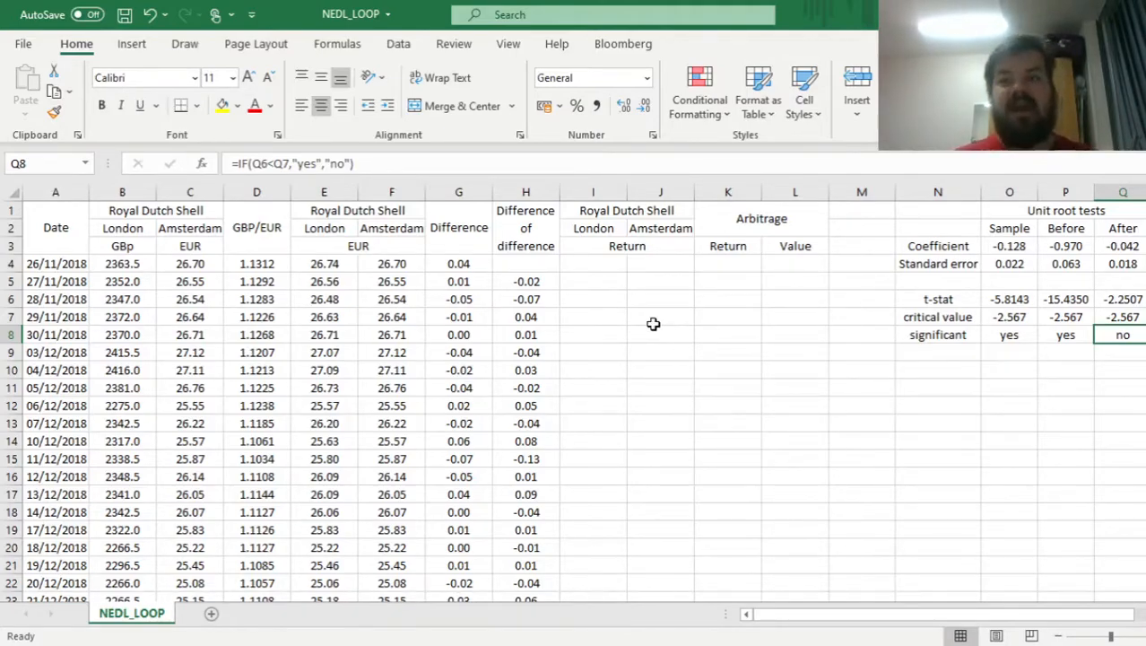
{"action": "mouse_move", "coordinate": [805, 503]}
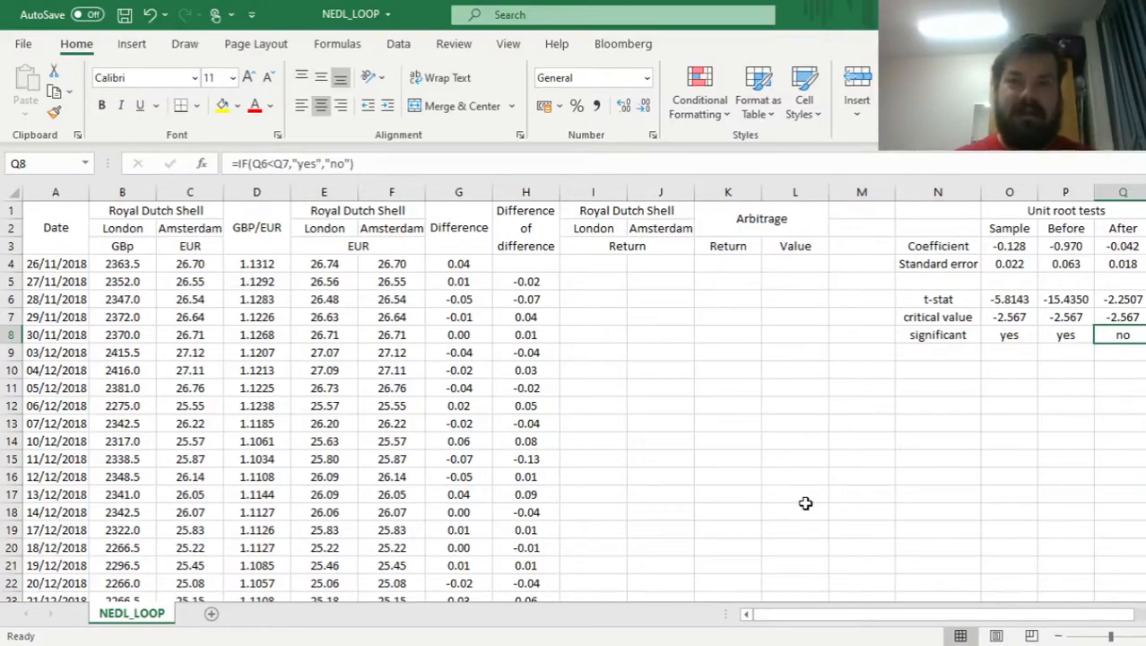
{"action": "mouse_move", "coordinate": [591, 278]}
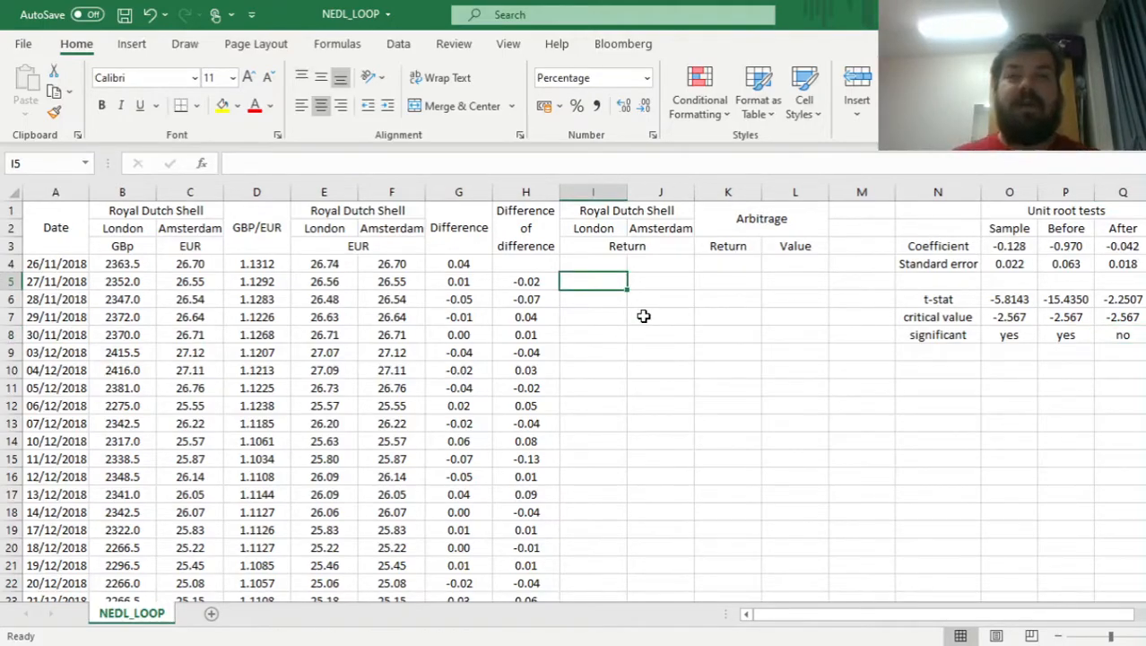
- Enter the London return =E5/E4-1 and fill it across to column J and down all dates
{"action": "type", "text": "=E5/E4-"}
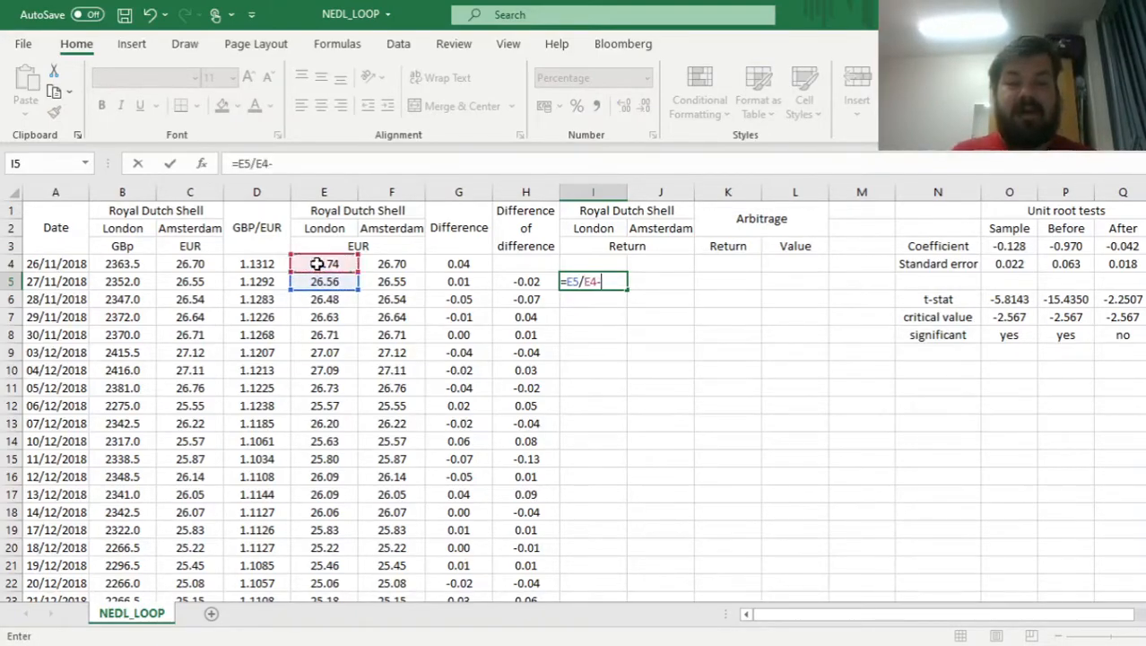
{"action": "key", "text": "Enter"}
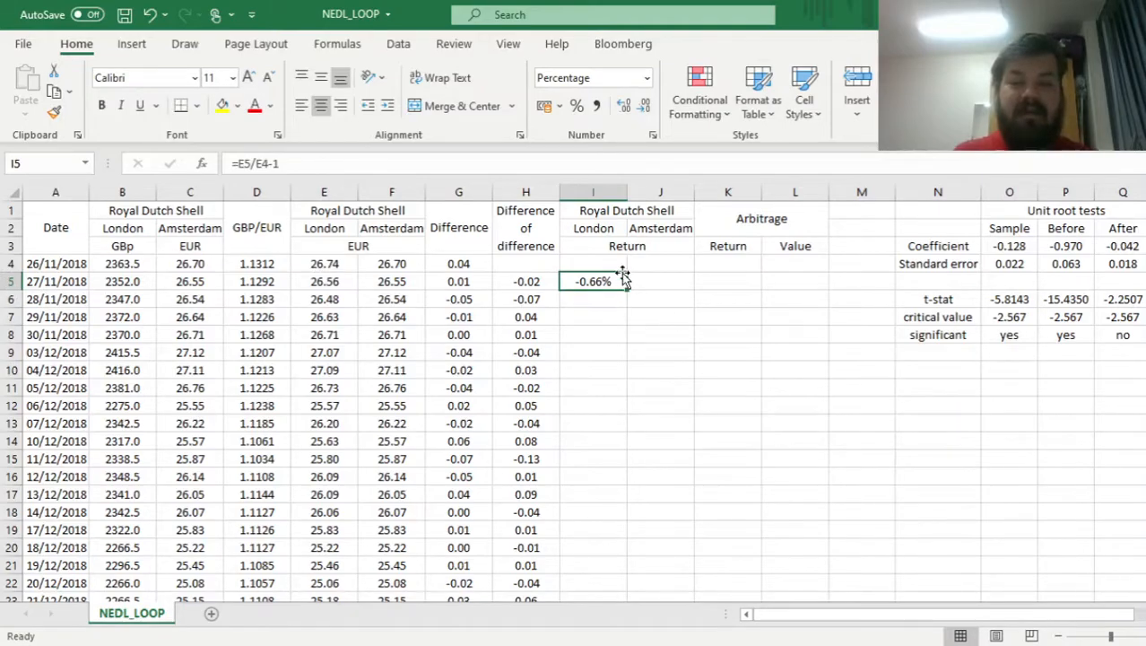
{"action": "left_click_drag", "start_coordinate": [593, 281], "coordinate": [661, 587]}
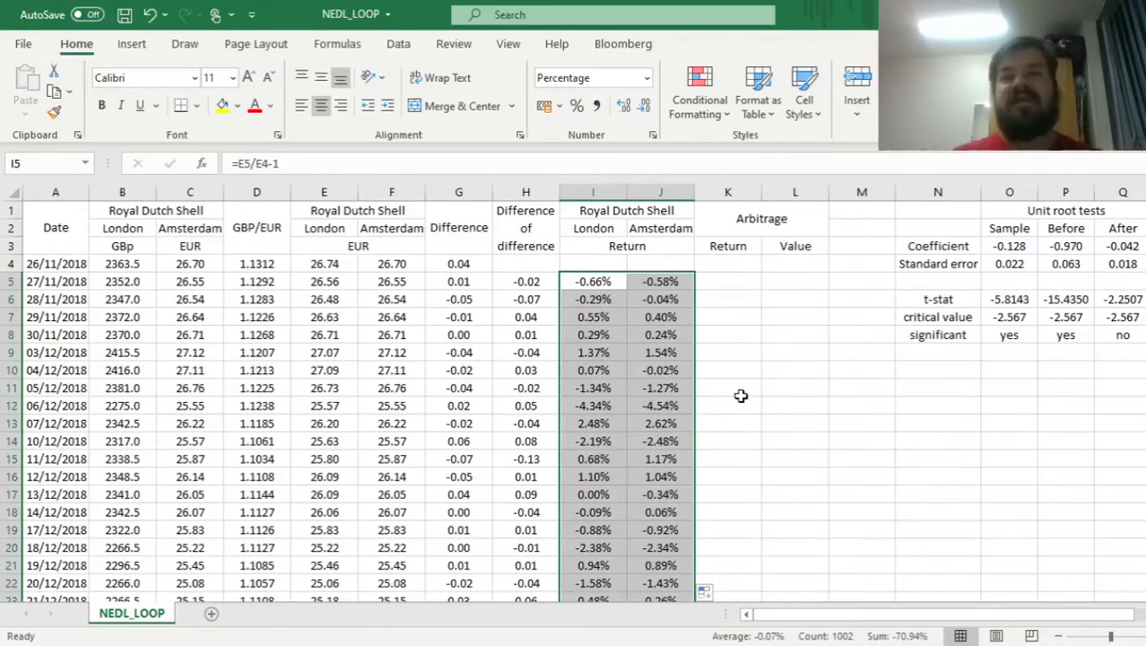
{"action": "left_click", "coordinate": [727, 280]}
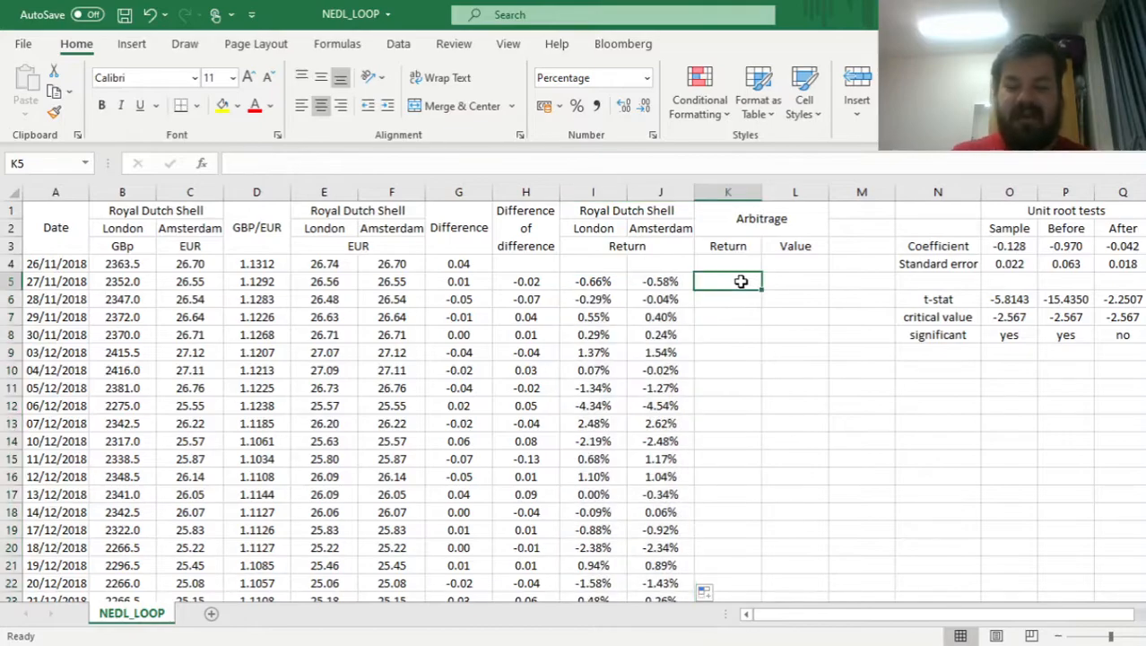
- Build the K5 arbitrage return formula =IF(E4>F4,J5-I5,I5-J5) by clicking referenced cells
{"action": "type", "text": "=IF("}
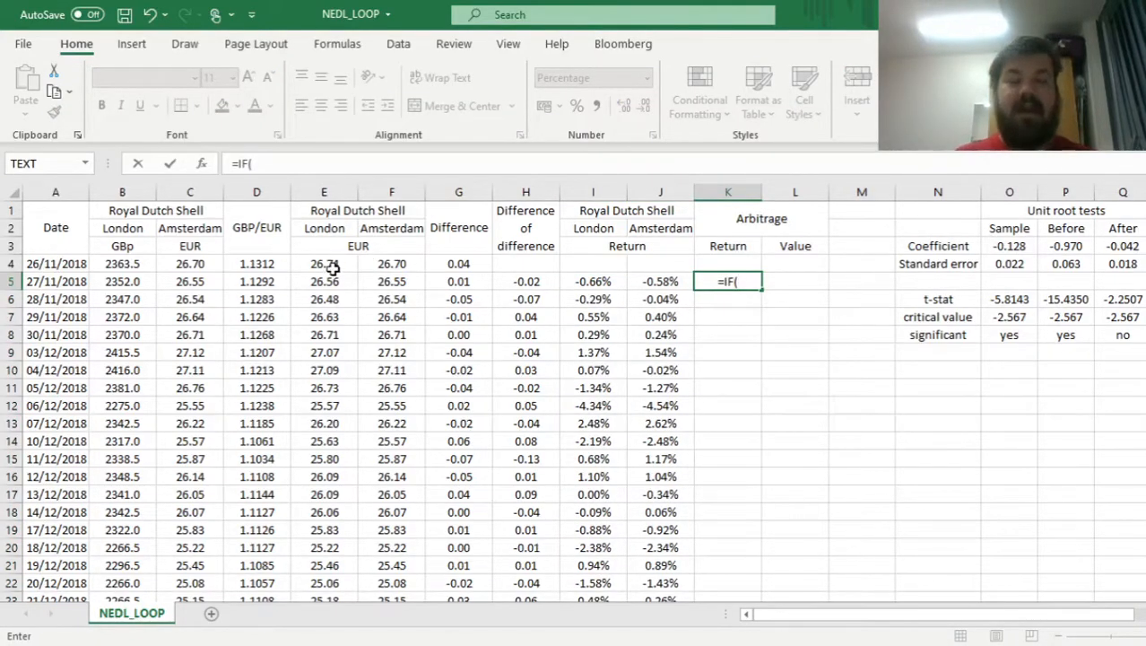
{"action": "left_click", "coordinate": [323, 263]}
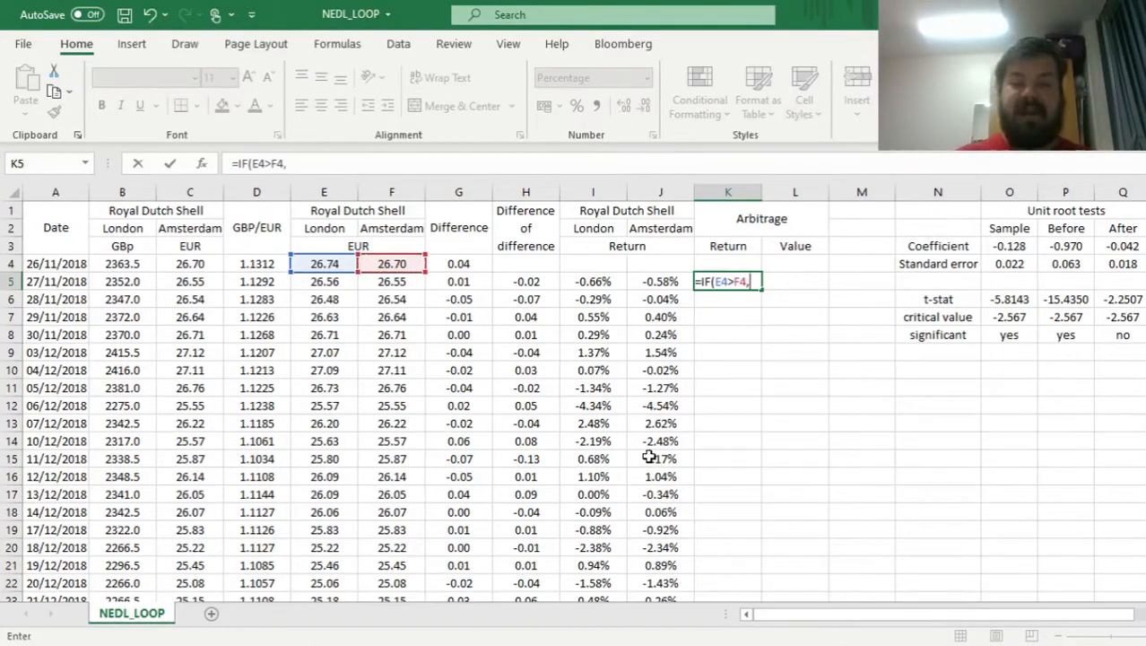
{"action": "mouse_move", "coordinate": [643, 330]}
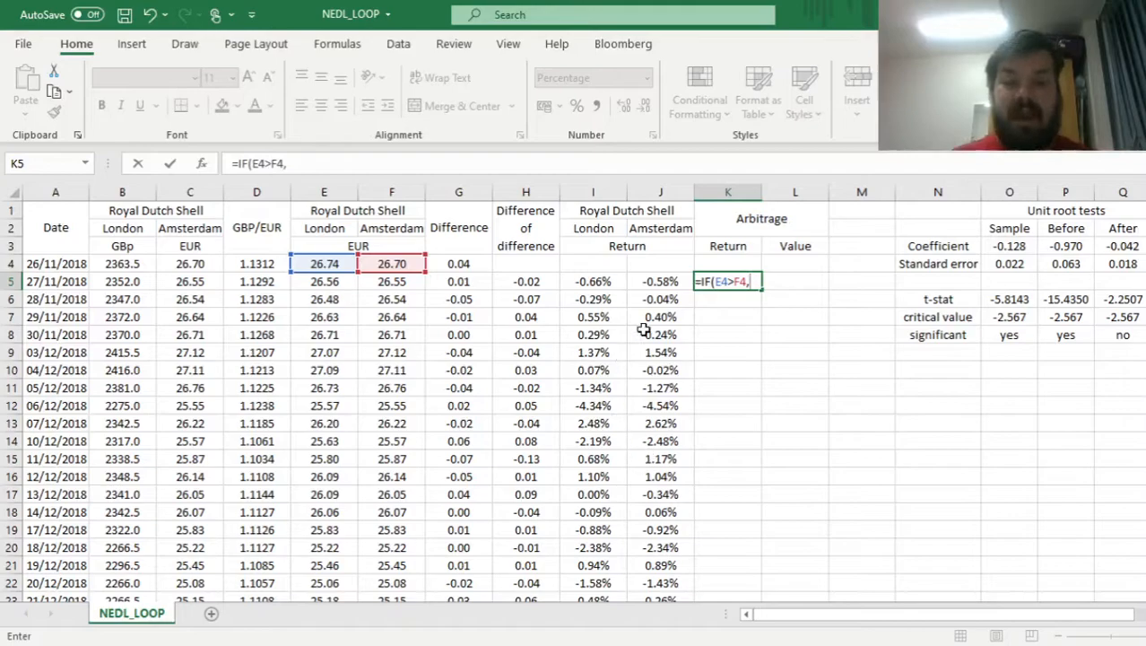
{"action": "left_click", "coordinate": [661, 280]}
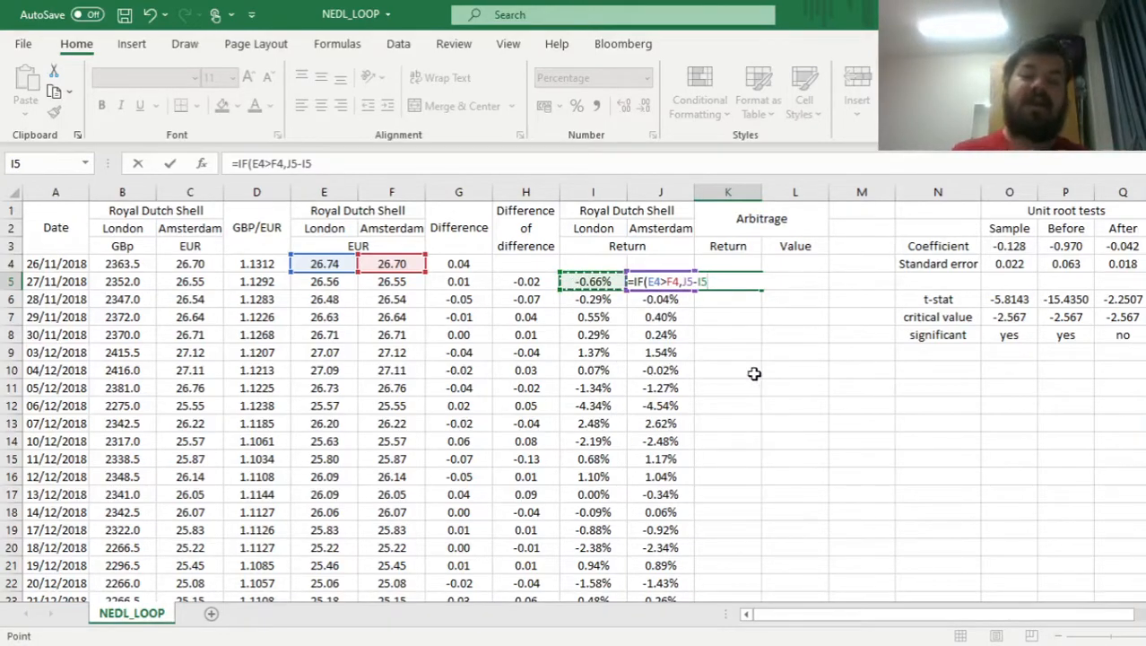
{"action": "type", "text": ","}
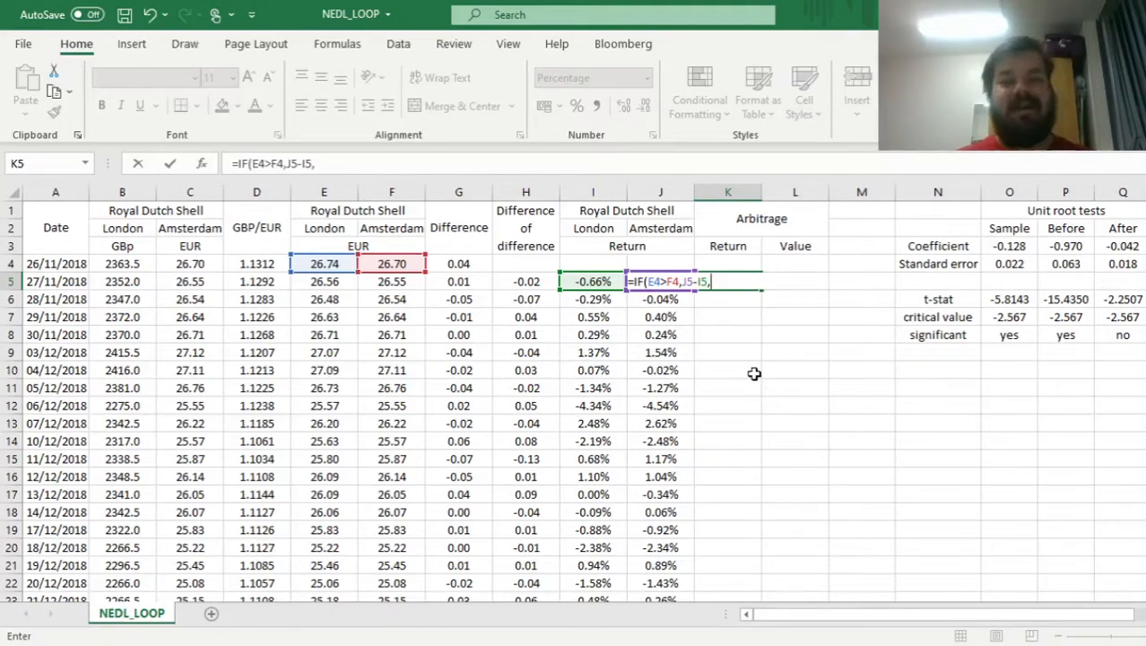
{"action": "left_click", "coordinate": [593, 334]}
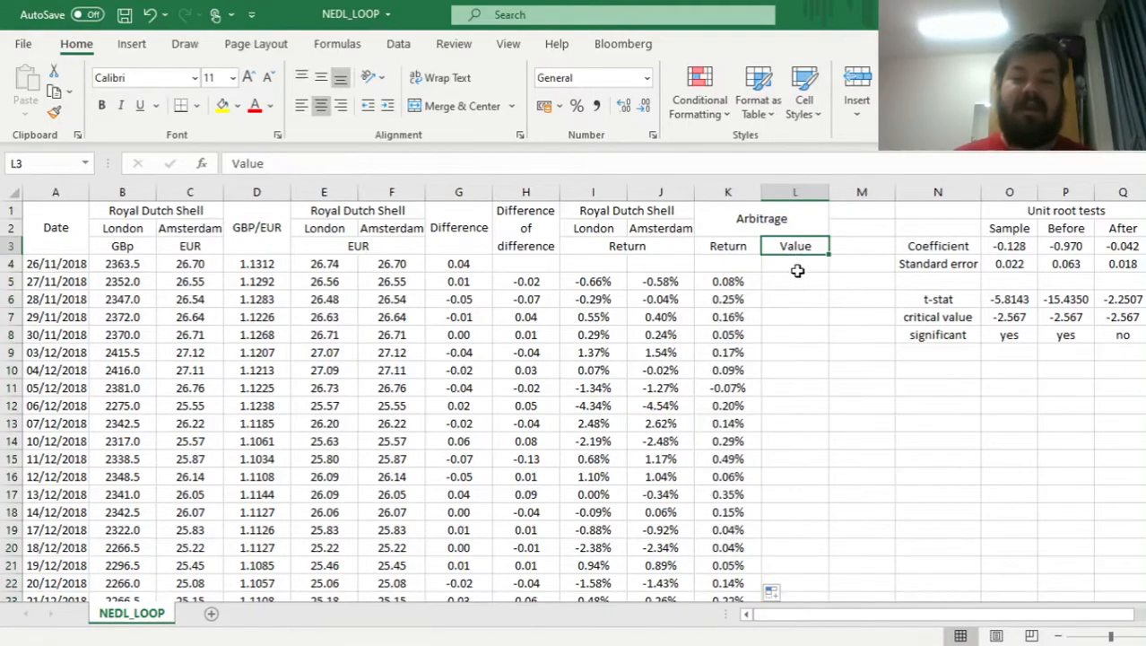
- Start the Arbitrage Value column at 100 in L4 and fill =L4*(1+K5) down column L
{"action": "type", "text": "100.00"}
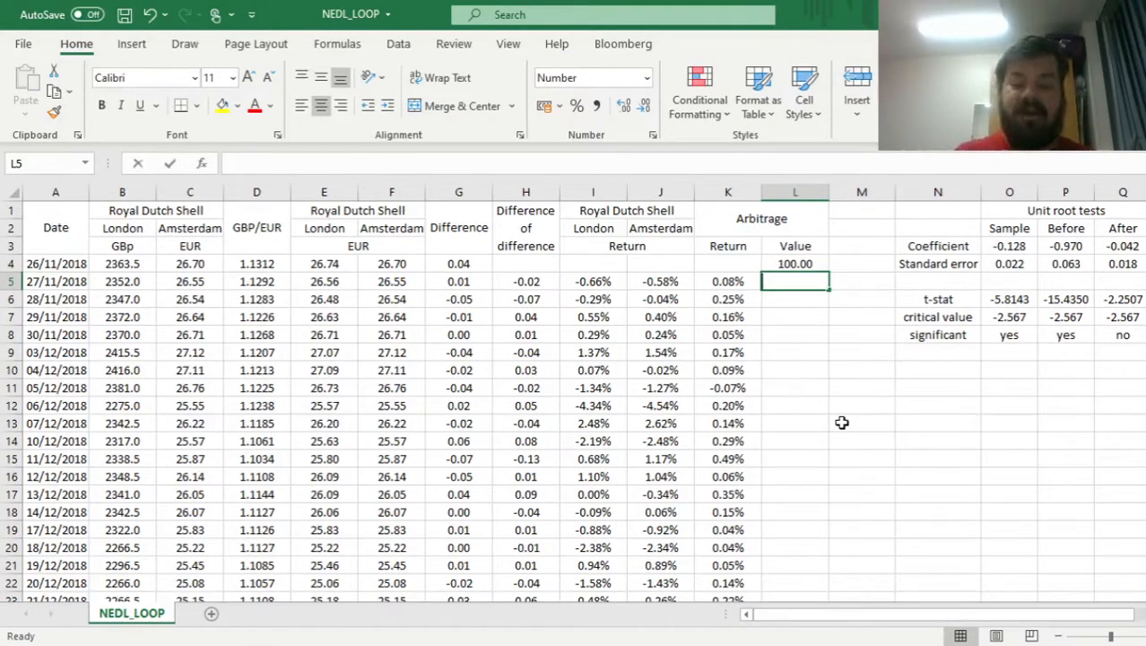
{"action": "type", "text": "=L4*(1+K5"}
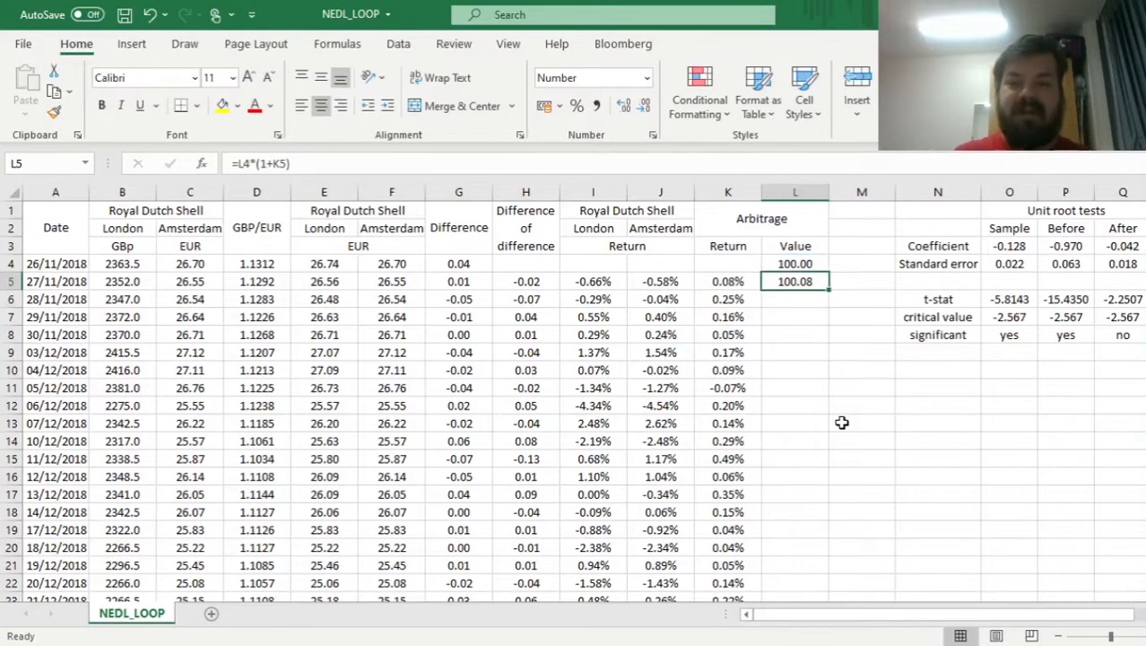
{"action": "left_click_drag", "start_coordinate": [795, 281], "coordinate": [795, 583]}
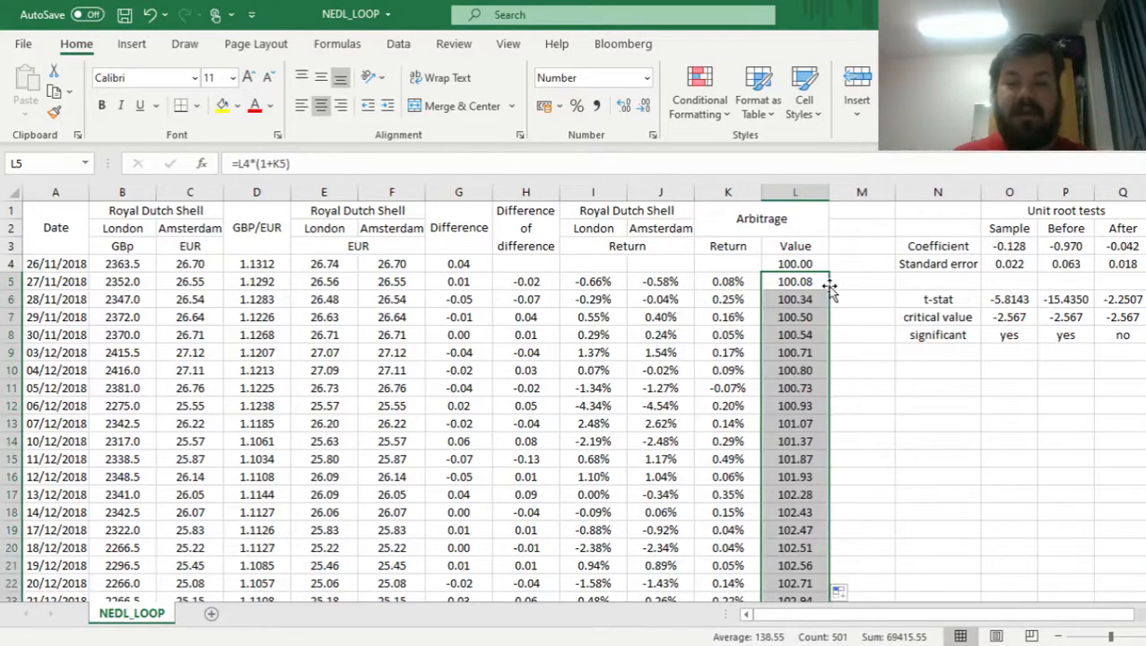
{"action": "scroll", "scroll_direction": "down", "scroll_amount": 3}
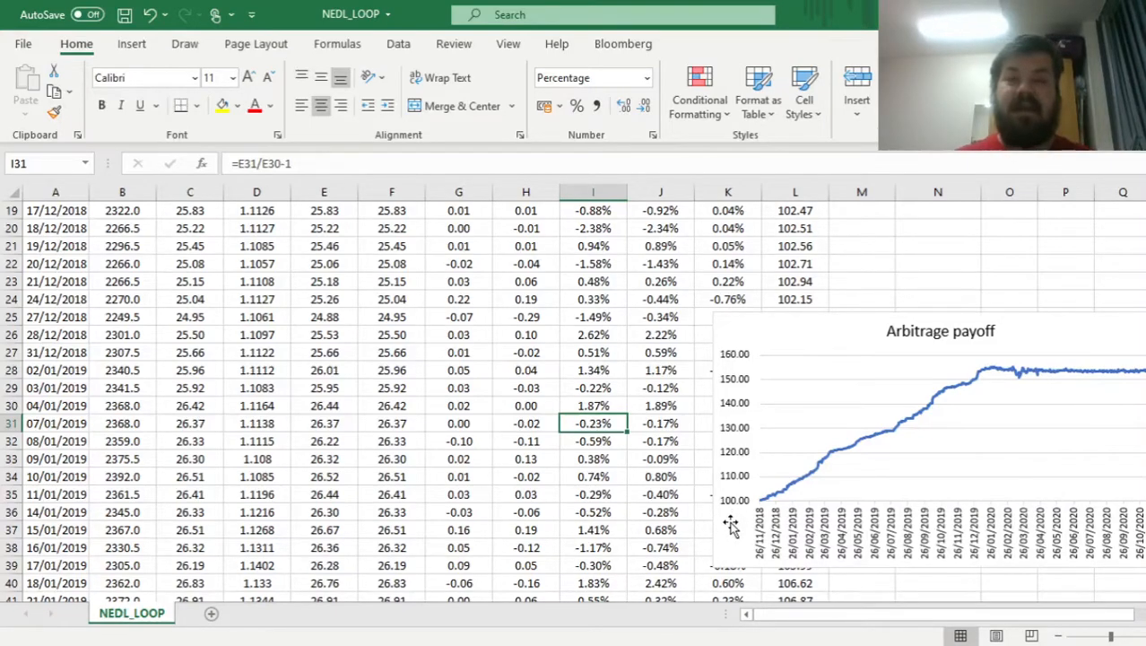
{"action": "mouse_move", "coordinate": [498, 511]}
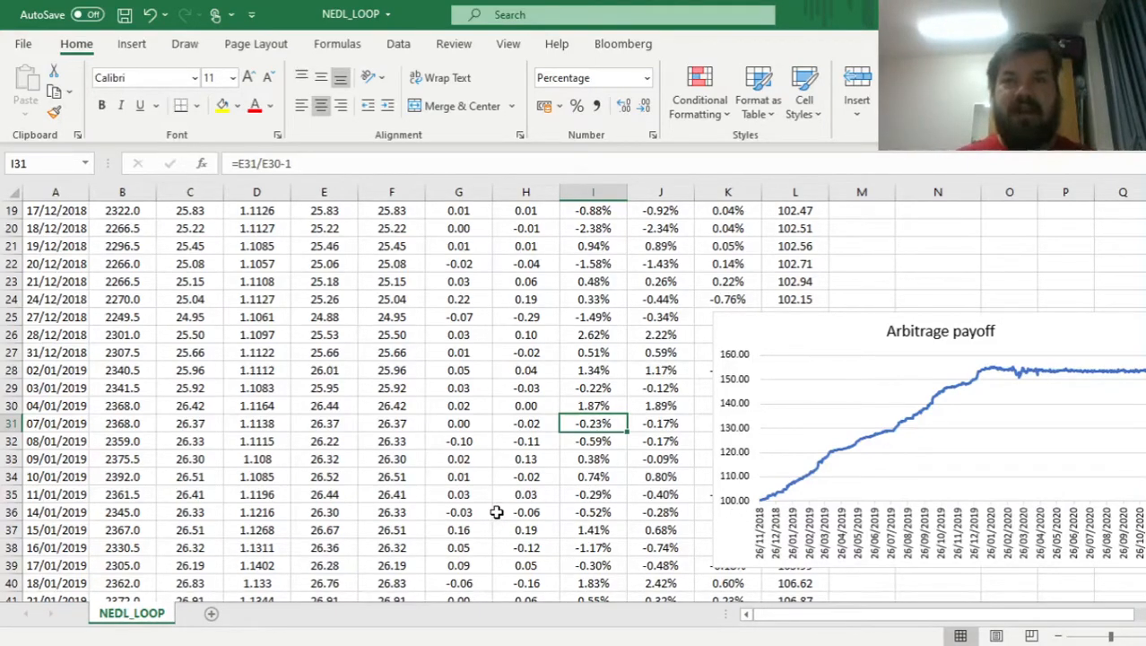
{"action": "mouse_move", "coordinate": [615, 493]}
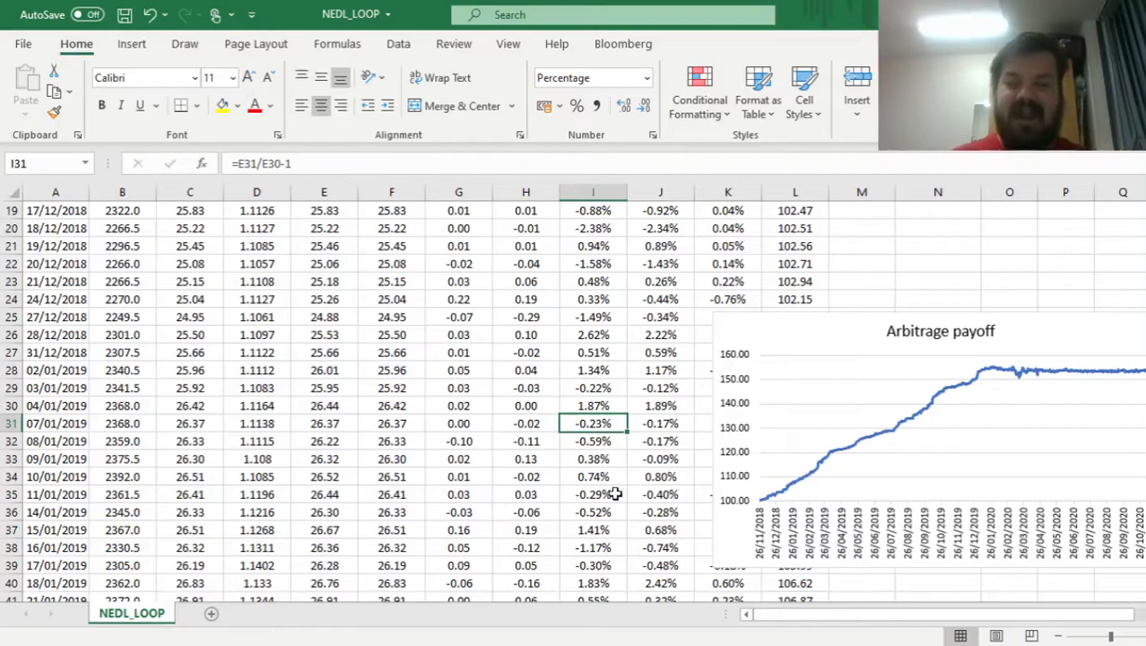
{"action": "mouse_move", "coordinate": [833, 465]}
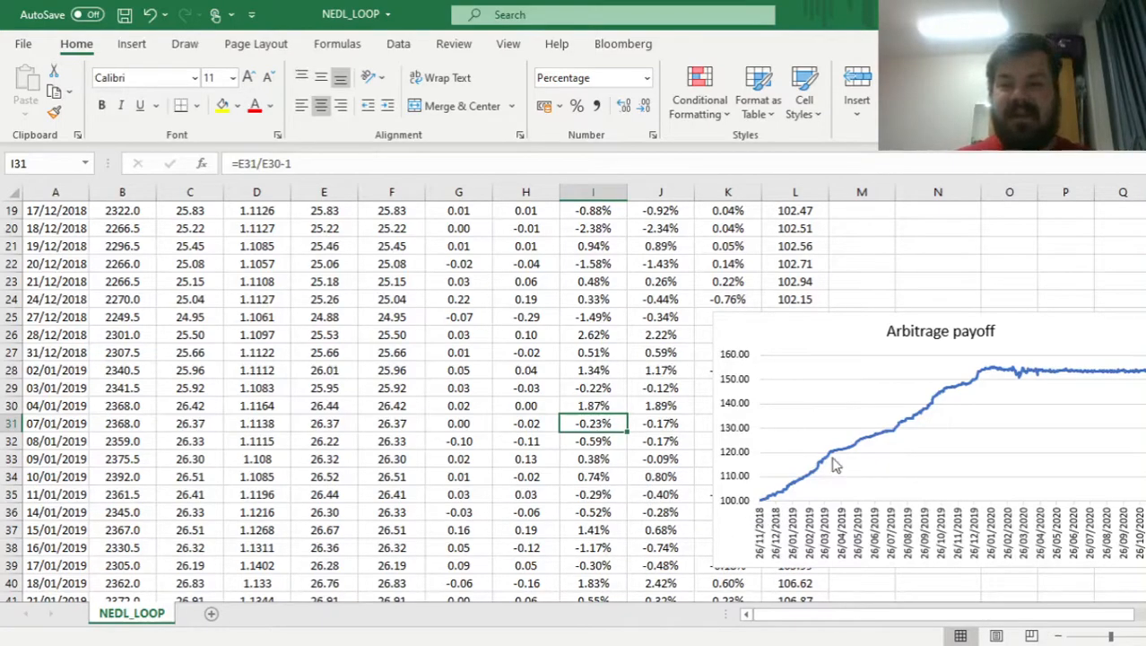
{"action": "mouse_move", "coordinate": [991, 473]}
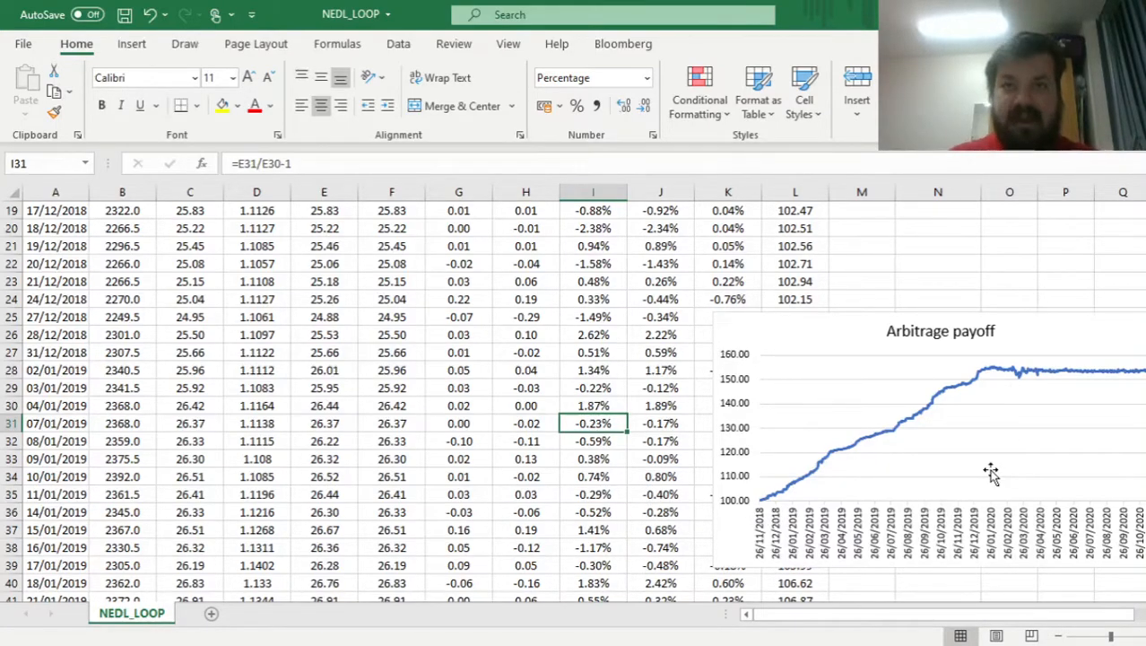
{"action": "mouse_move", "coordinate": [1046, 440]}
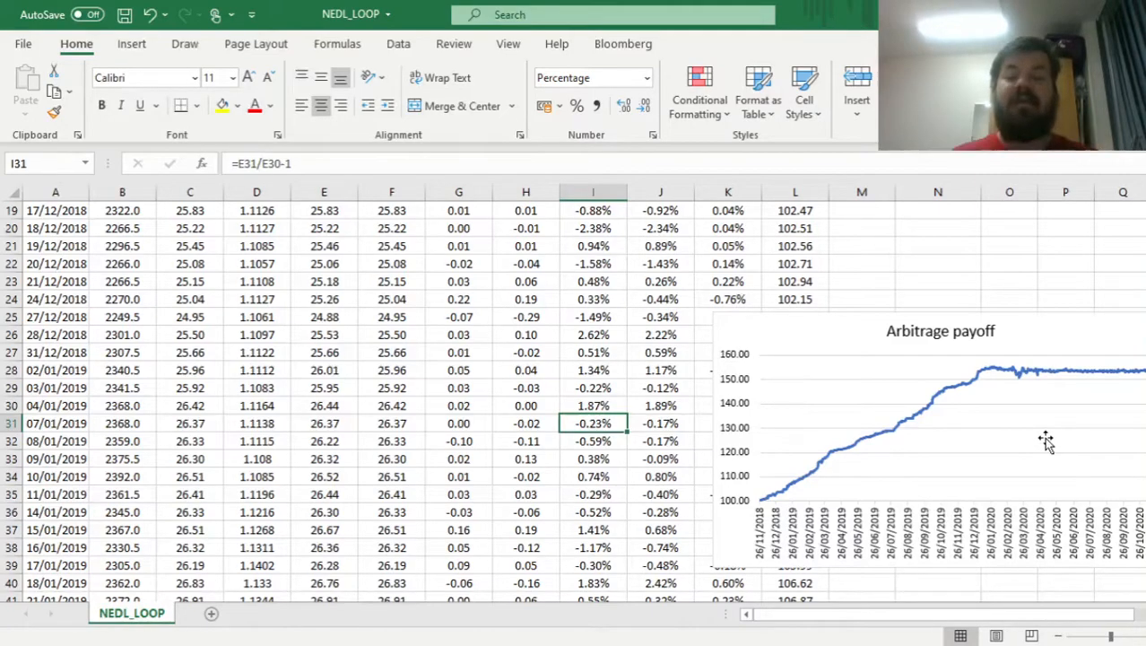
{"action": "mouse_move", "coordinate": [992, 451]}
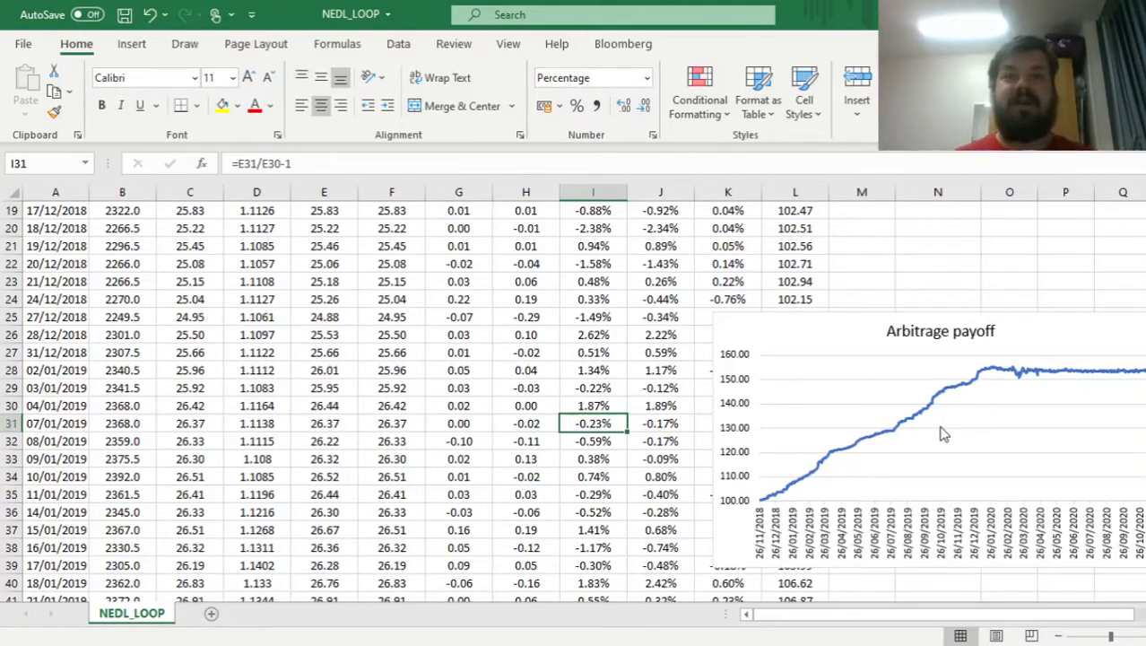
{"action": "left_click", "coordinate": [794, 262]}
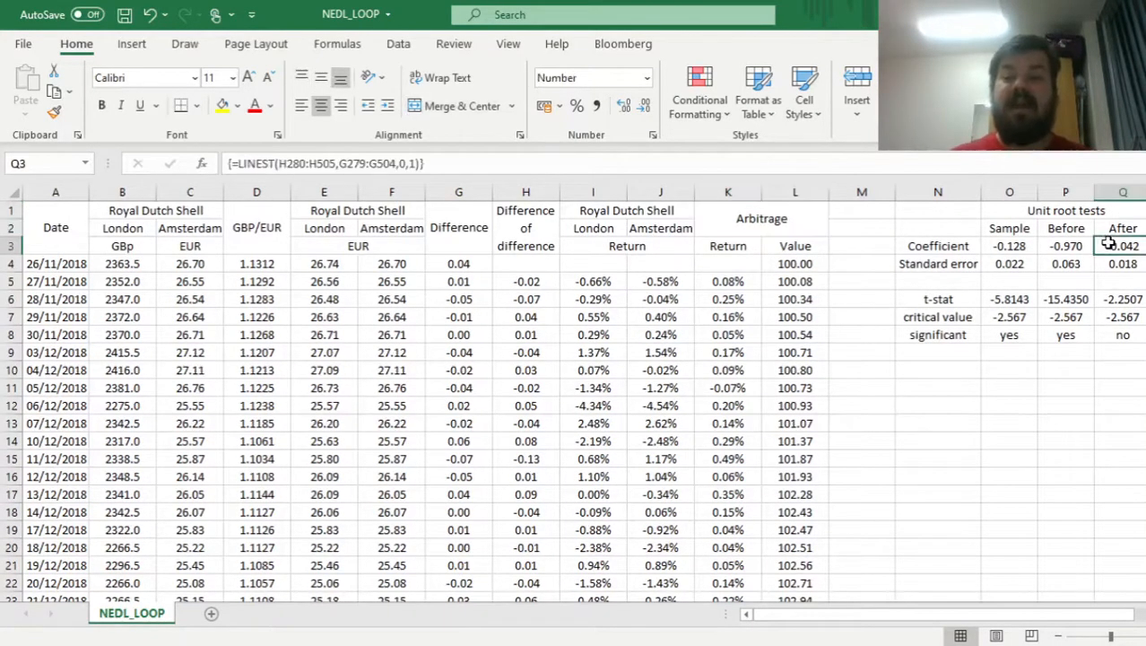
{"action": "mouse_move", "coordinate": [867, 453]}
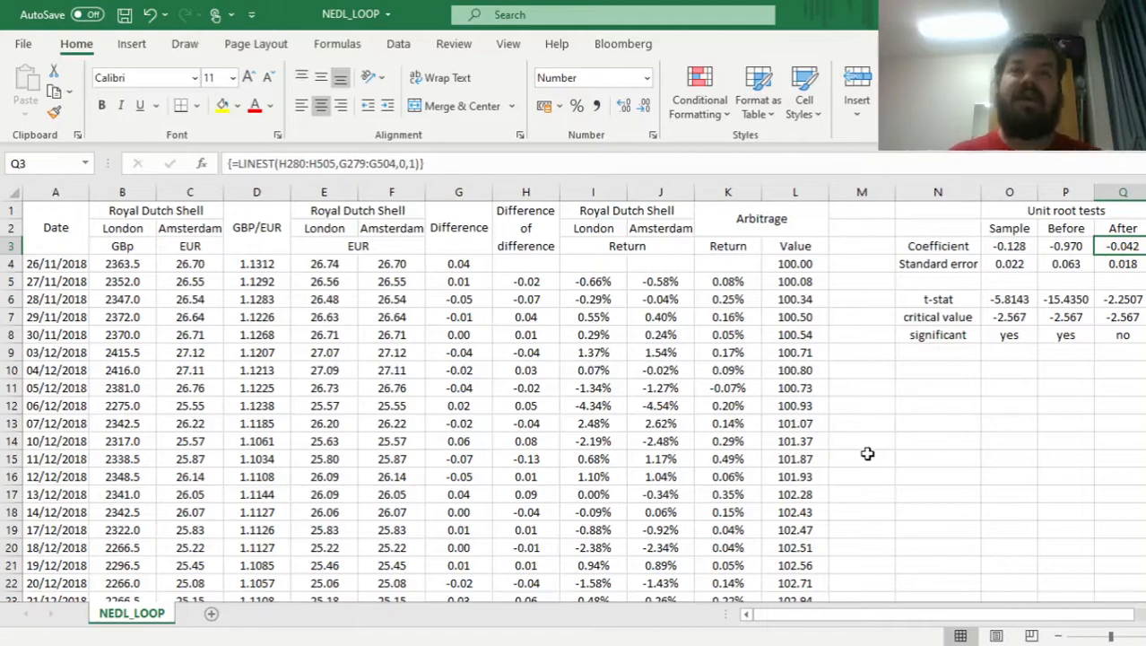